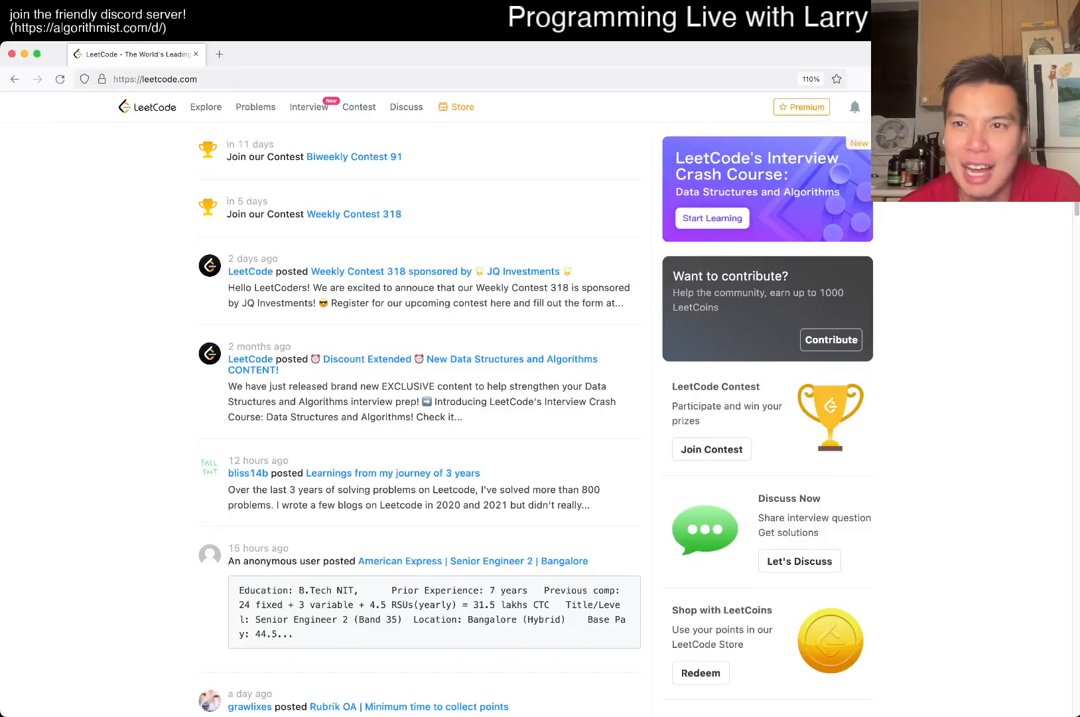
Step: Go to the Problems list to reach problem 1706 'Where Will the Ball Fall'
click(256, 108)
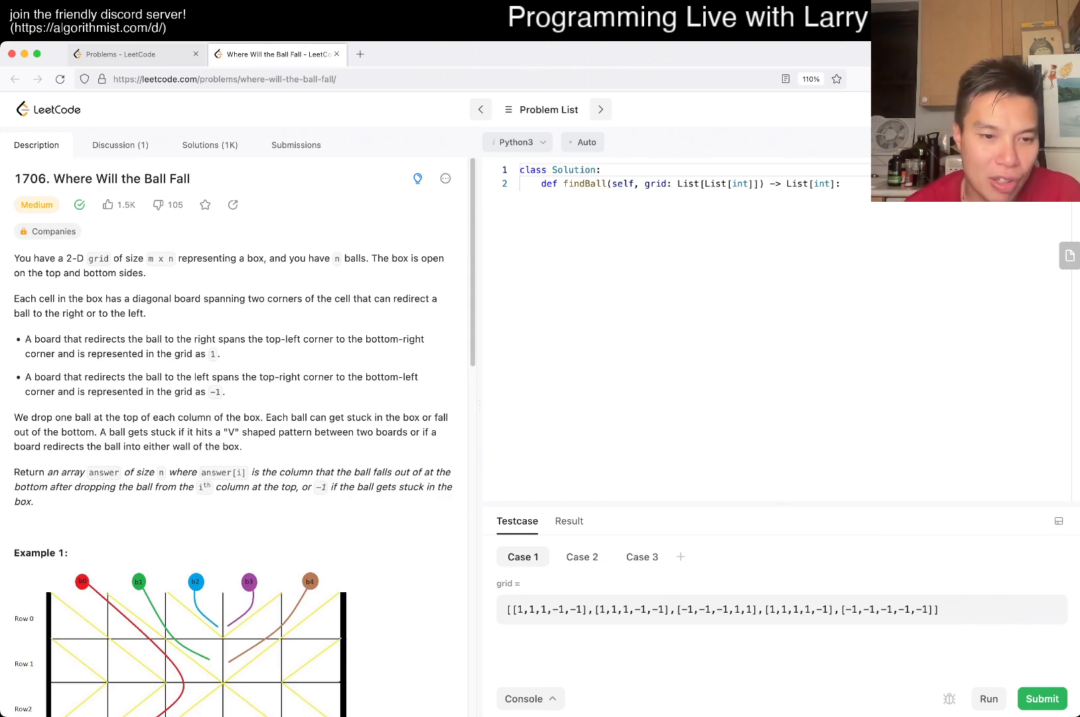
Step: Scroll through the problem description, constraints and Example 1 of the falling-ball grid
scroll(down, 3)
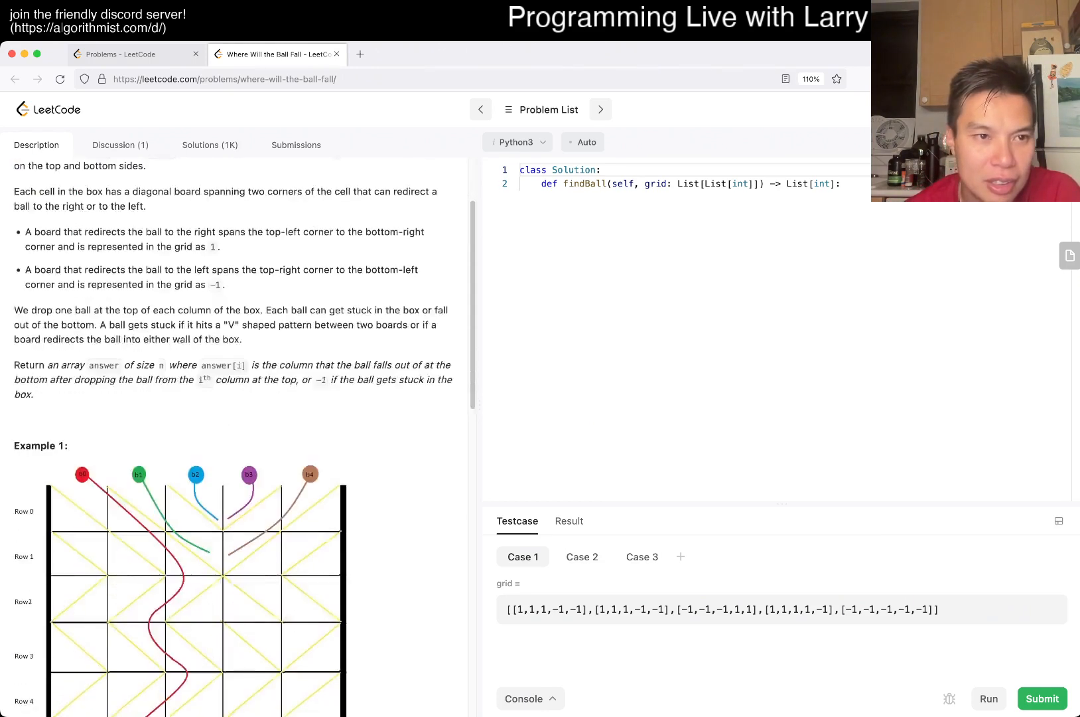
scroll(down, 3)
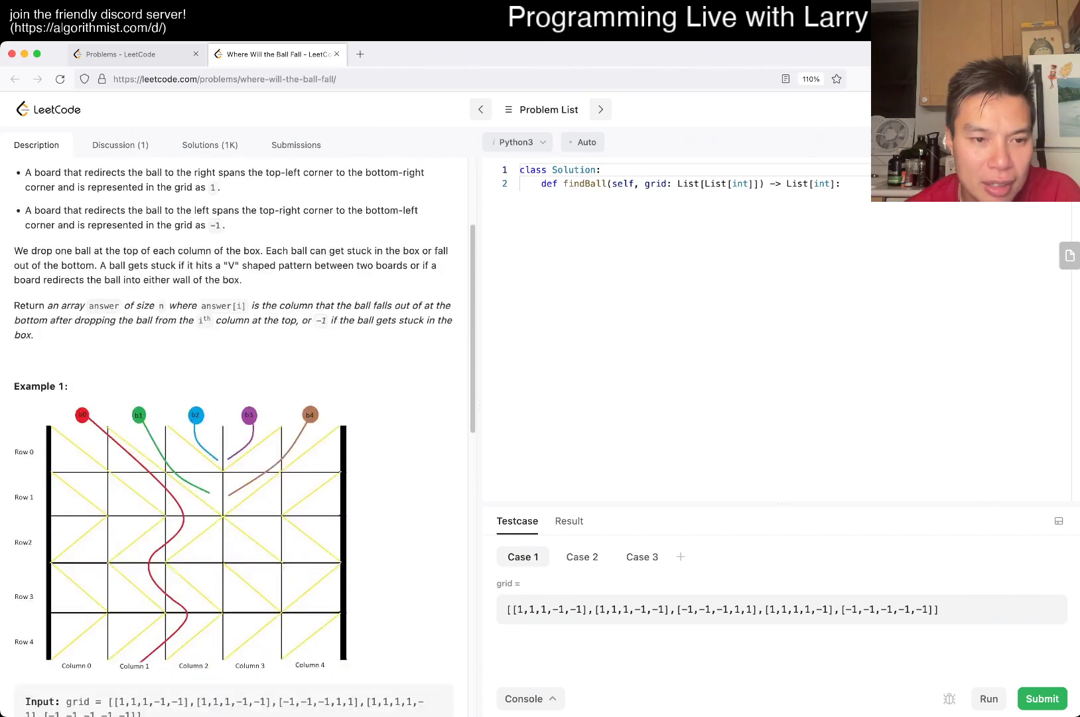
scroll(down, 3)
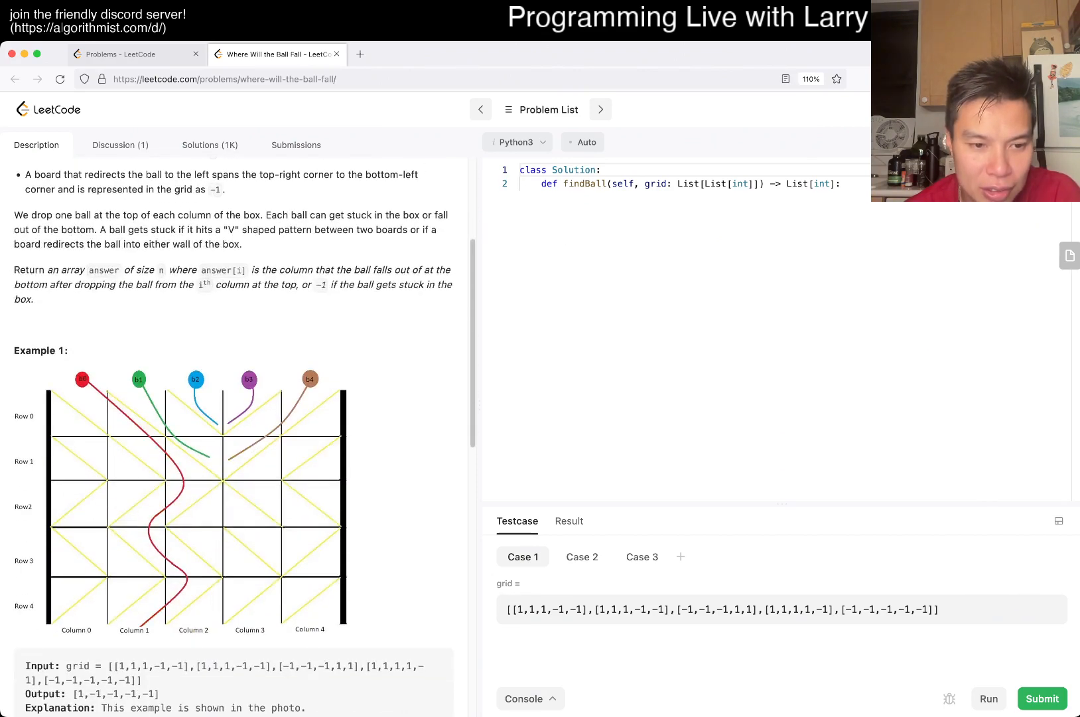
scroll(down, 3)
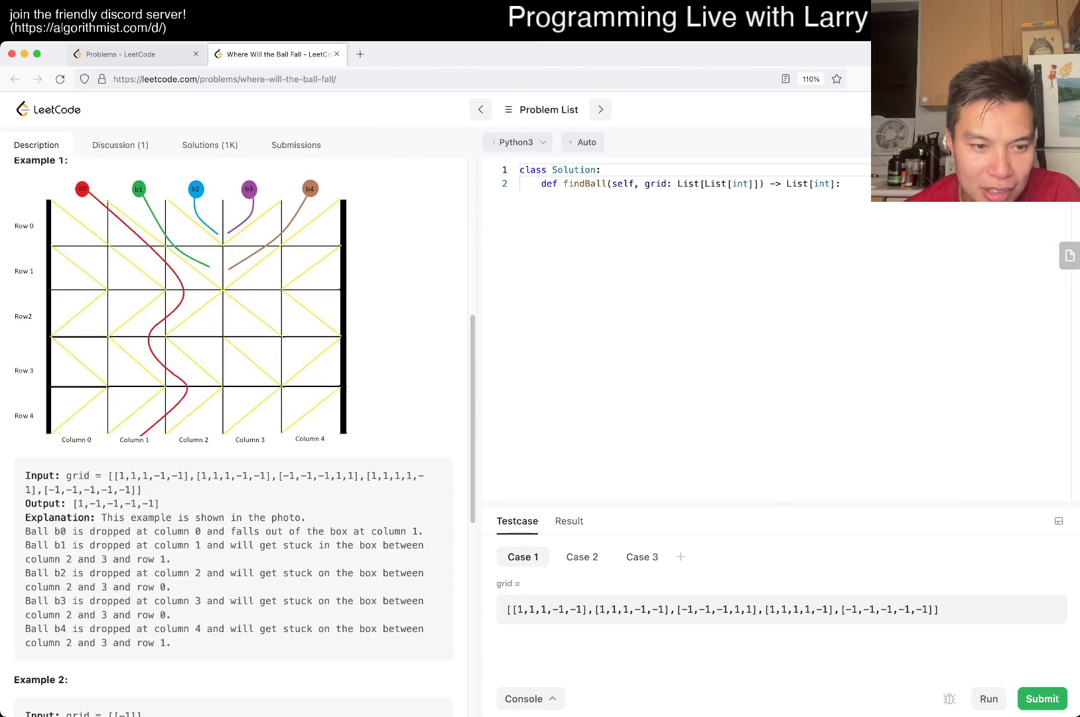
scroll(down, 3)
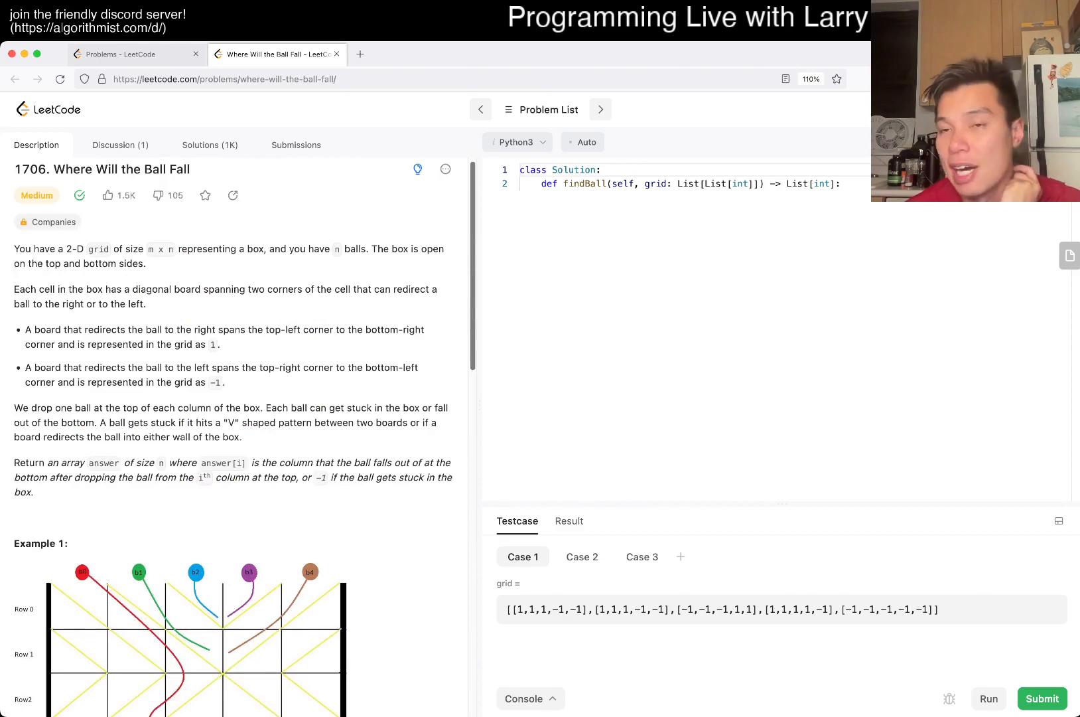
scroll(down, 3)
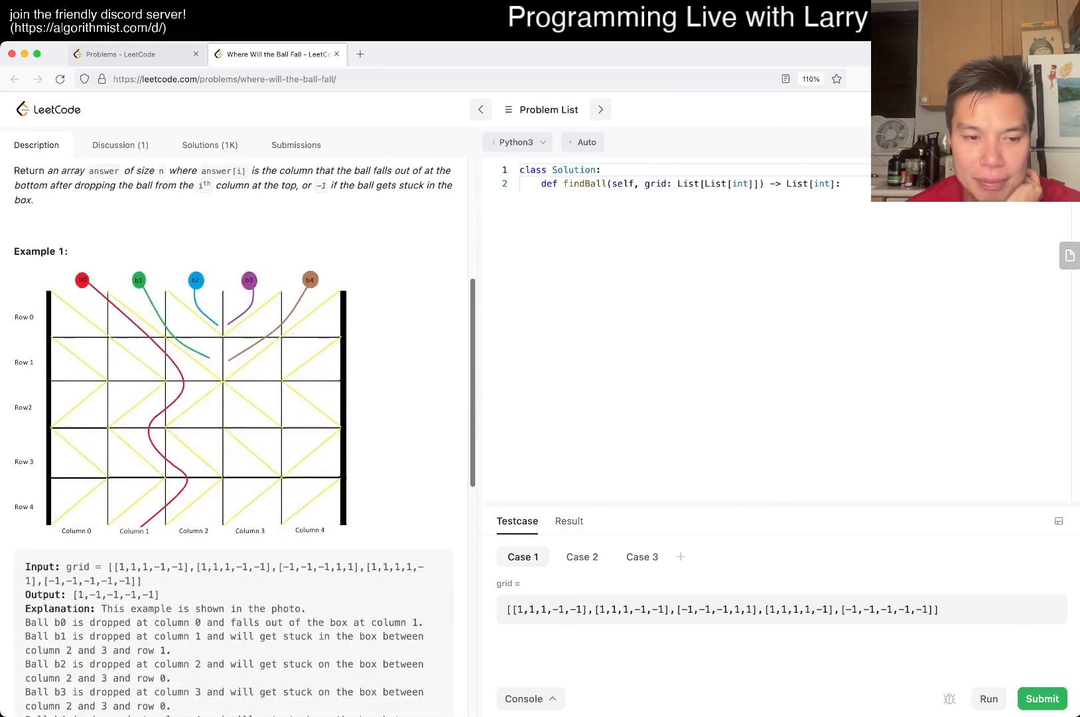
scroll(down, 3)
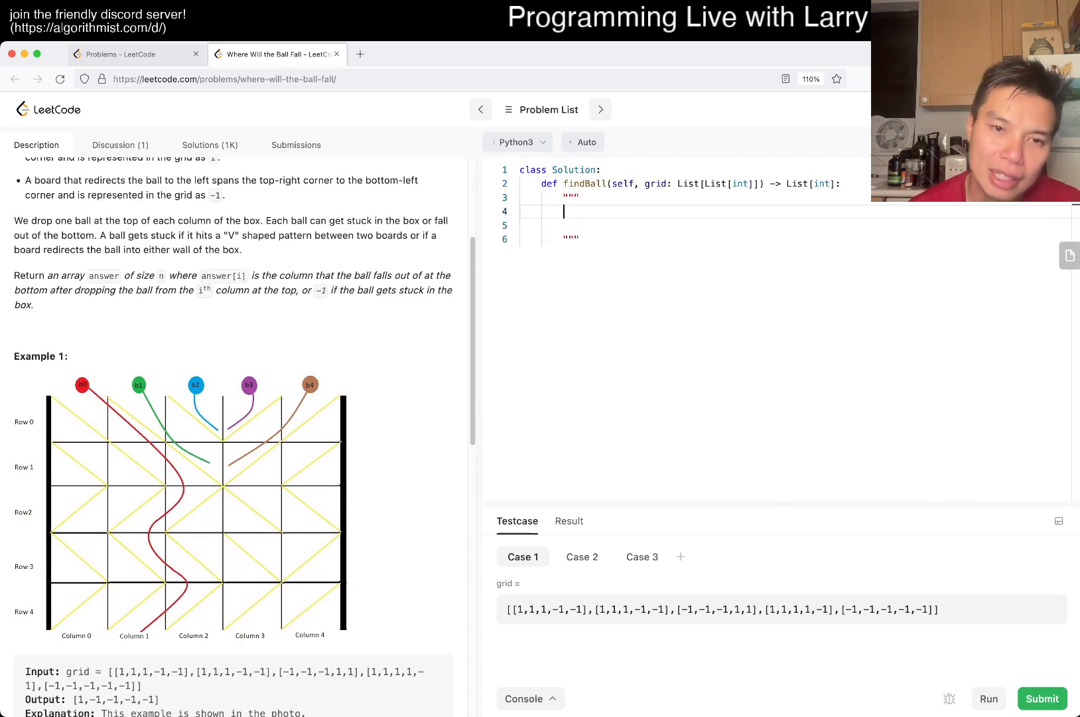
Step: Write docstring notes '\ ->' and '/ <-' for the two board directions on separate lines
text(\)
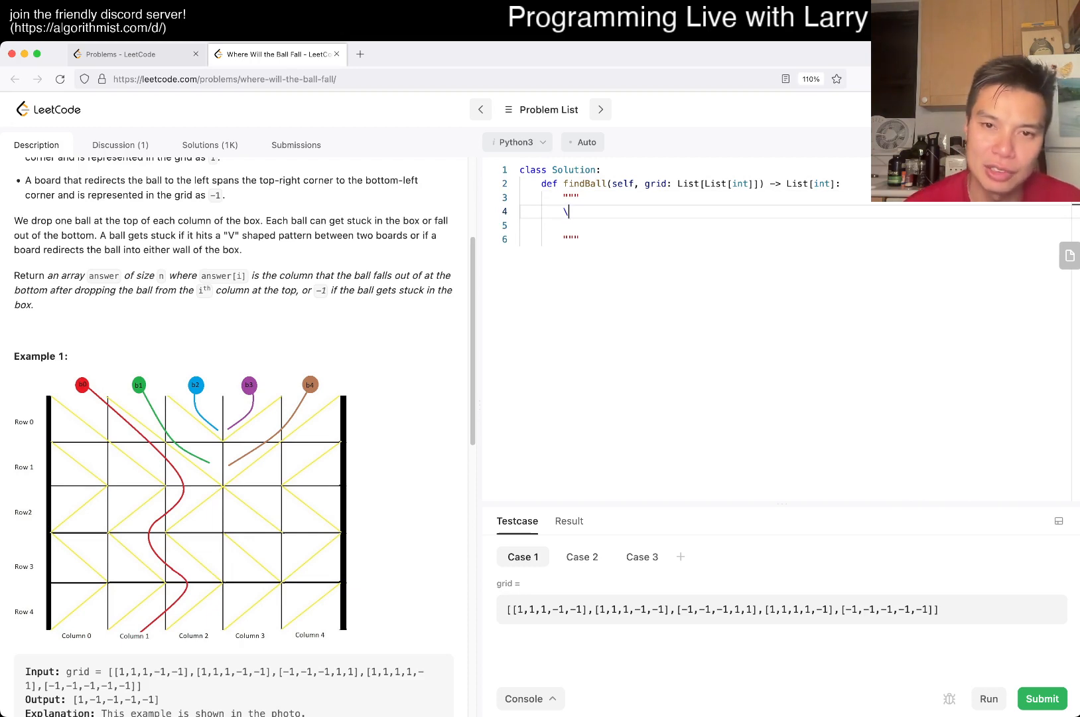
text(->)
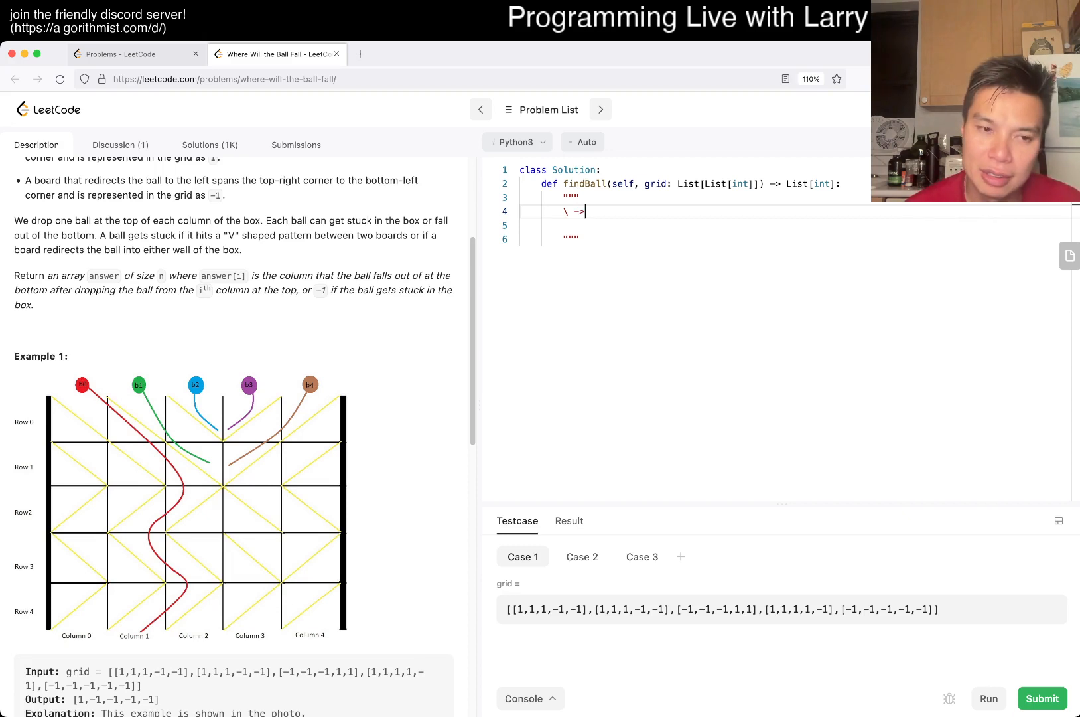
key(Enter)
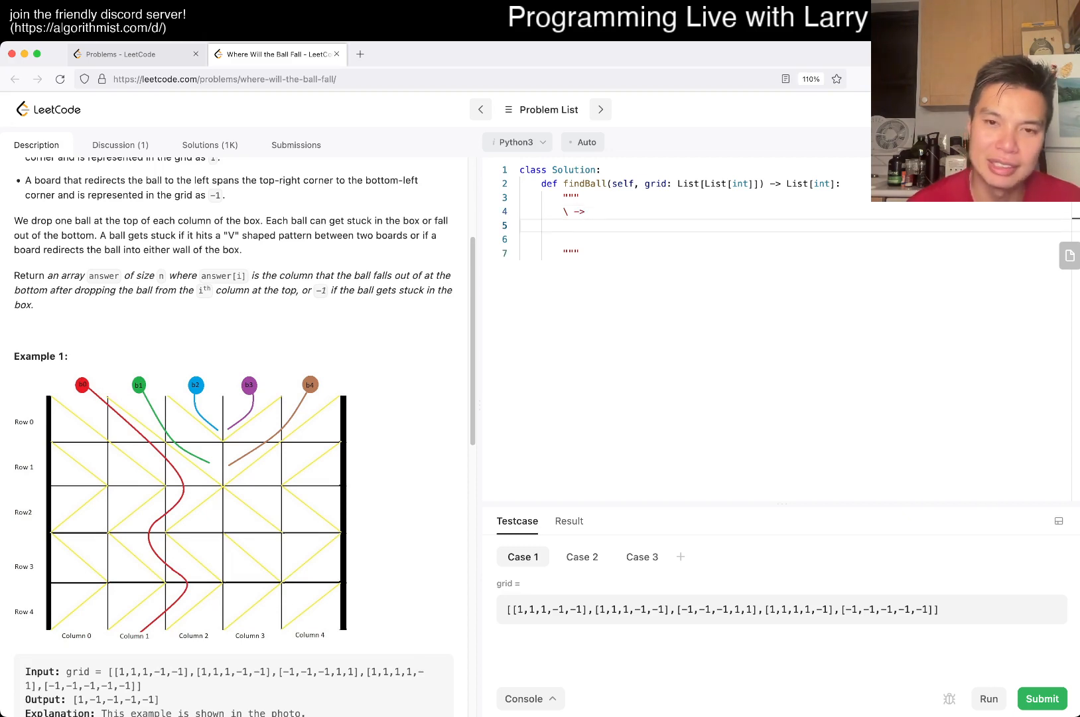
text(/)
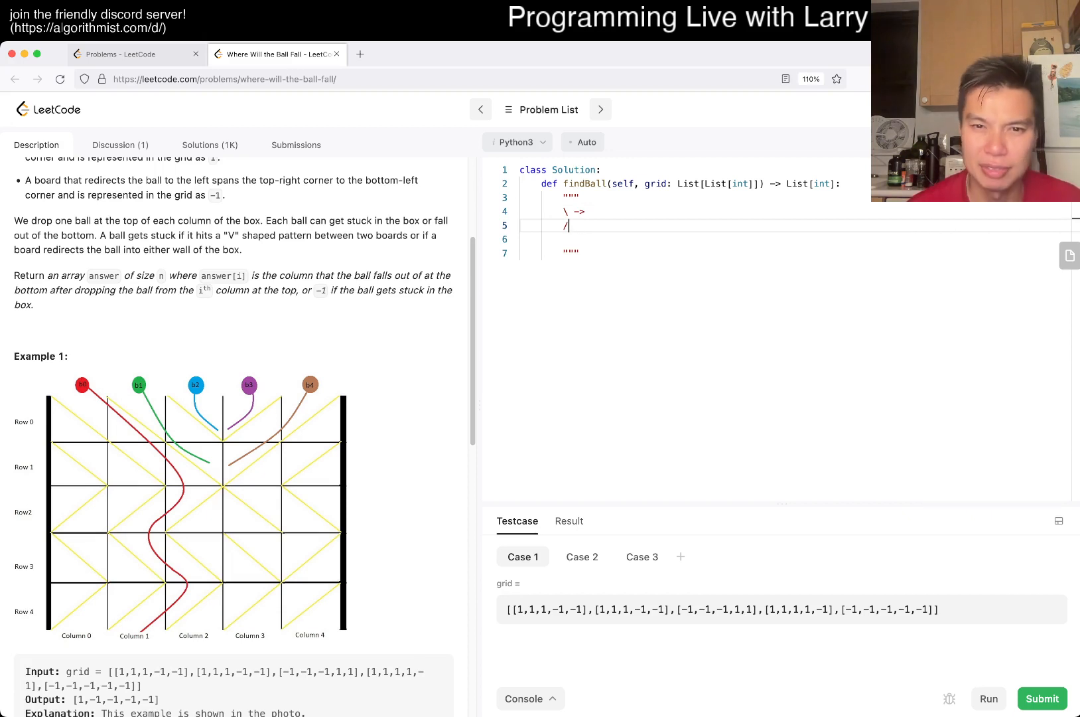
text(-)
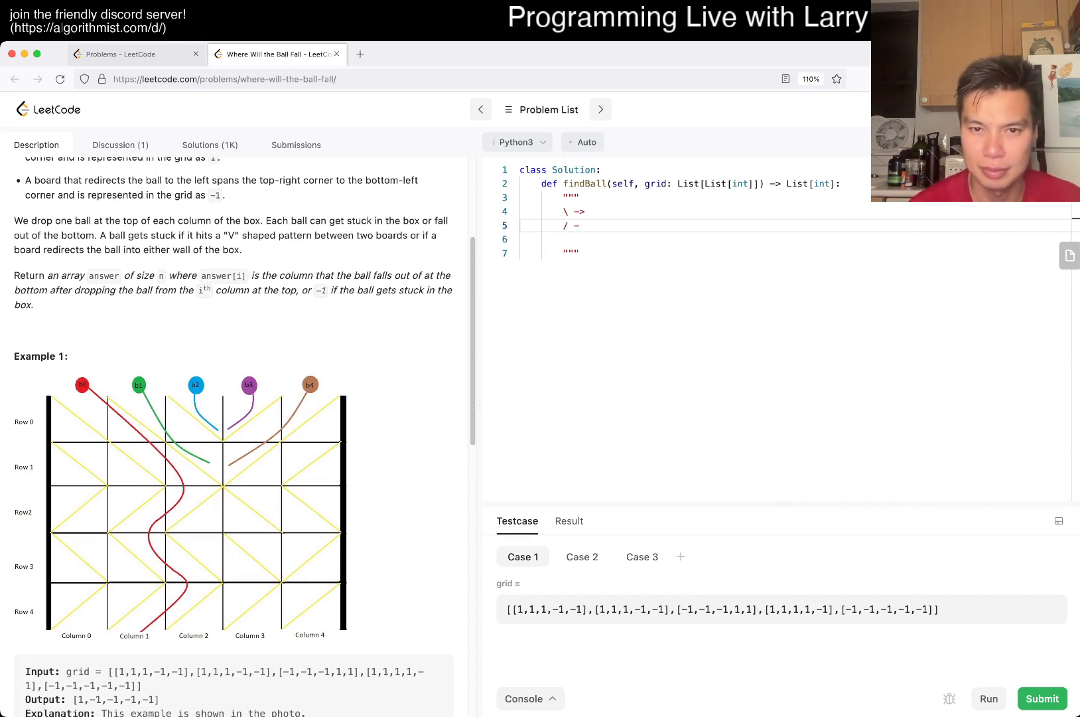
text(<-)
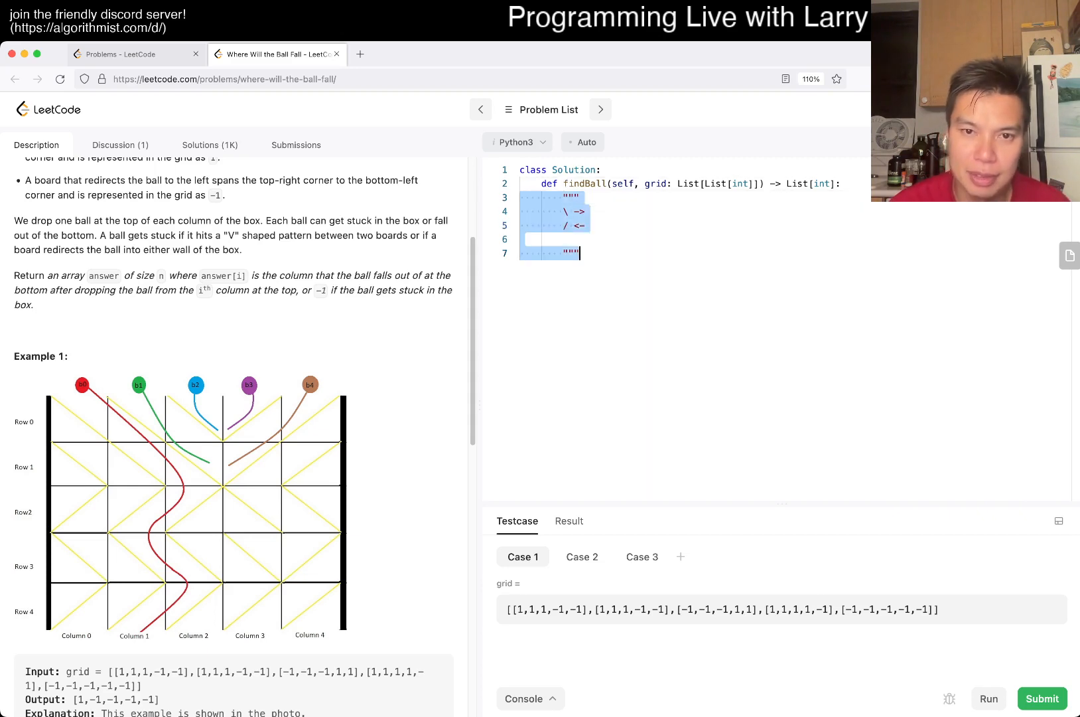
Step: Replace the notes with R = len(grid), C = len(grid[0]) and for i in range(C):
text(for i in range()
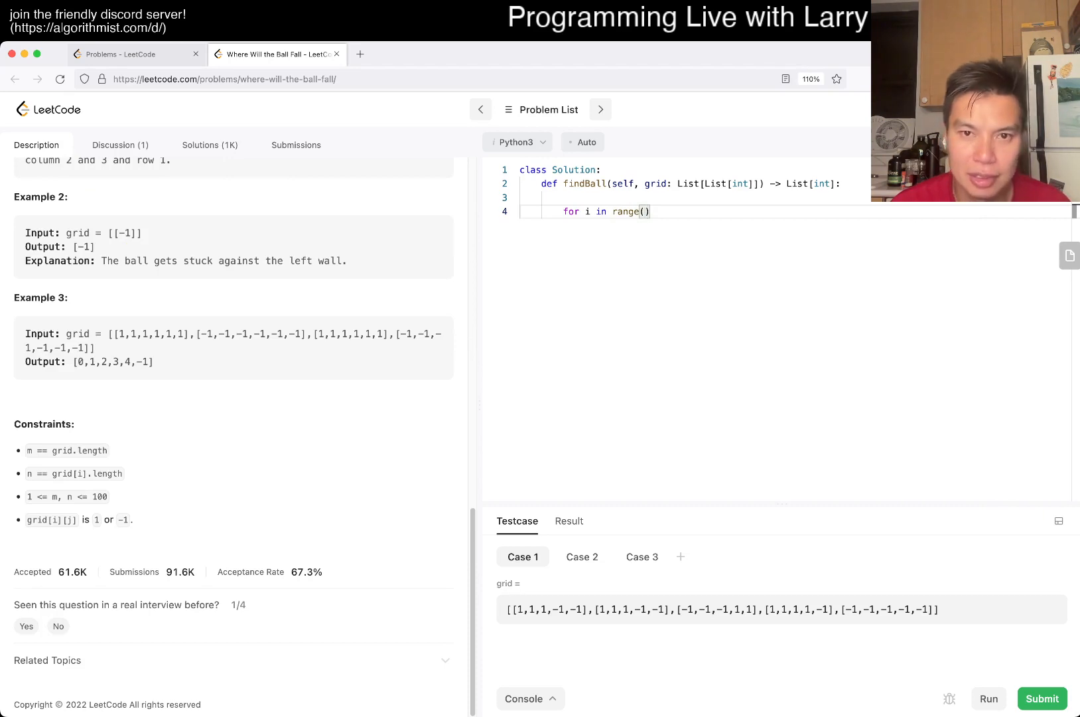
text(R = l)
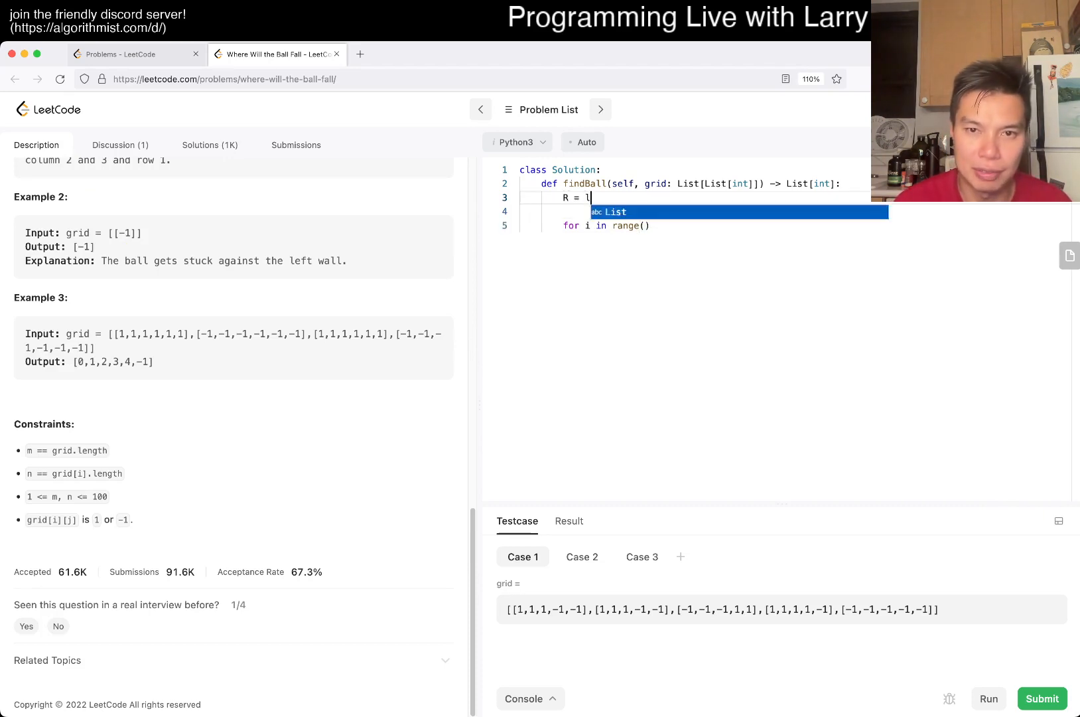
text(en(grid))
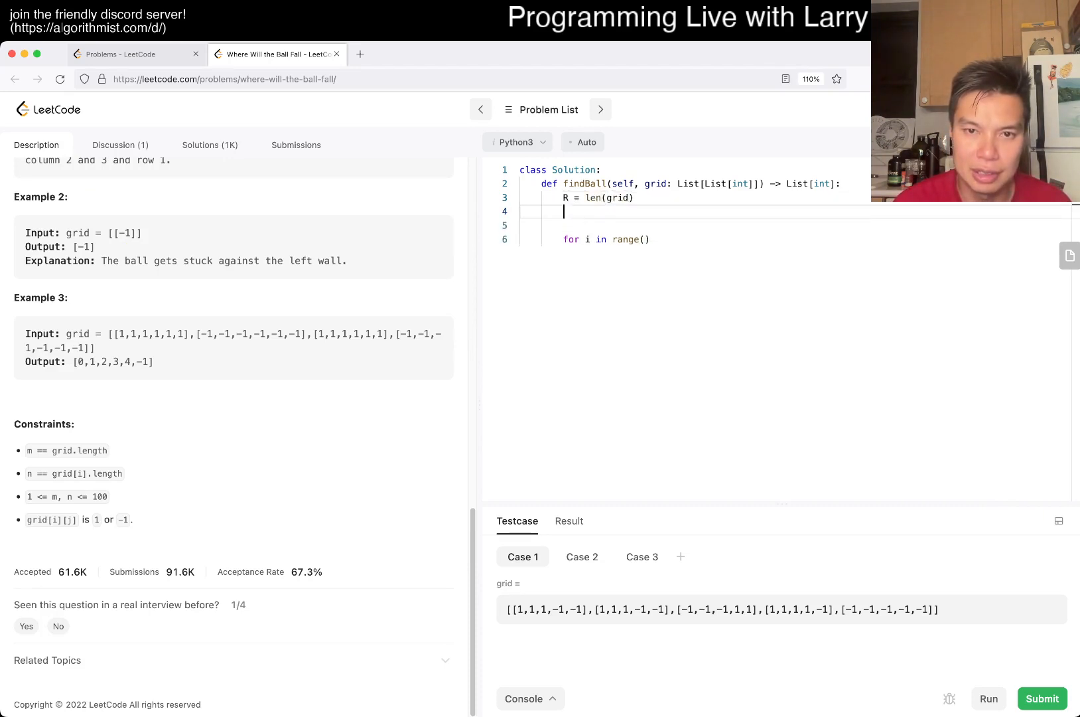
text(C = len(grid[0]))
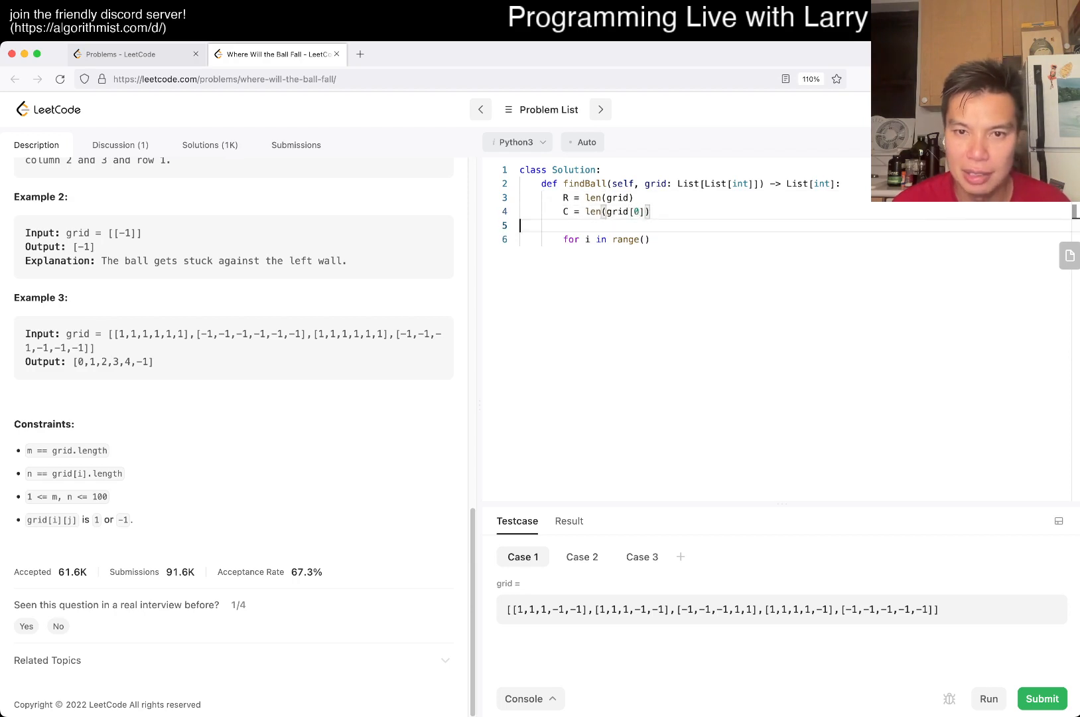
text(C):)
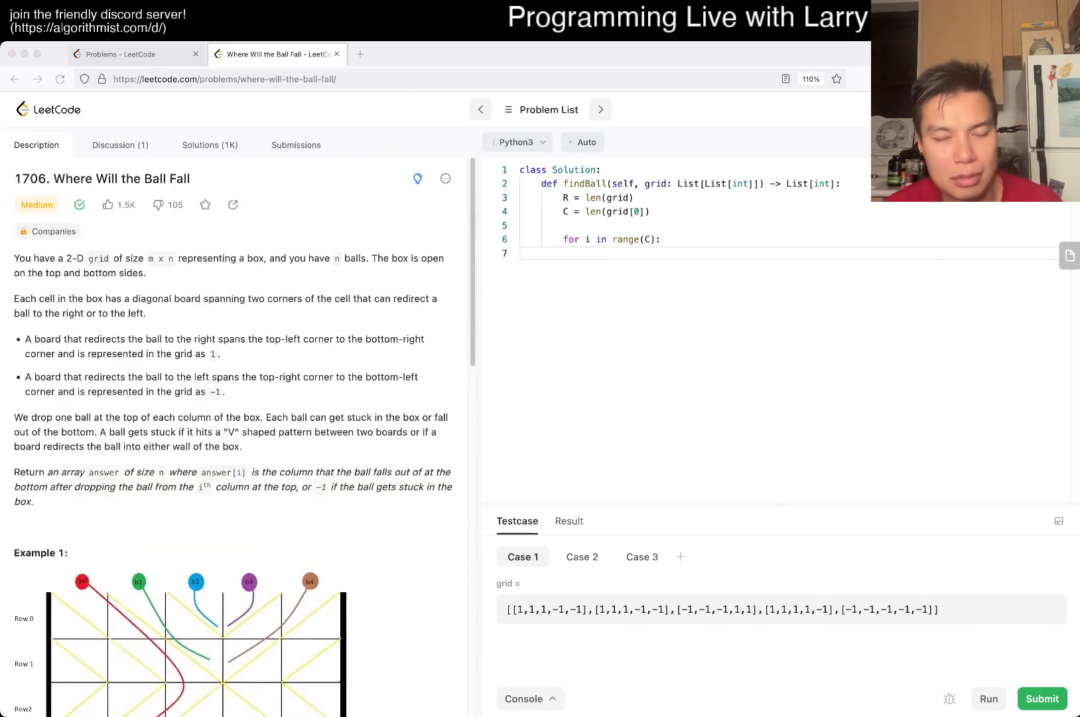
scroll(down, 3)
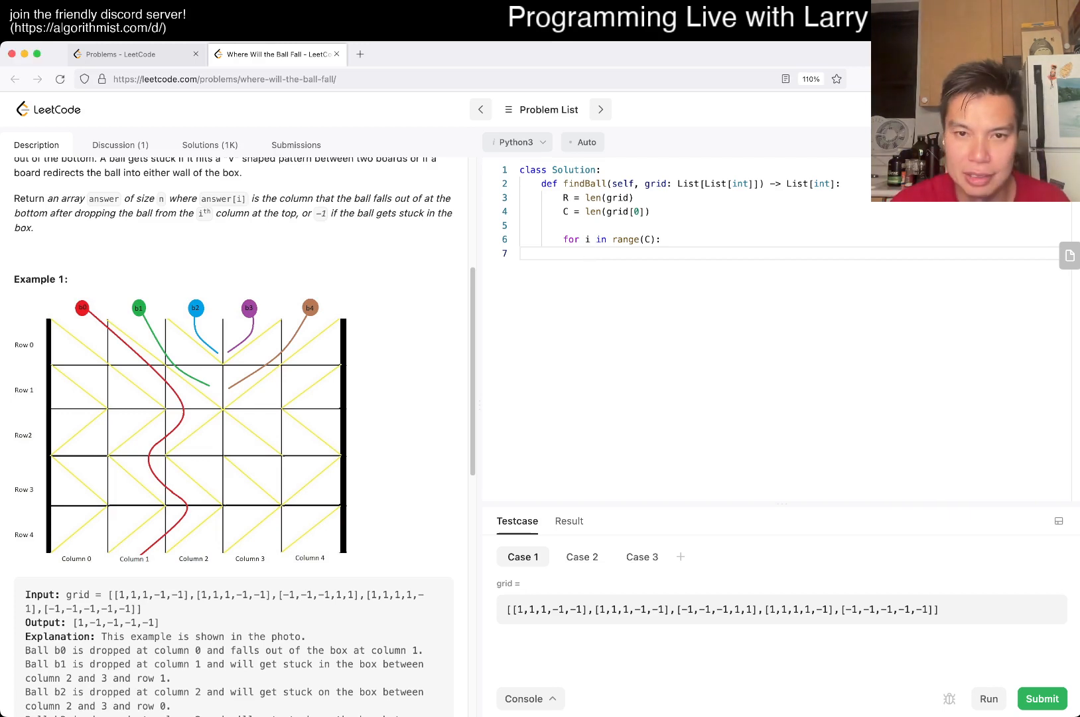
Step: Start each column at x = 0 and begin a while True loop inside the for loop
text(x)
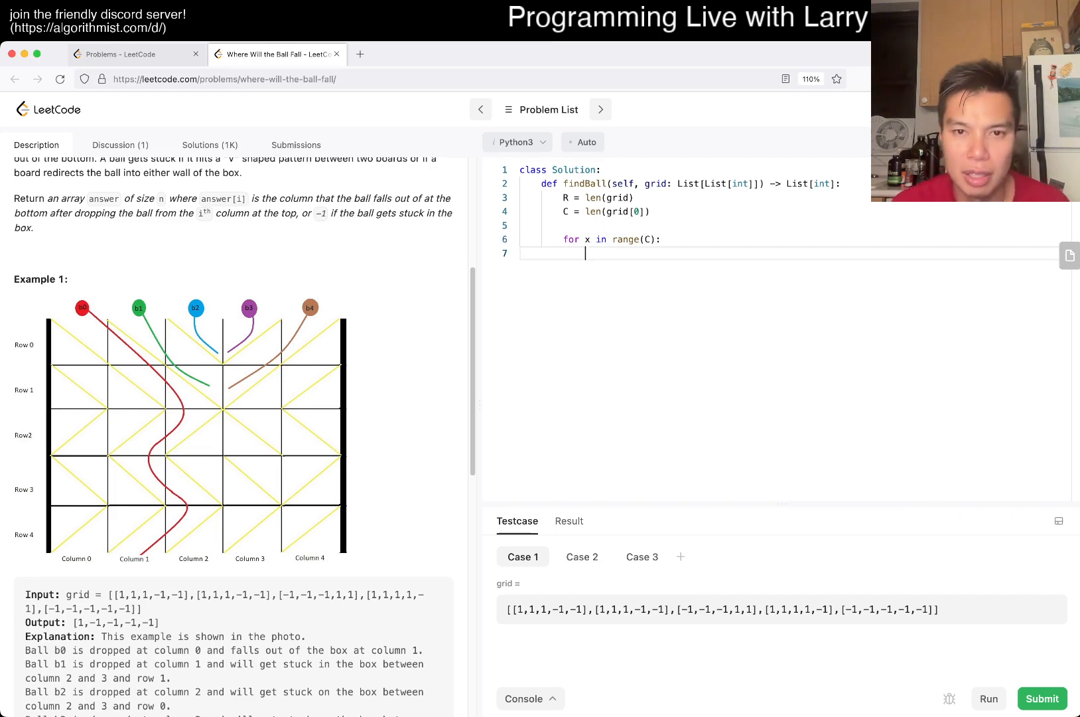
text(y =)
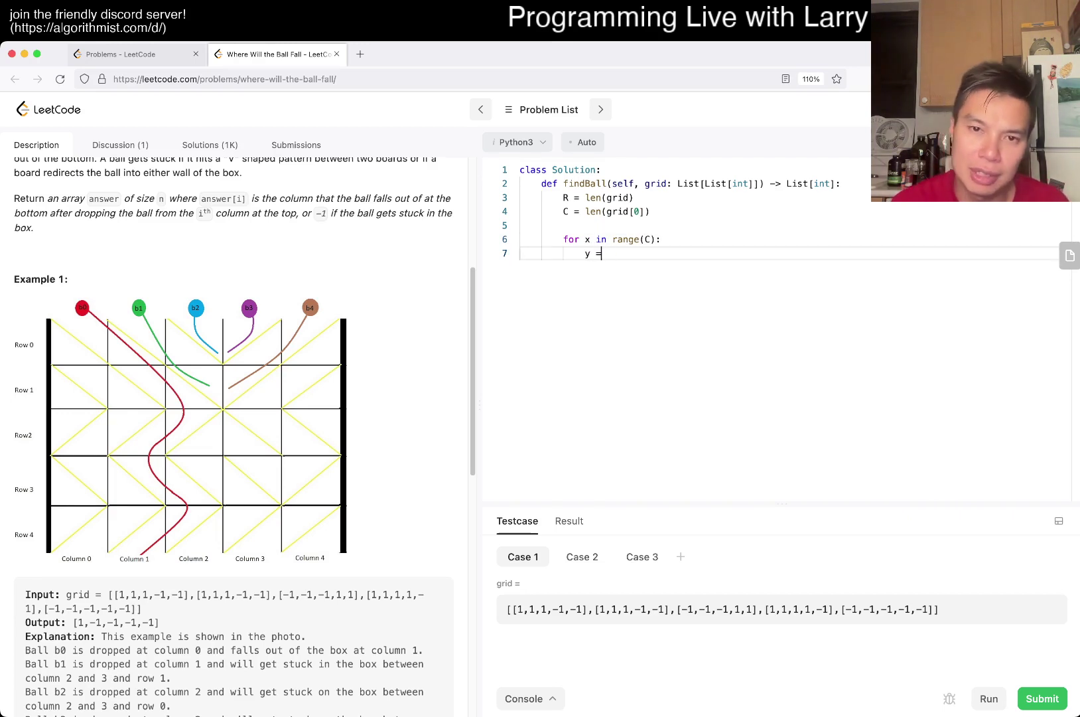
key(Backspace)
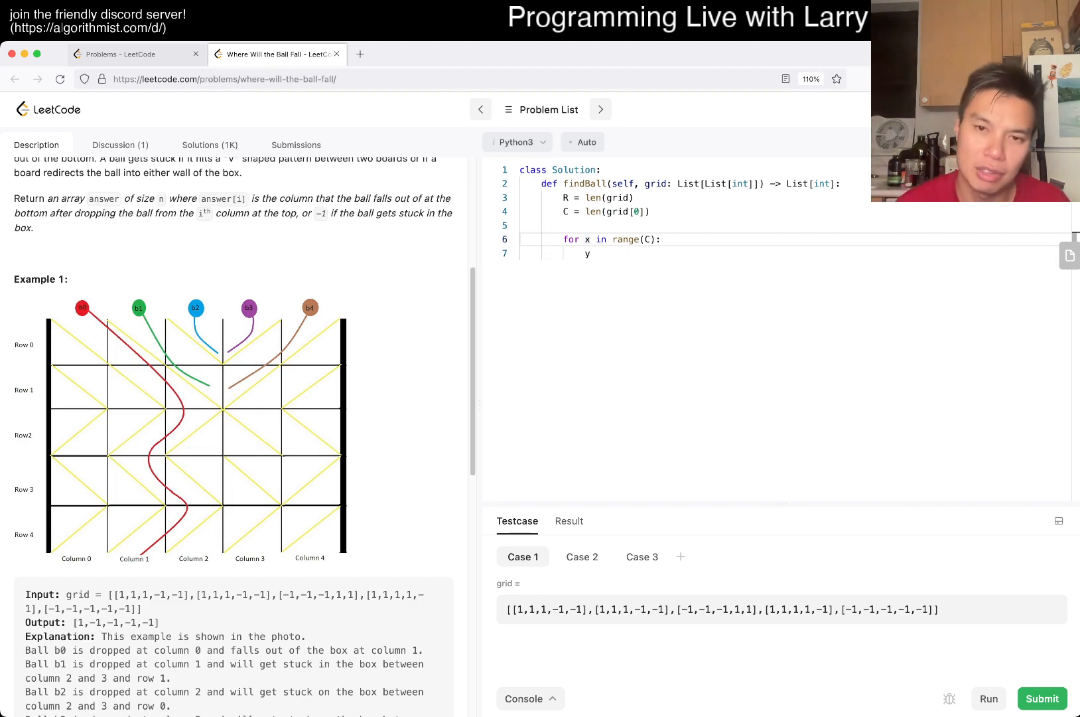
text(y)
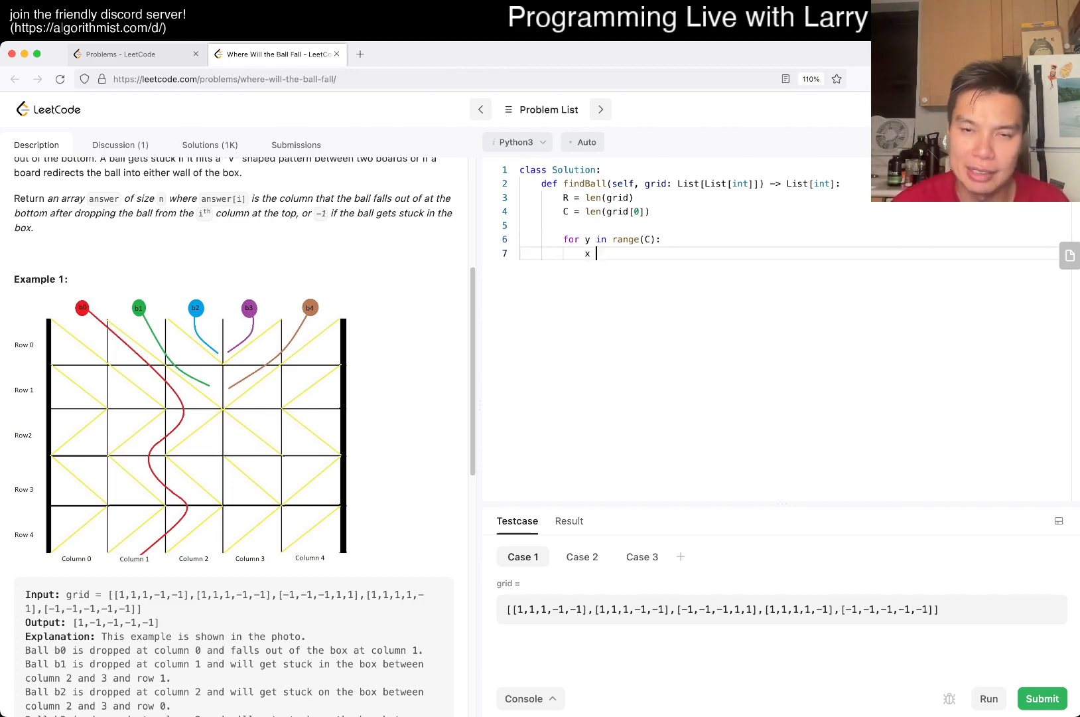
text(= 0)
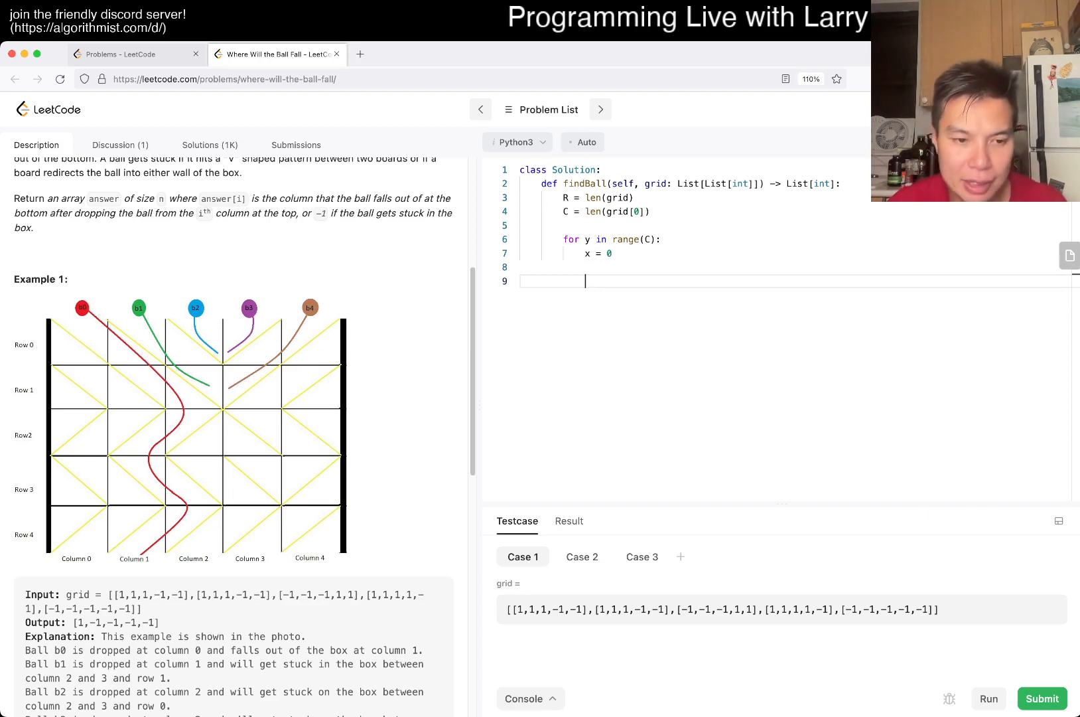
text(while)
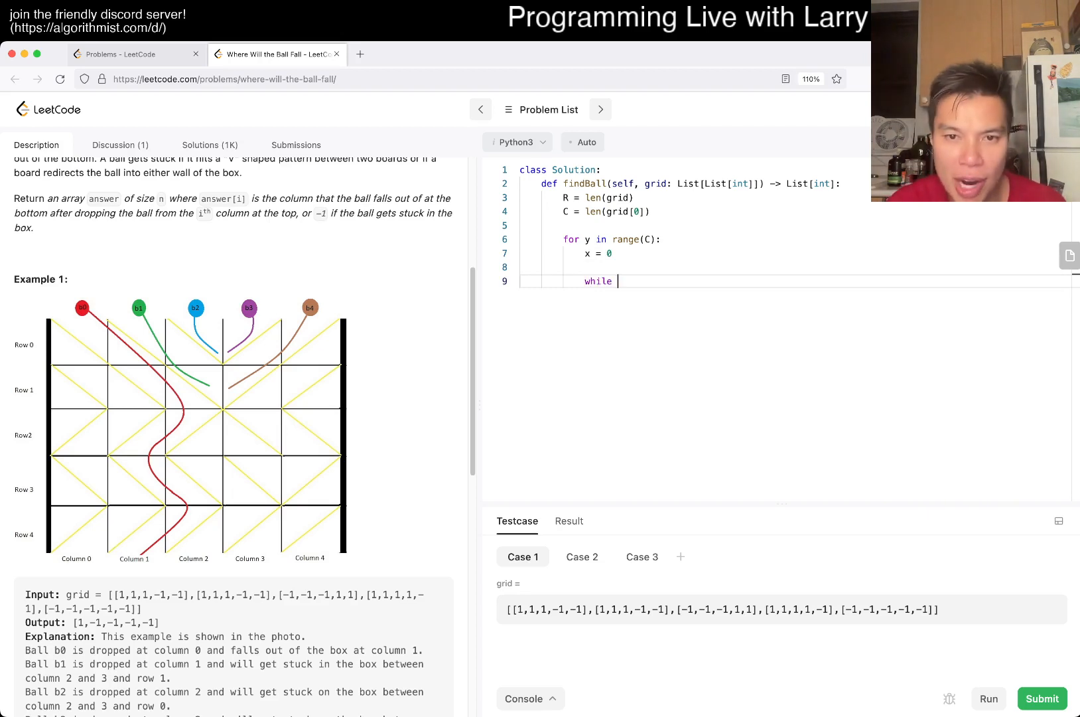
text(True:)
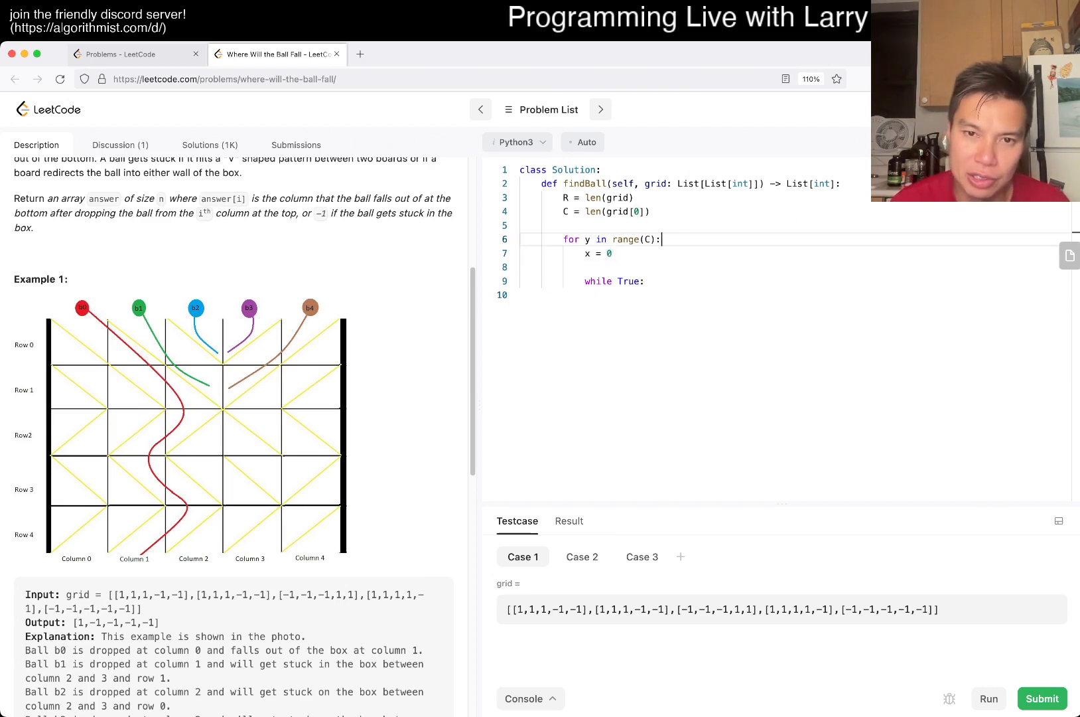
Step: Set p = UP and define constants UP = 1, LEFT = 2, RIGHT = 3 above the loop
text(p =)
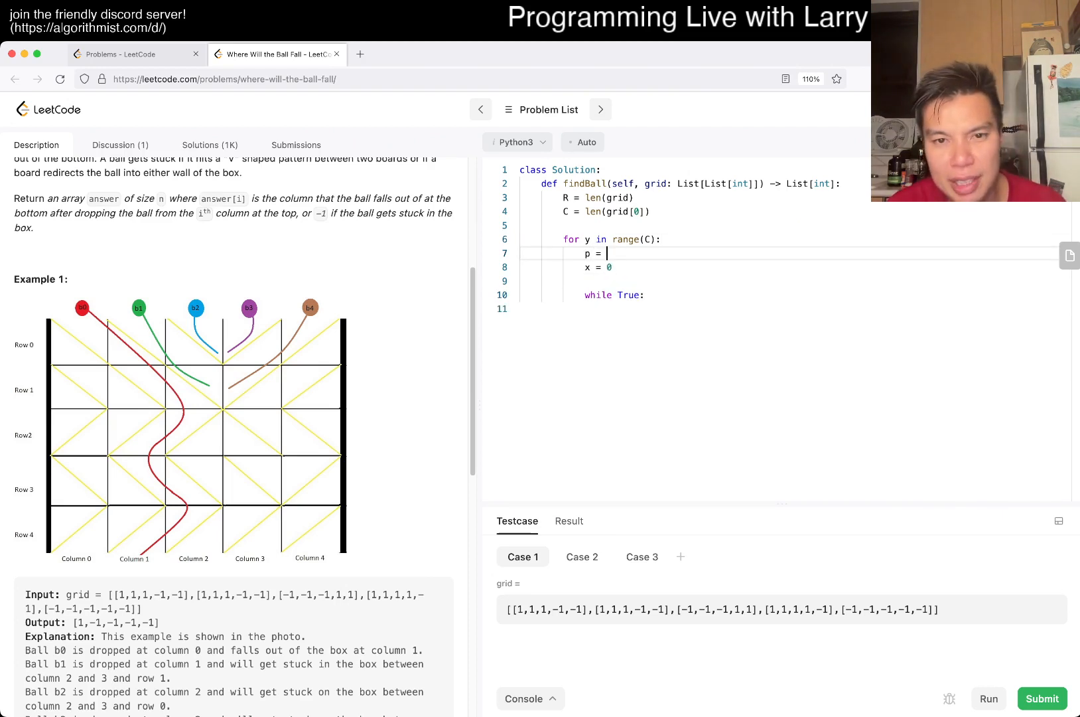
text(UP)
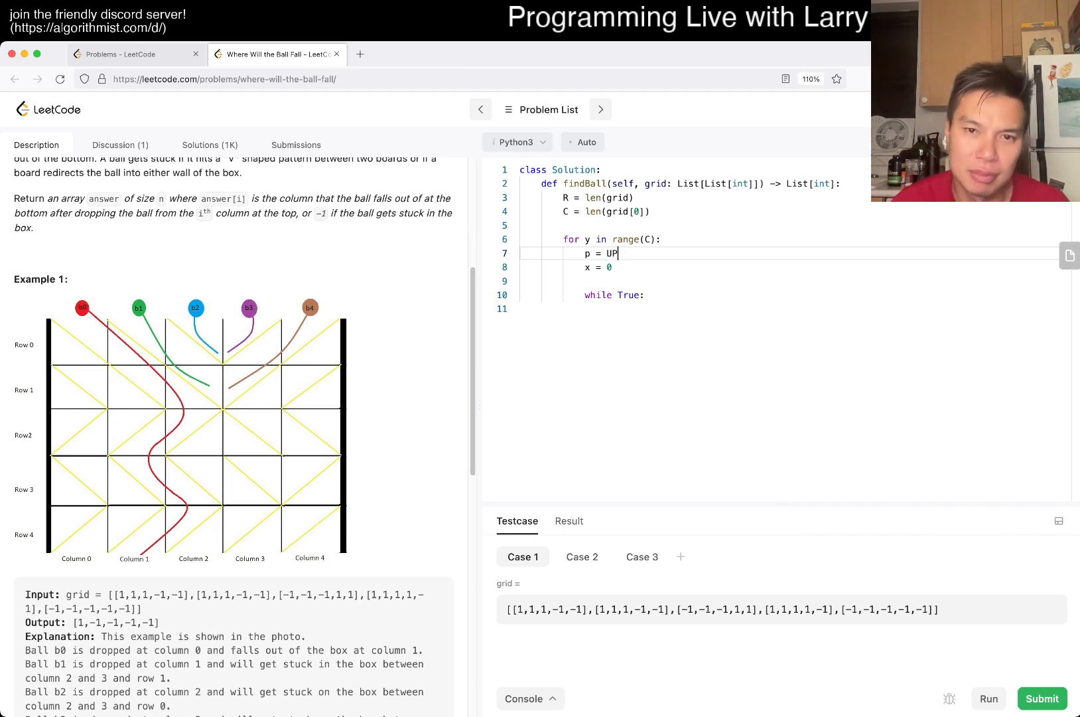
text(UP =)
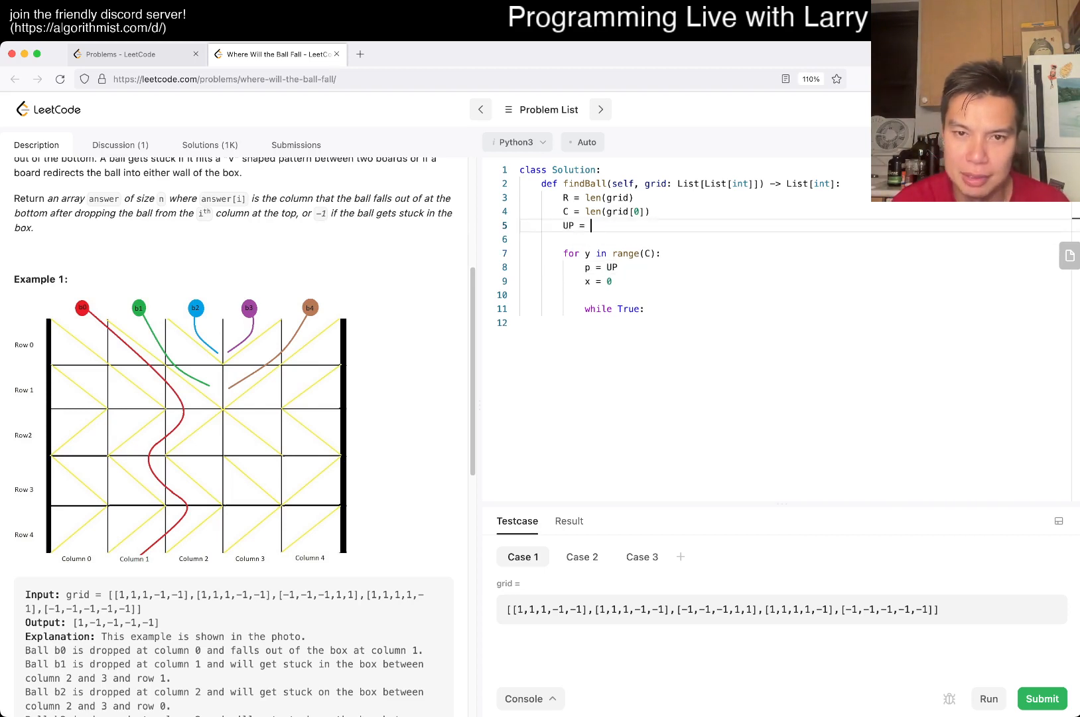
text(1)
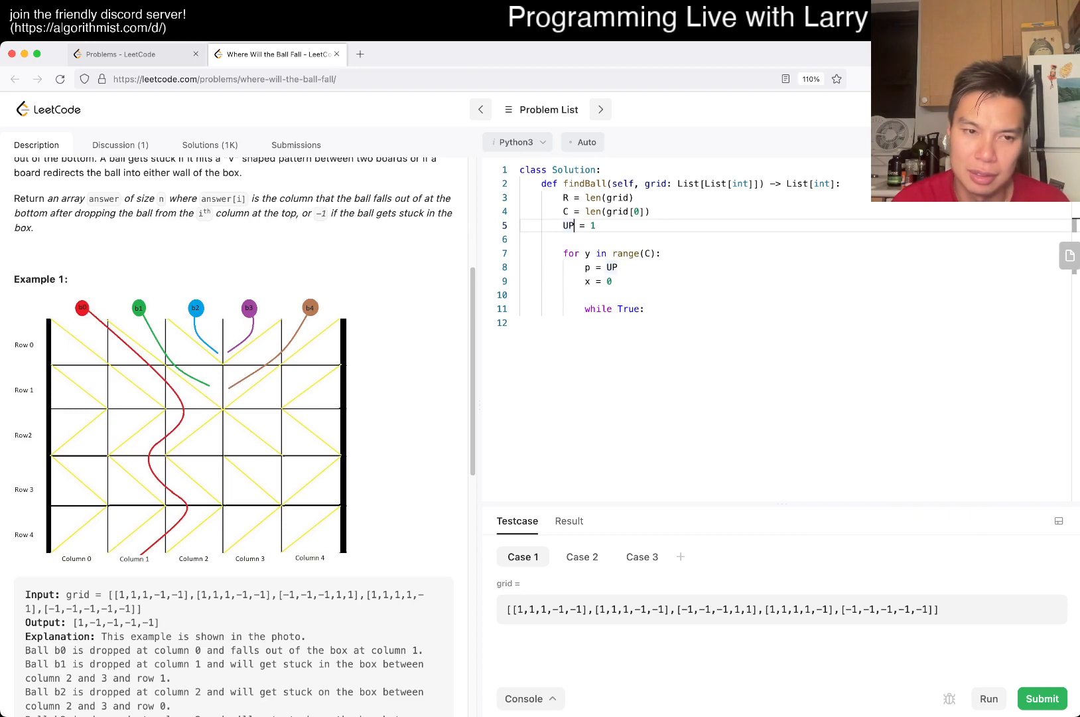
text(LEFT = 2)
text(RIGHT = 3)
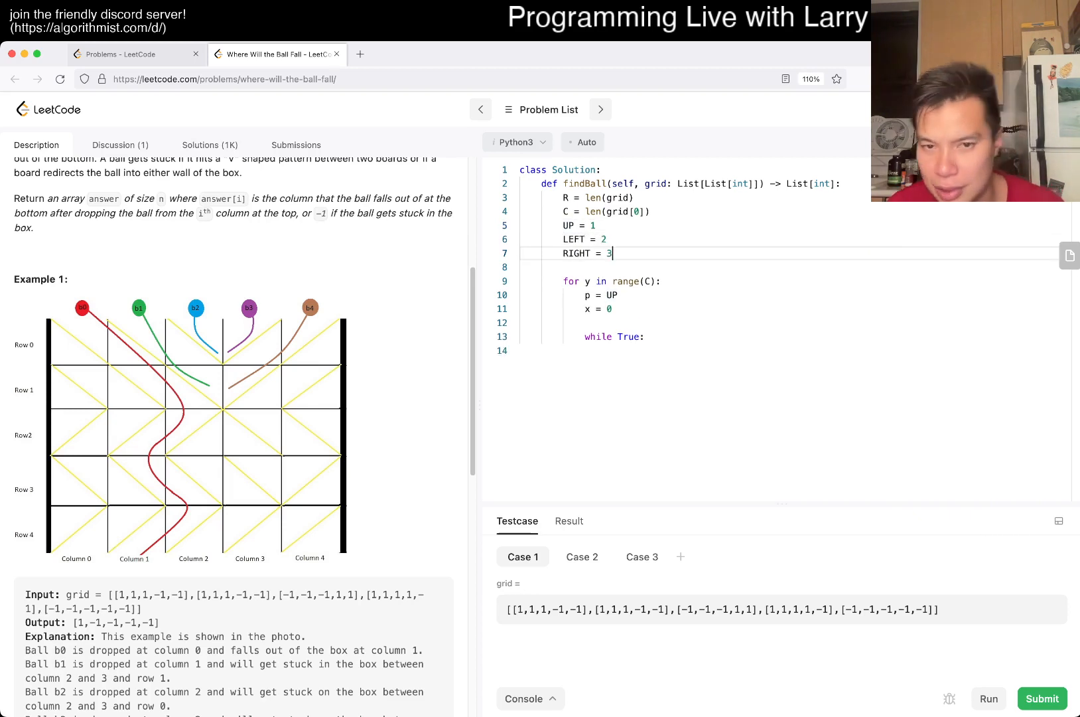
key(Enter)
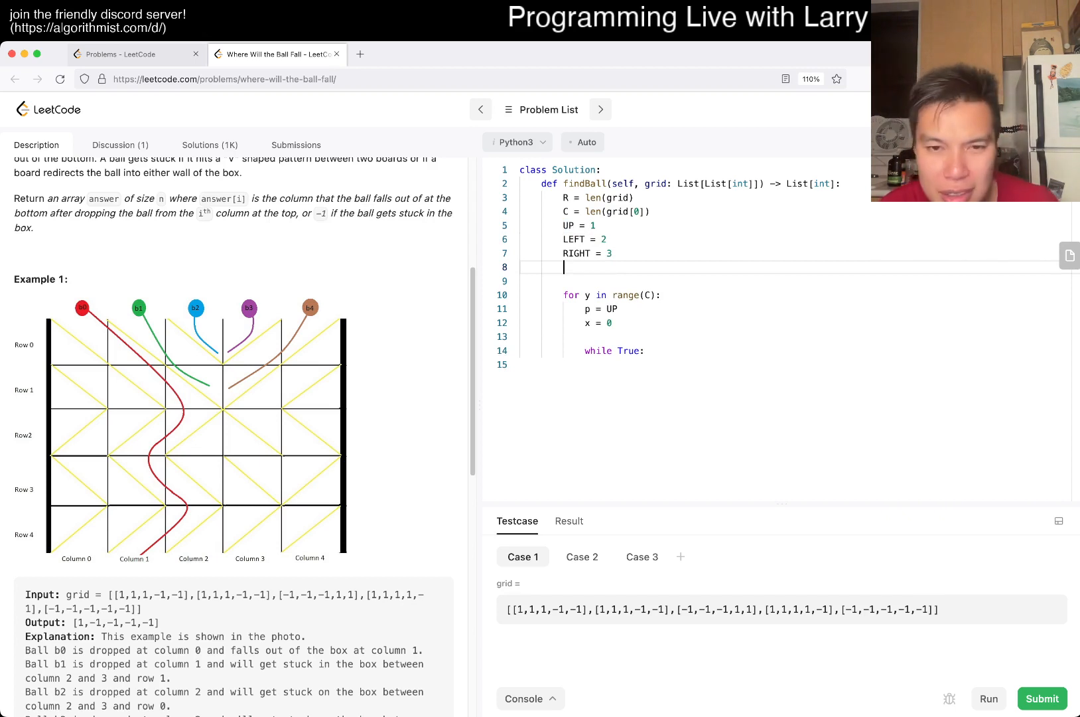
key(Backspace)
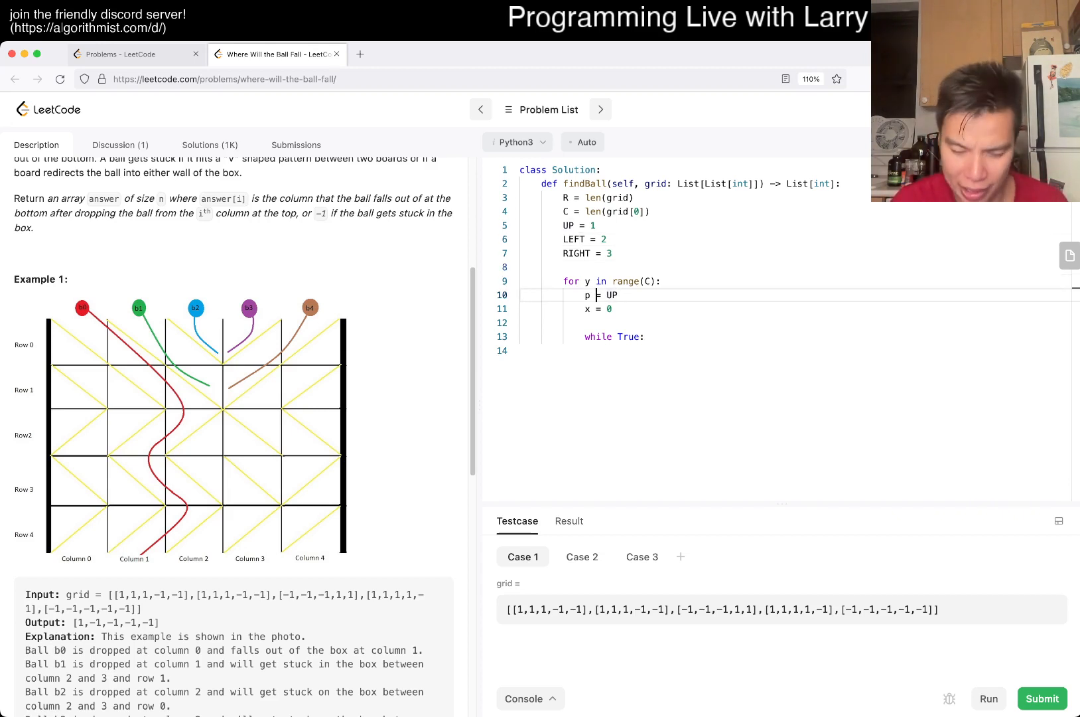
Step: Begin the while body with a condition on grid[x][y] for the backslash cell
text(from)
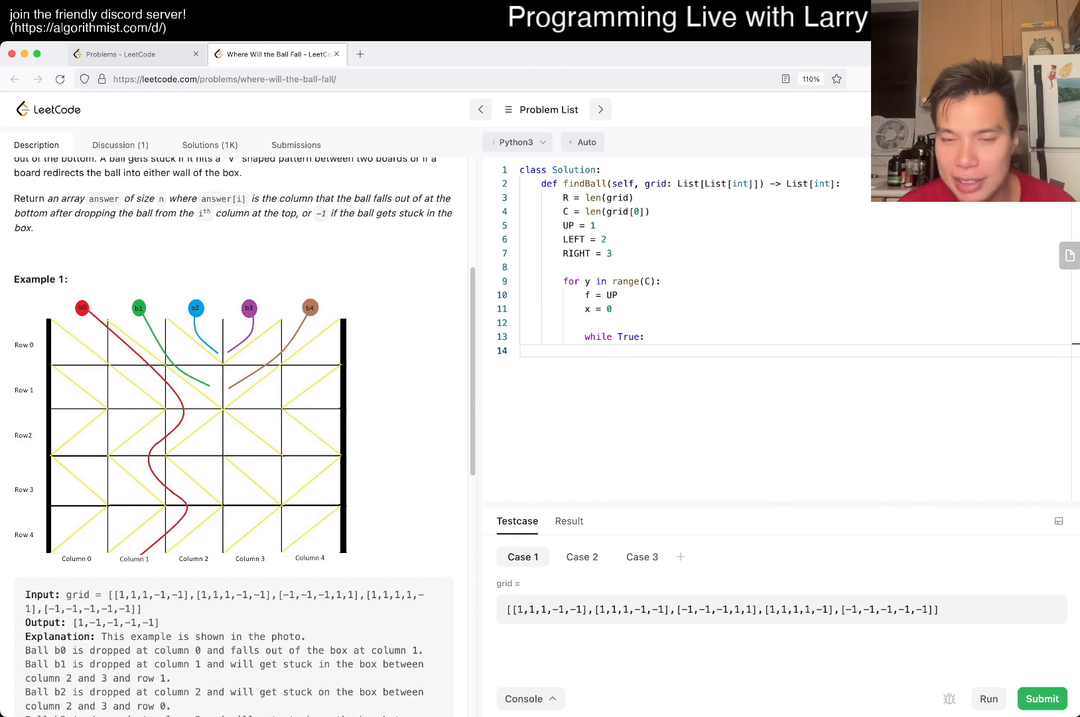
key(Enter)
text(if g)
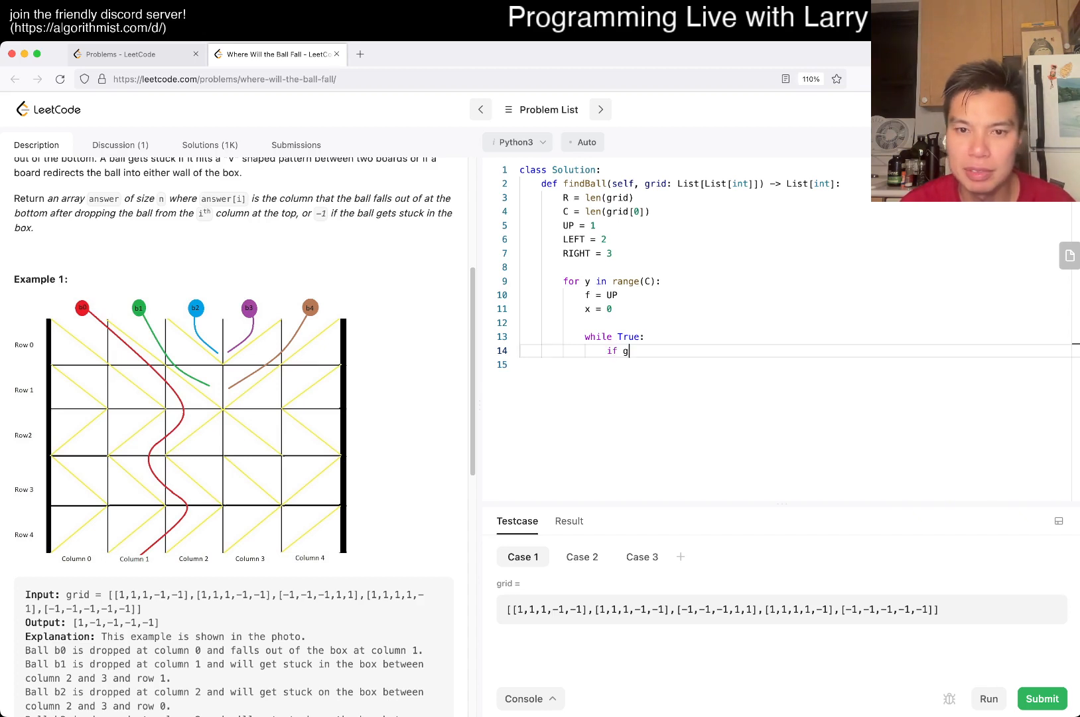
text(rid[x][y])
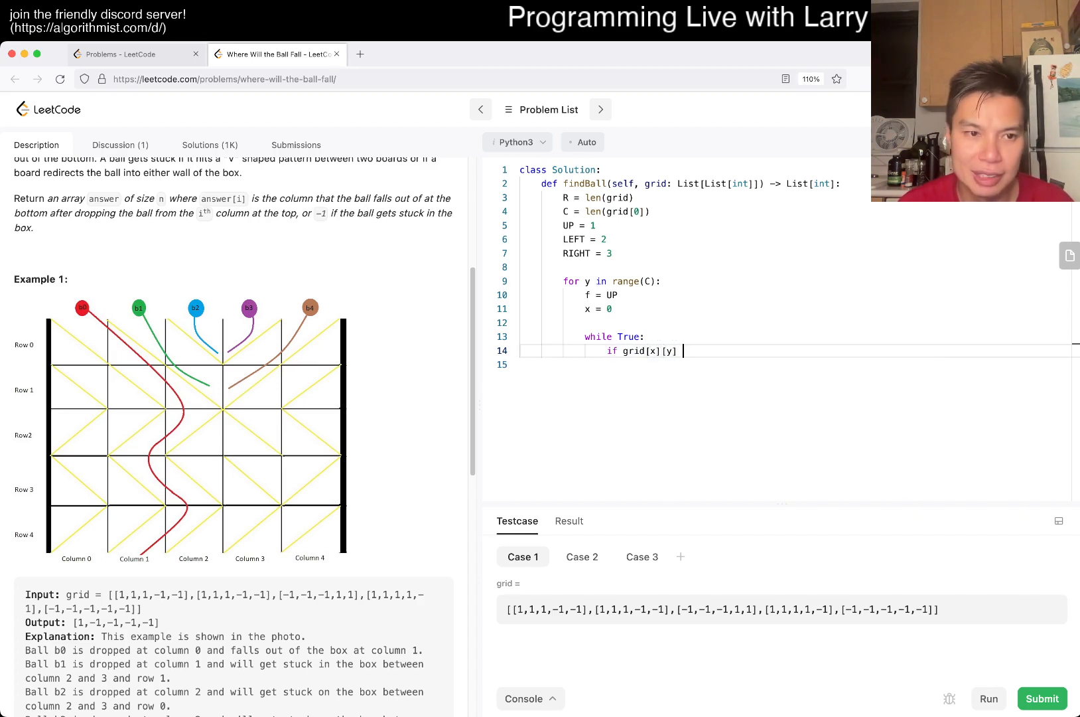
text(== "\"")
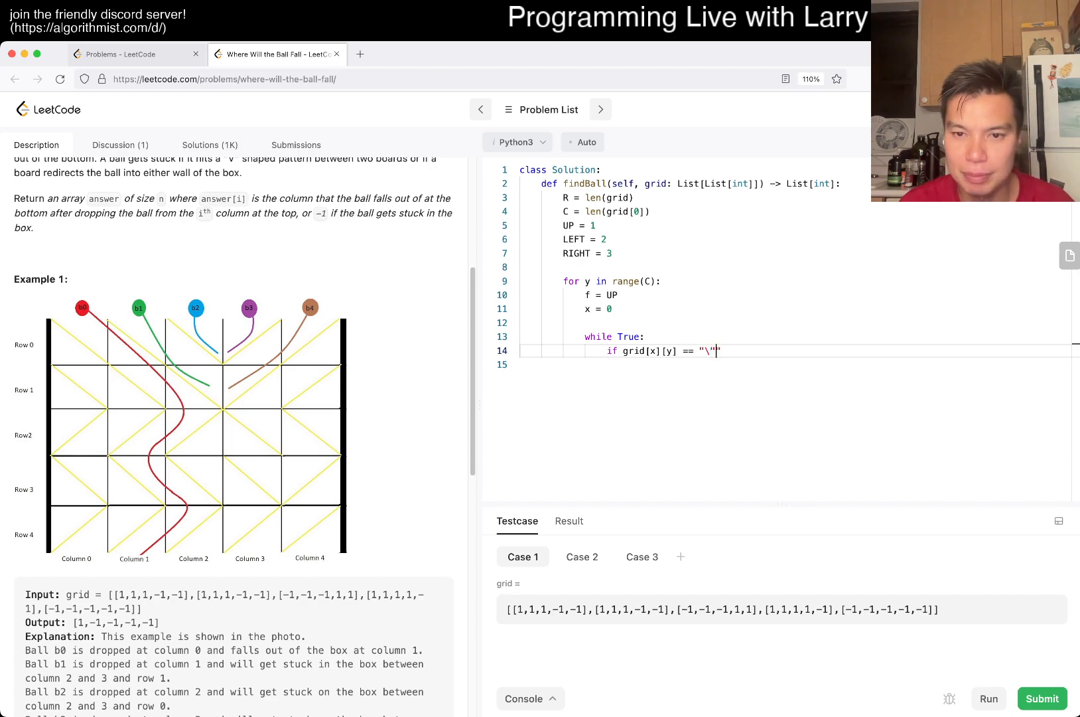
text(:)
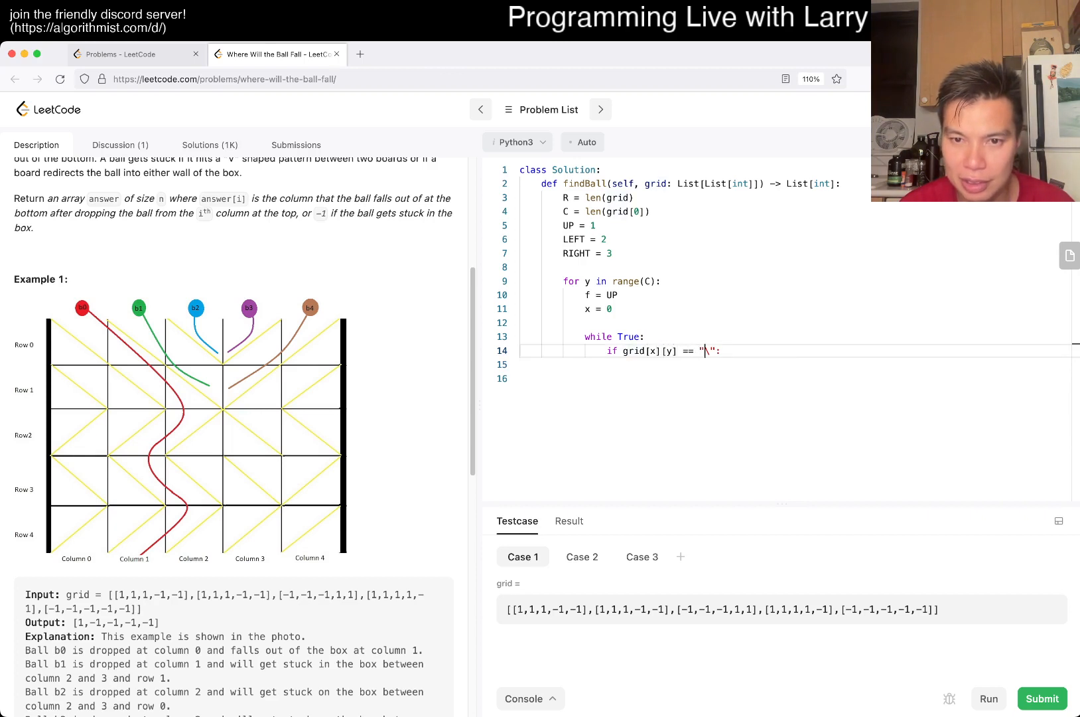
text(\)
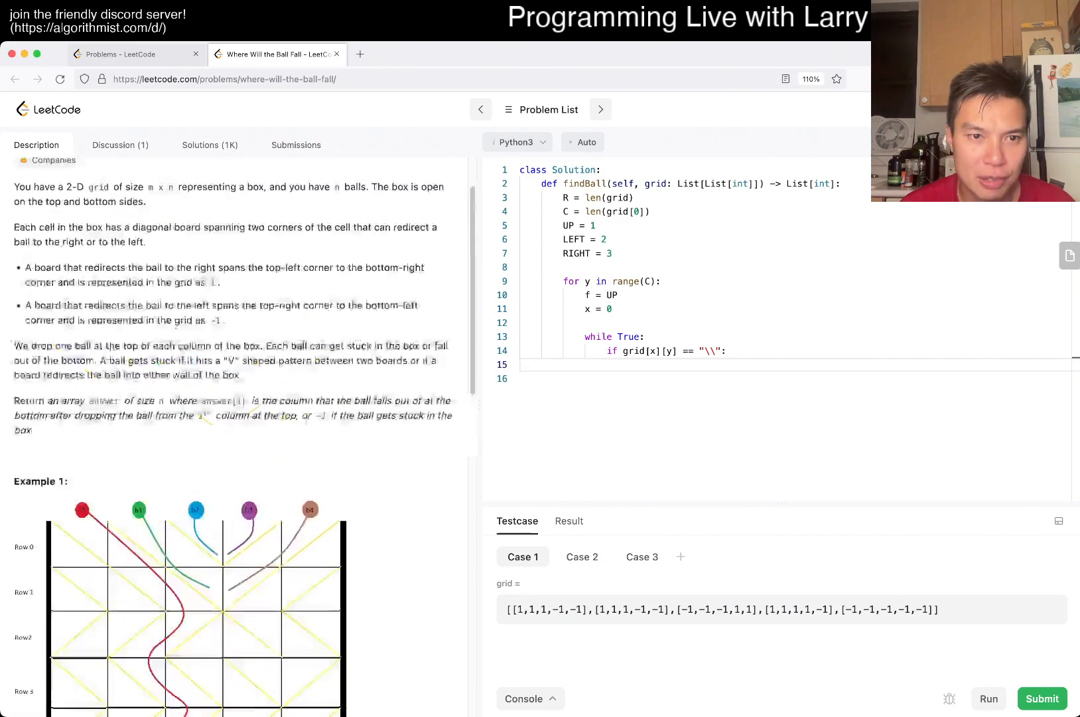
scroll(down, 3)
text(1)
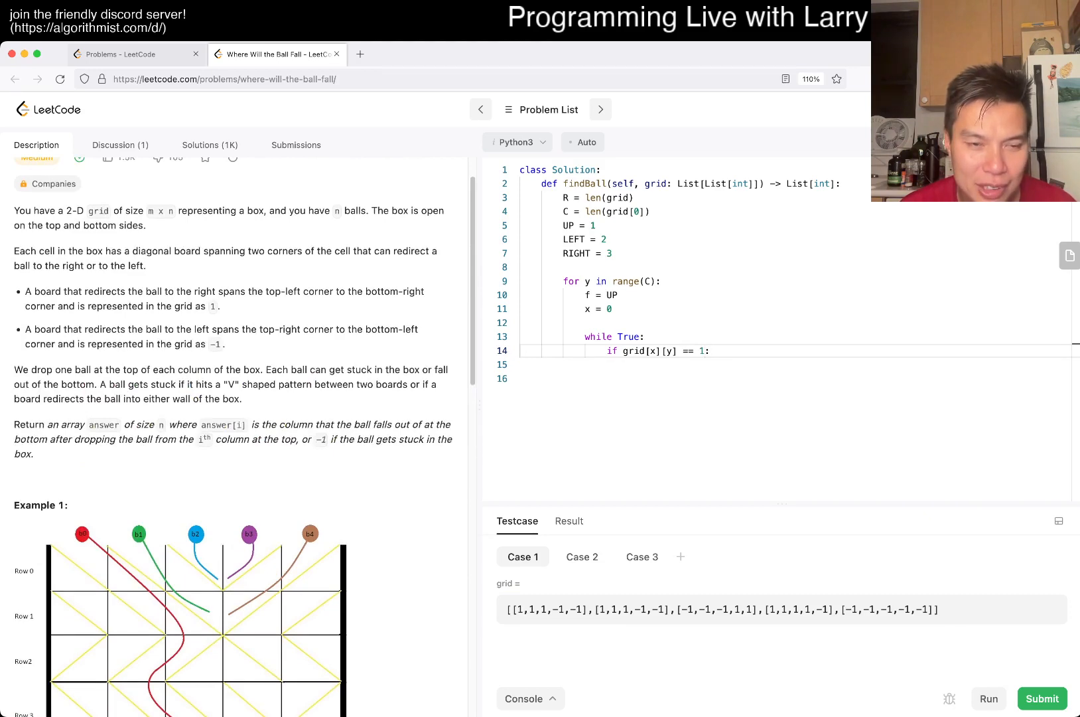
scroll(down, 3)
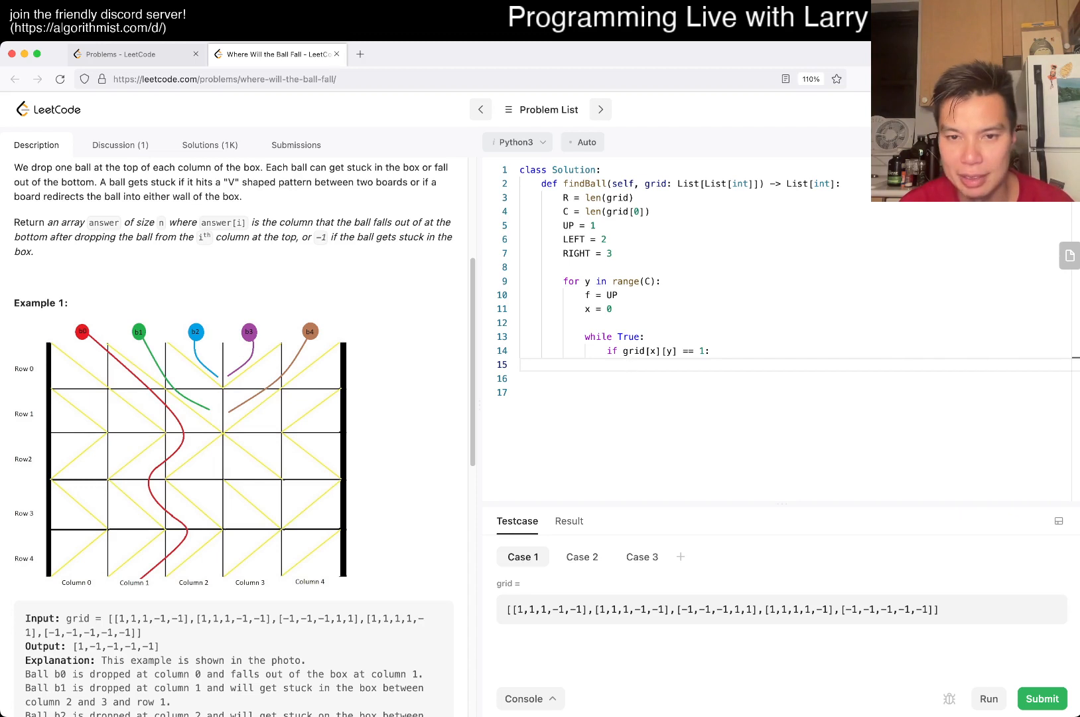
Step: Write if grid[x][y] == 1: if f == UP: f = LEFT, advance y, and add ans = [] before the loop
text(f =)
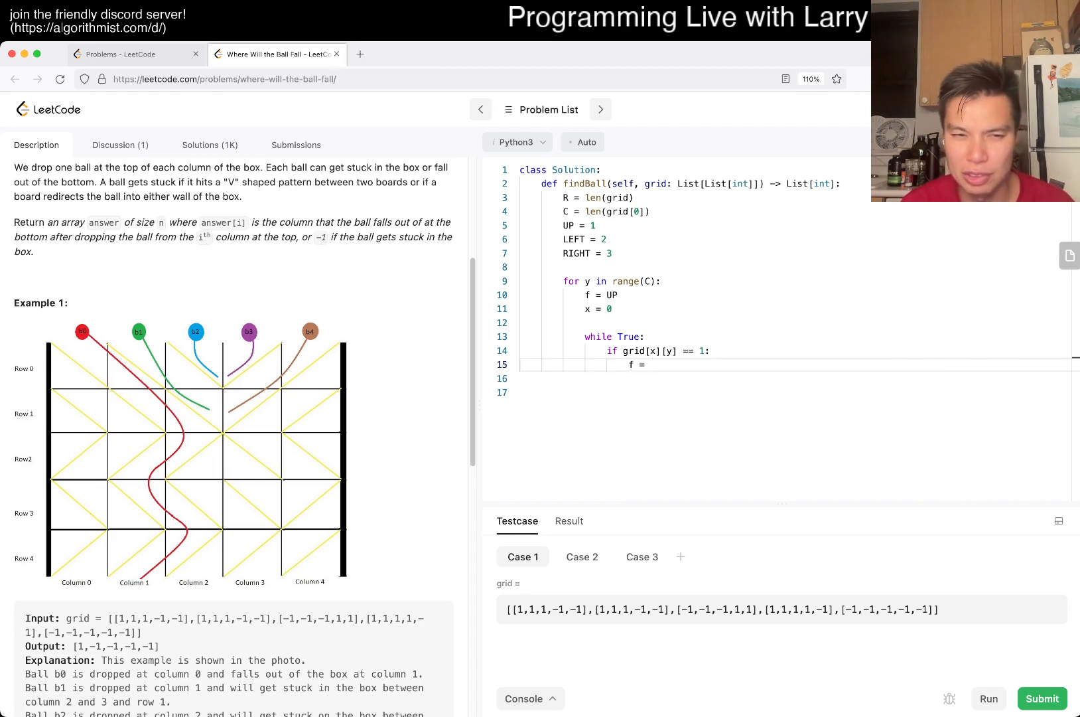
text(LEFT)
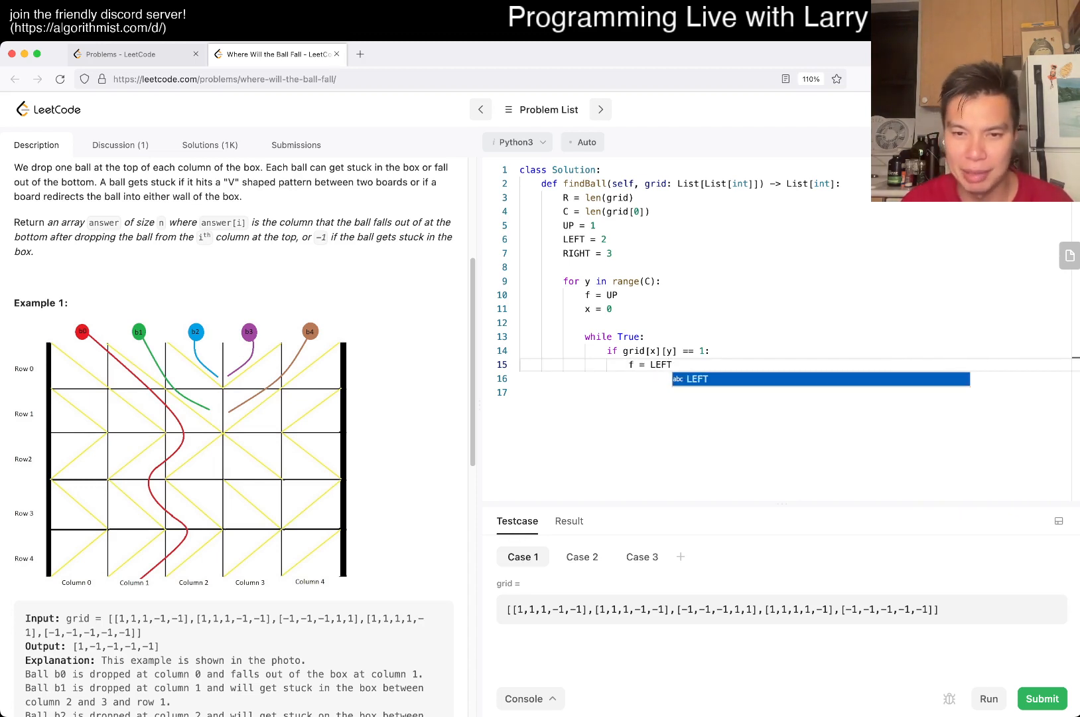
text(x)
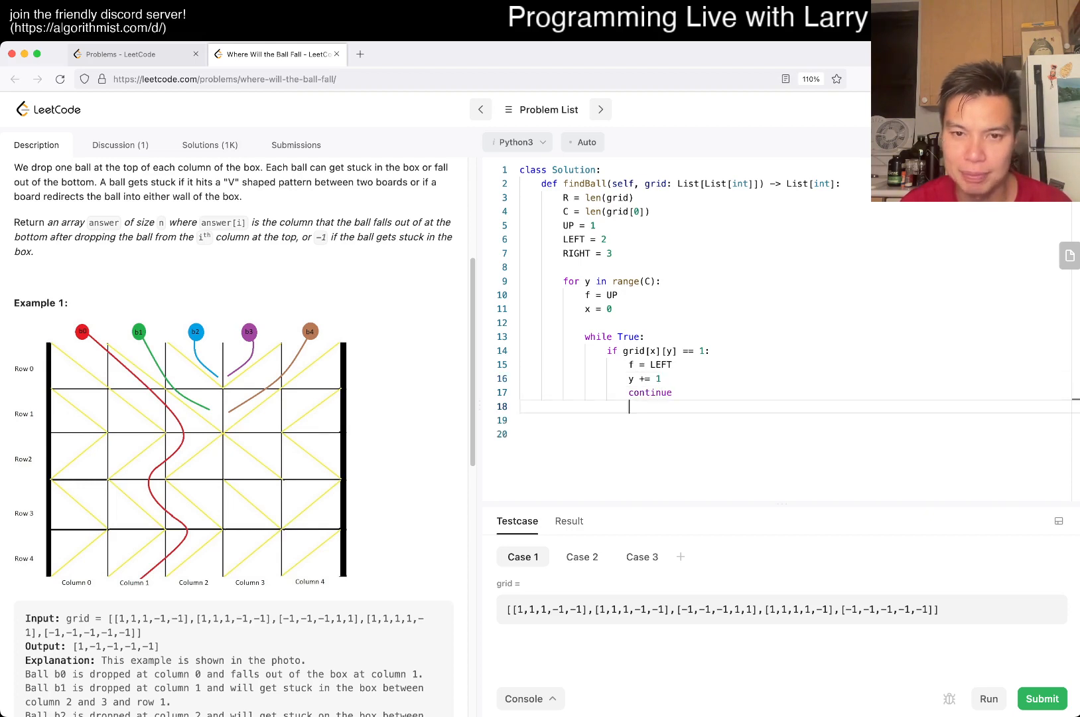
text(if grid[x][y])
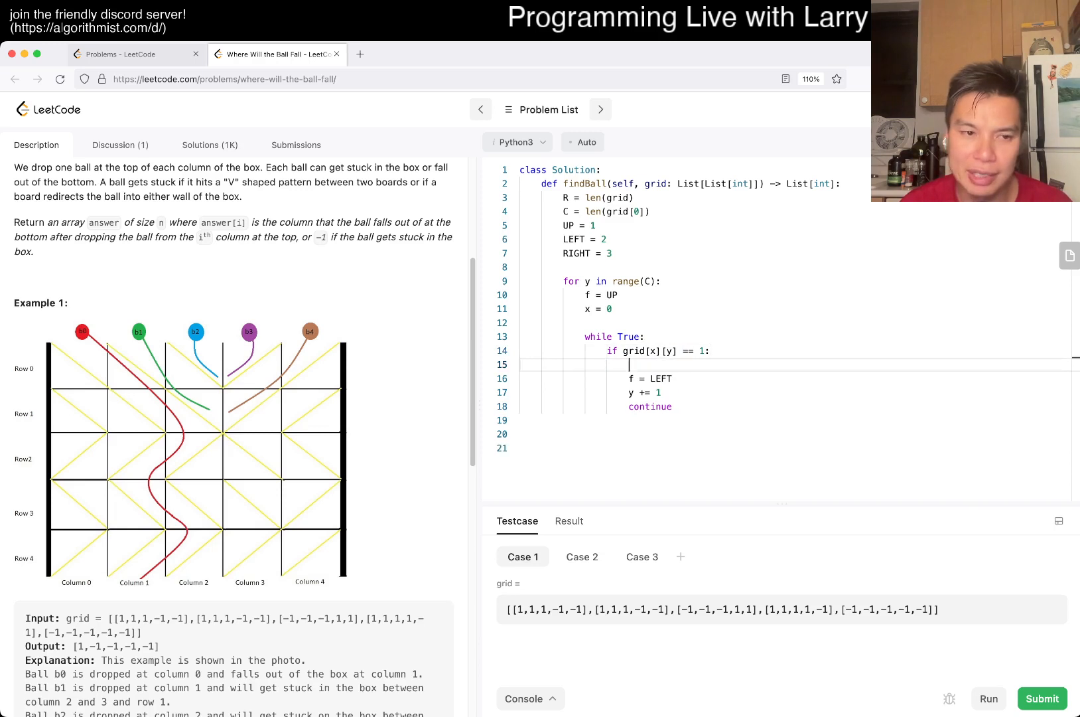
text(if)
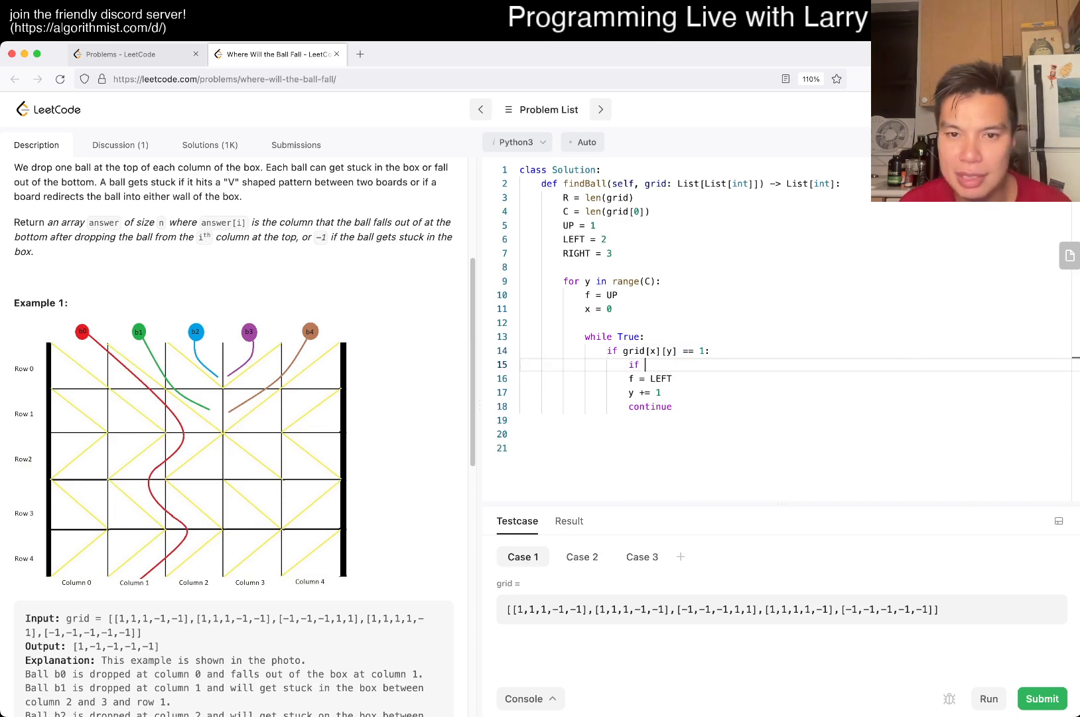
text(f == UP:)
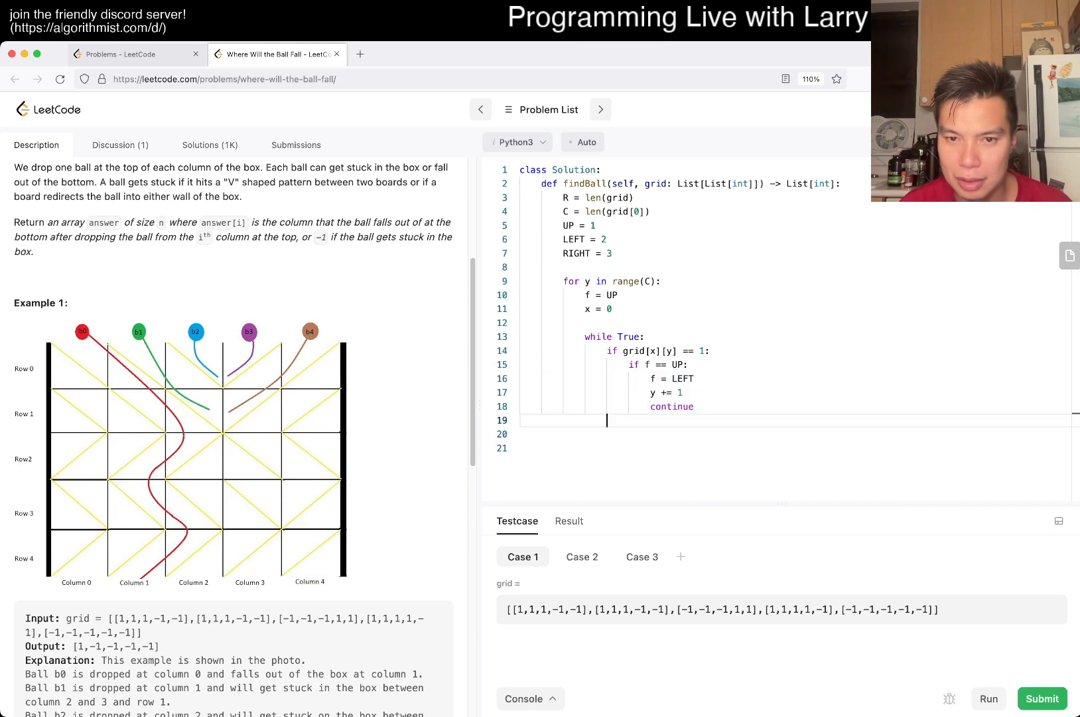
click(626, 337)
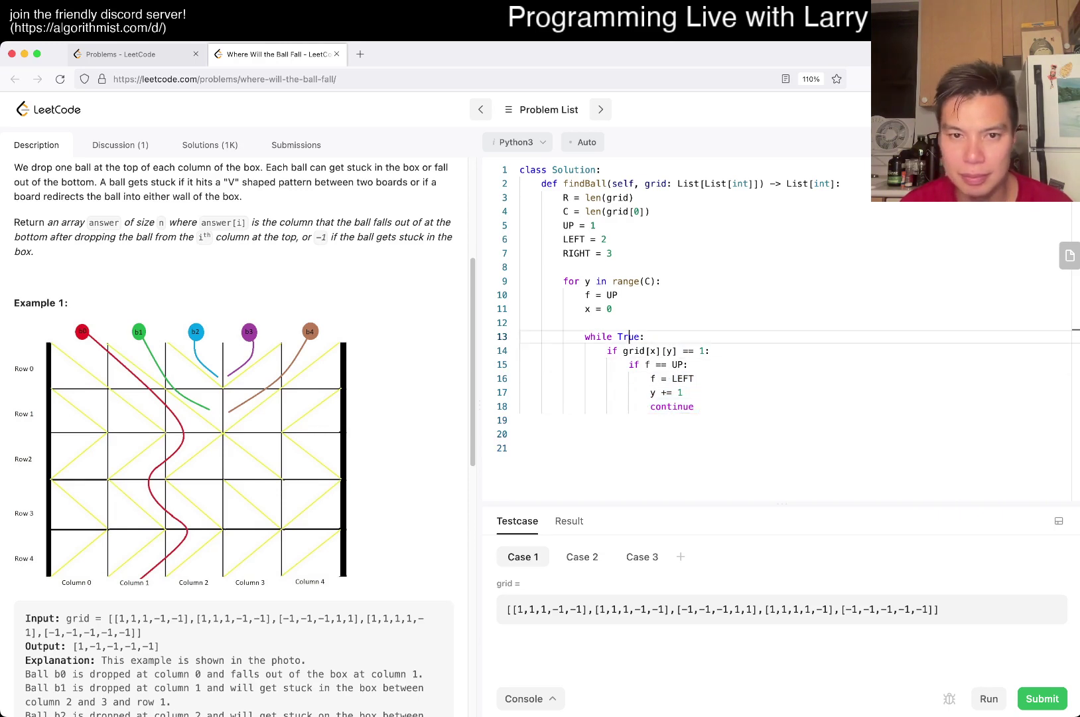
text(ans = [)
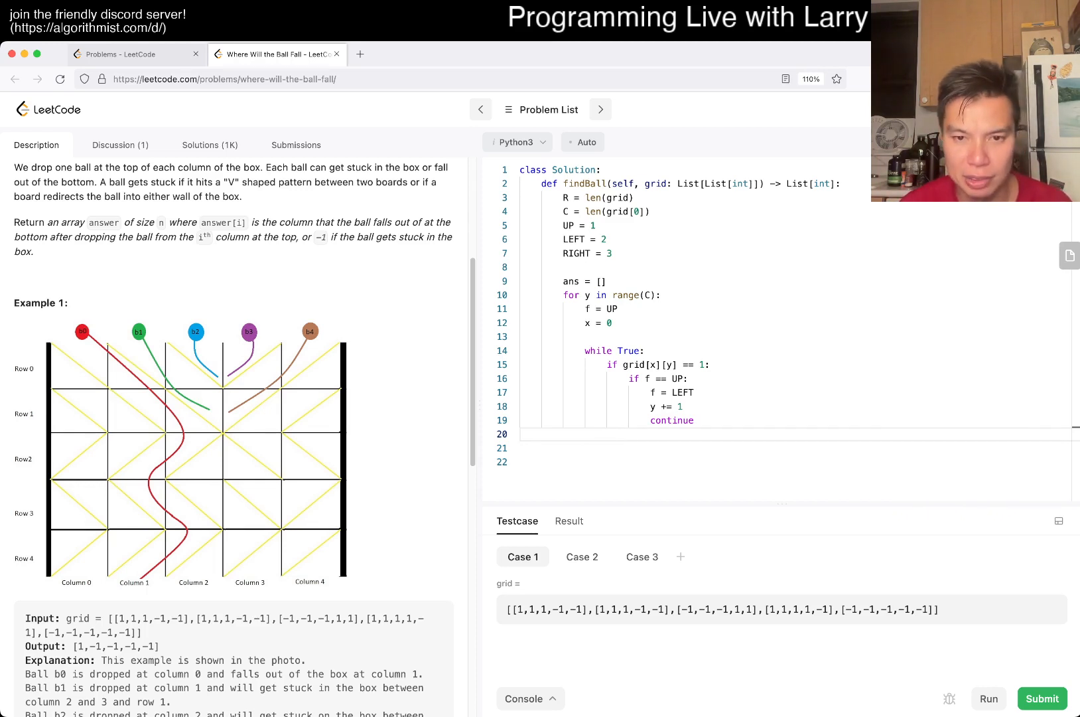
Step: Add elif f == LEFT: f = UP; x += 1, else ans.append(-1) and break
text(if f == LE)
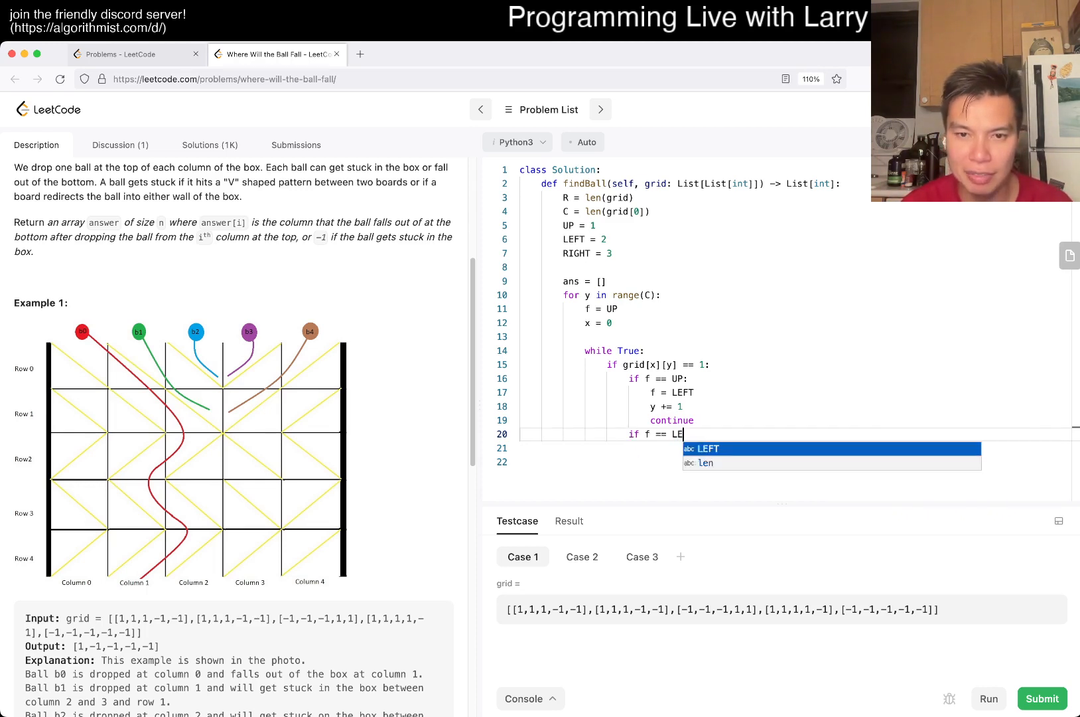
key(Enter)
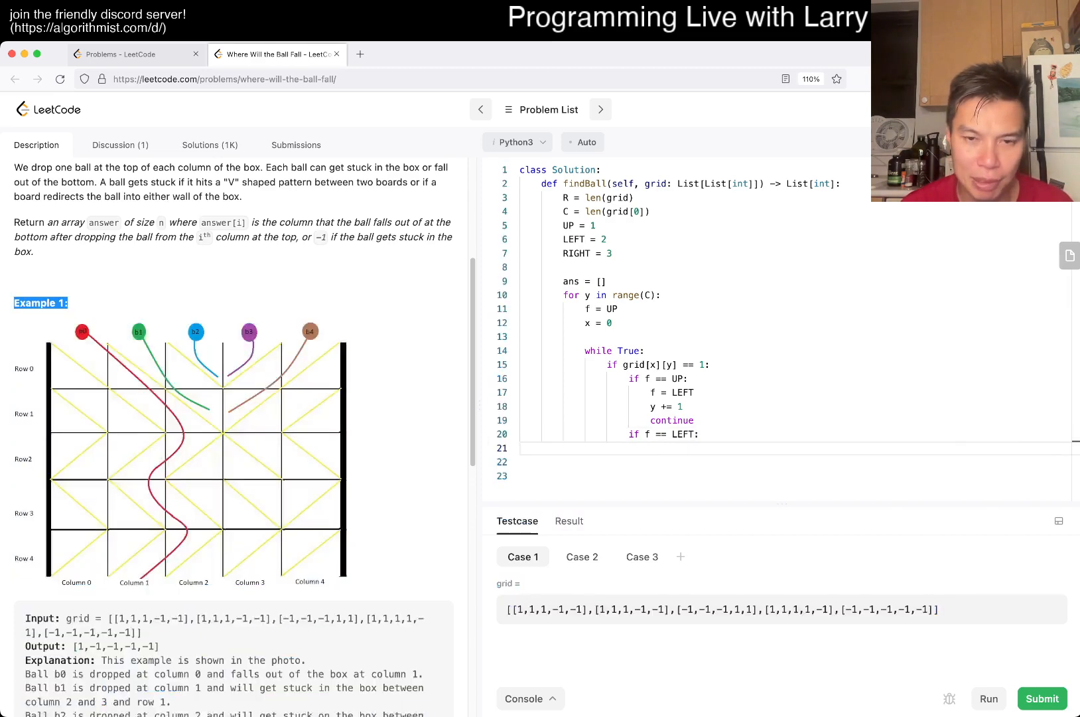
text(f = UP)
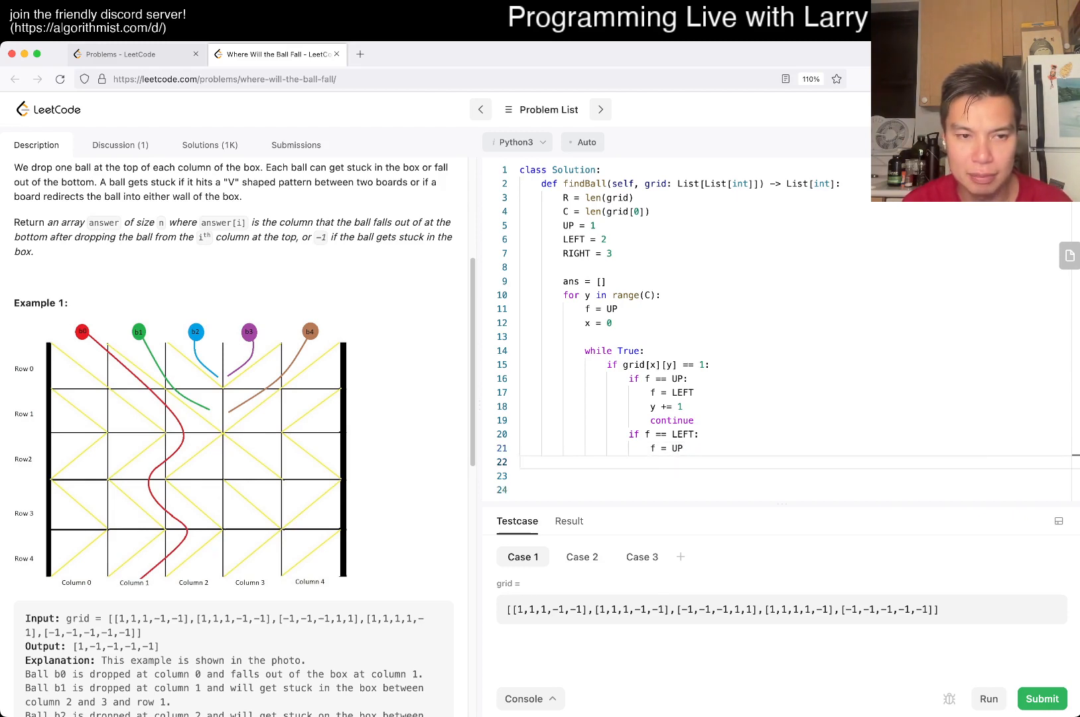
text(y)
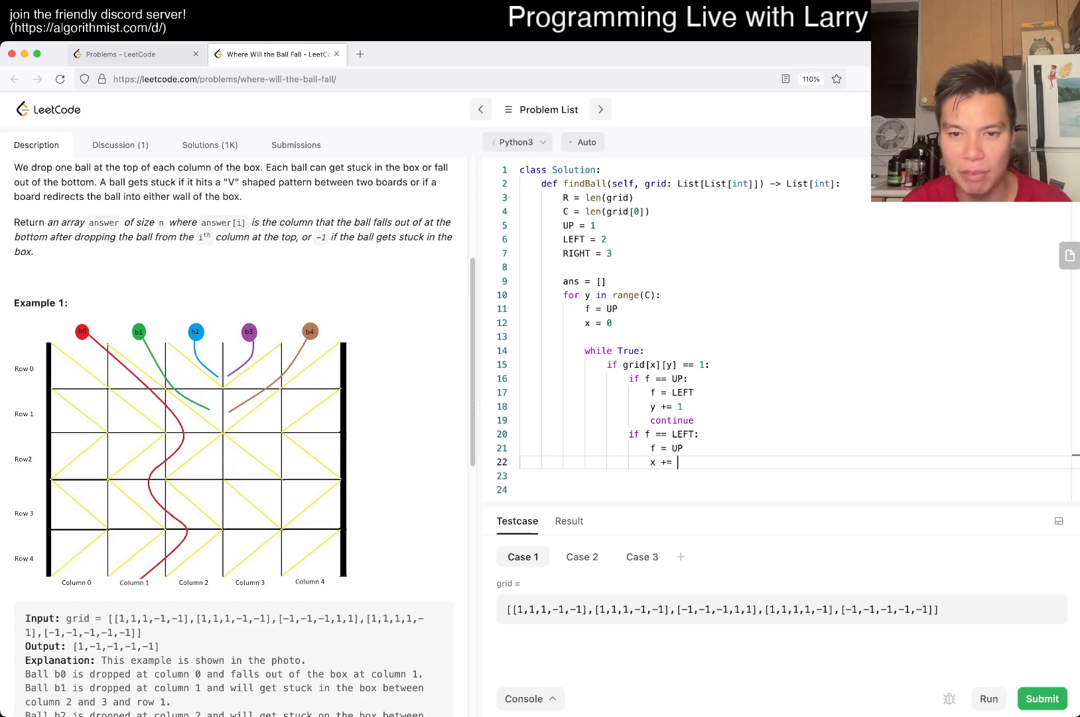
text(1)
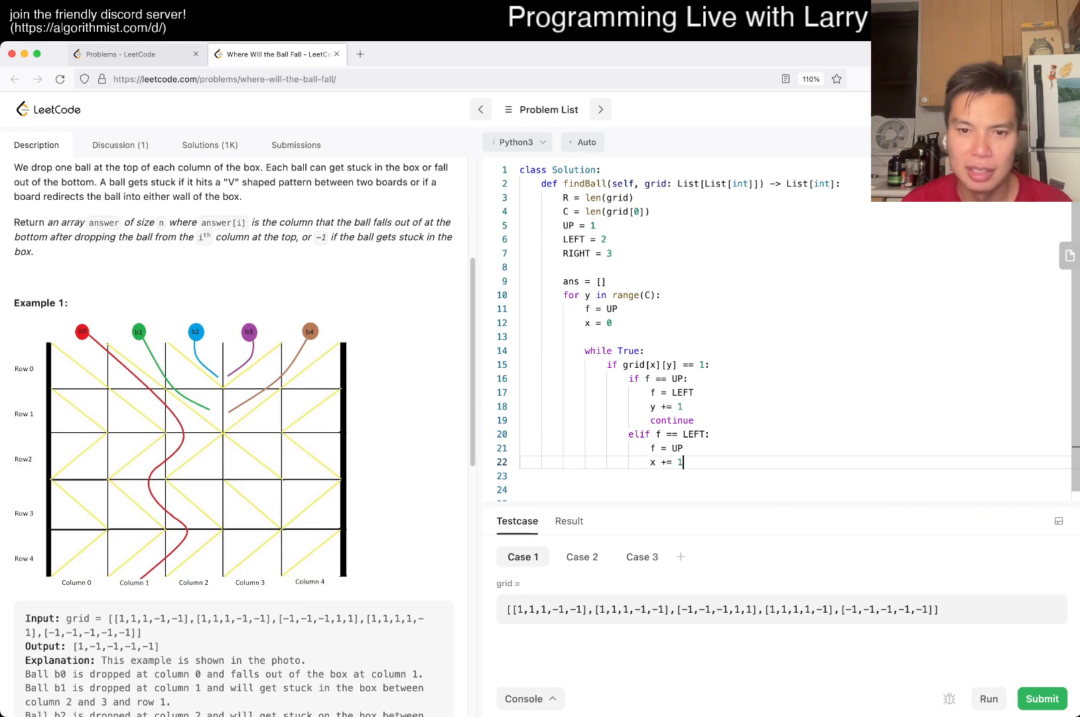
key(Enter)
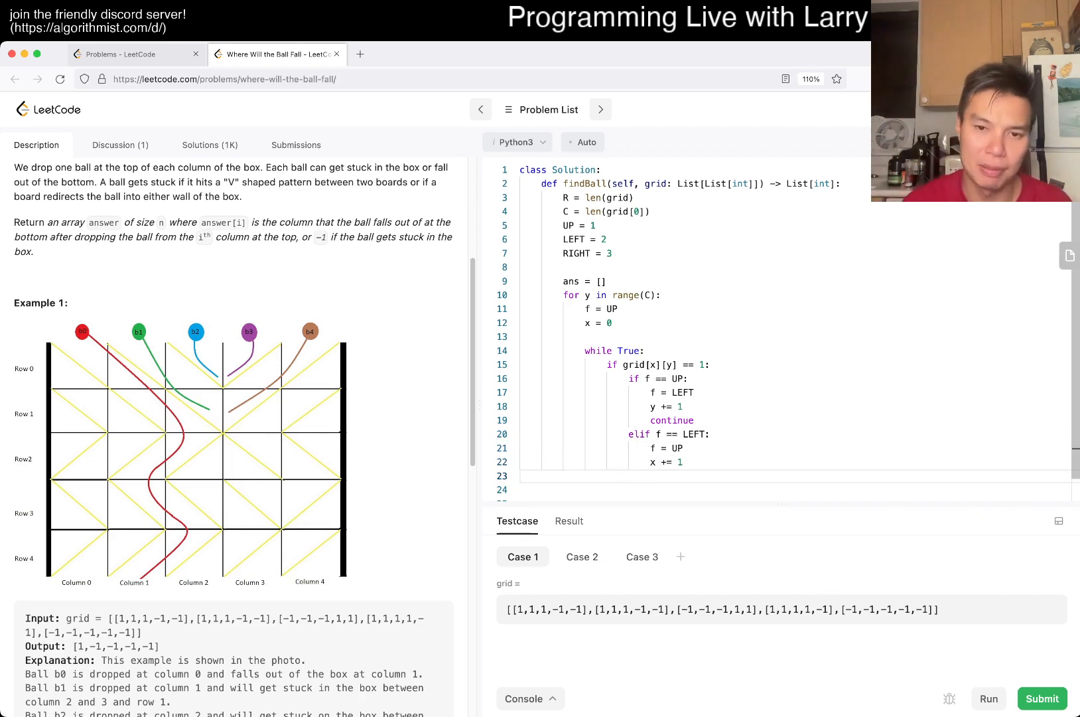
text(else:)
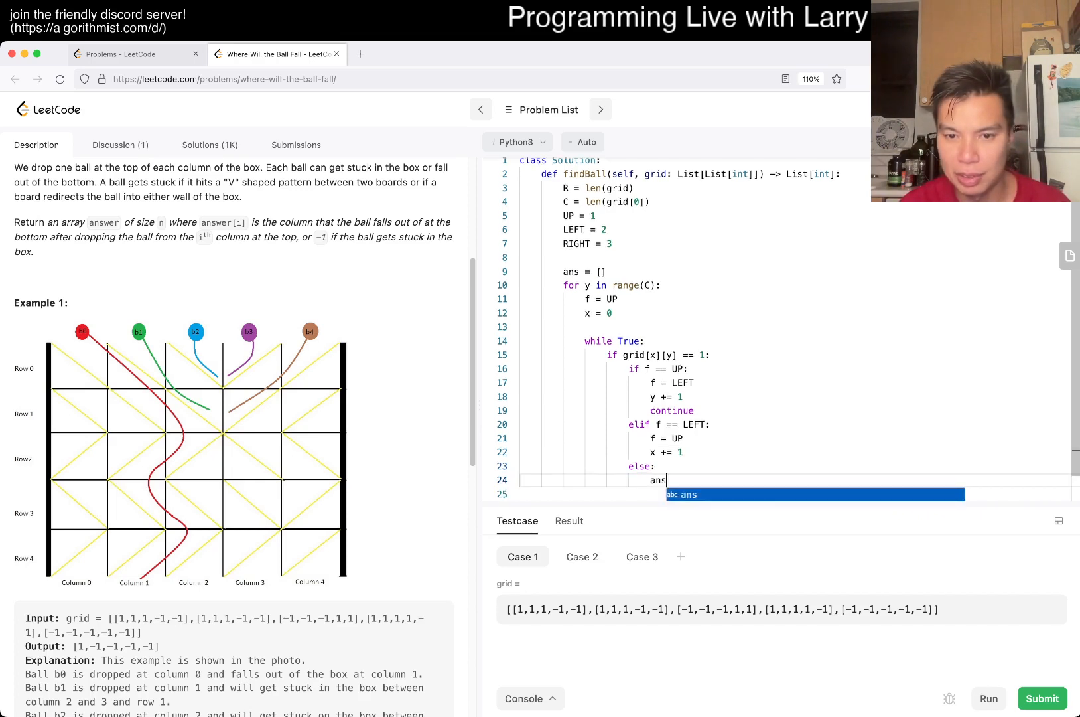
text(.append(-1))
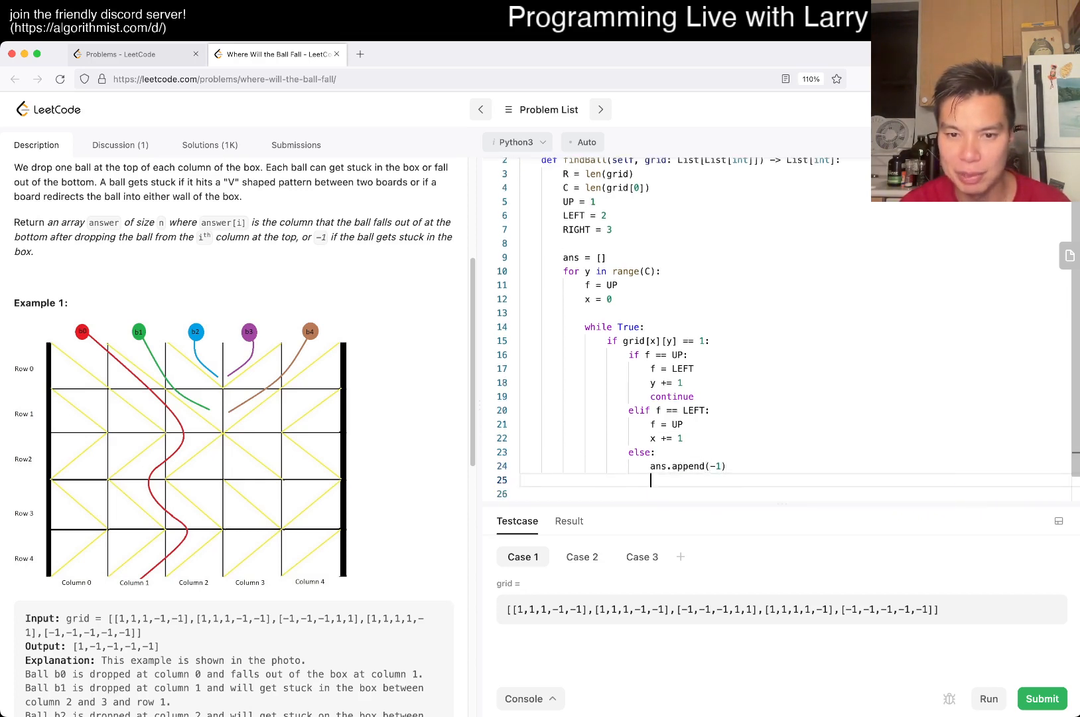
text(break)
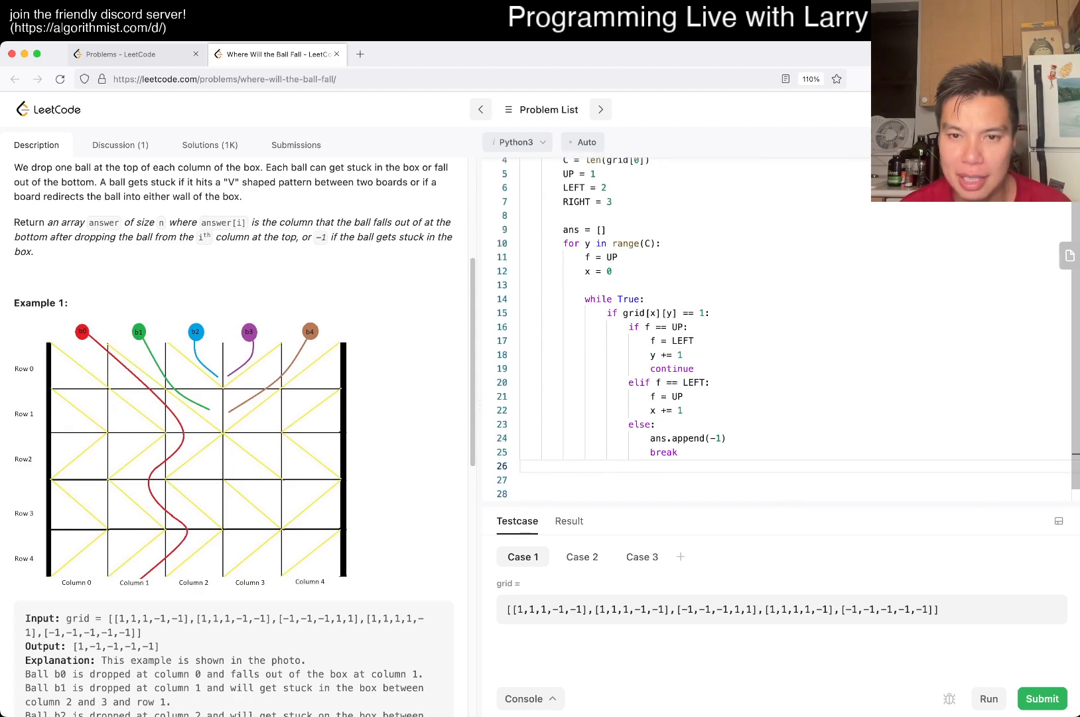
Step: Add the elif grid[x][y] == -1 branch where an UP ball steps back with y -= 1
text(elif)
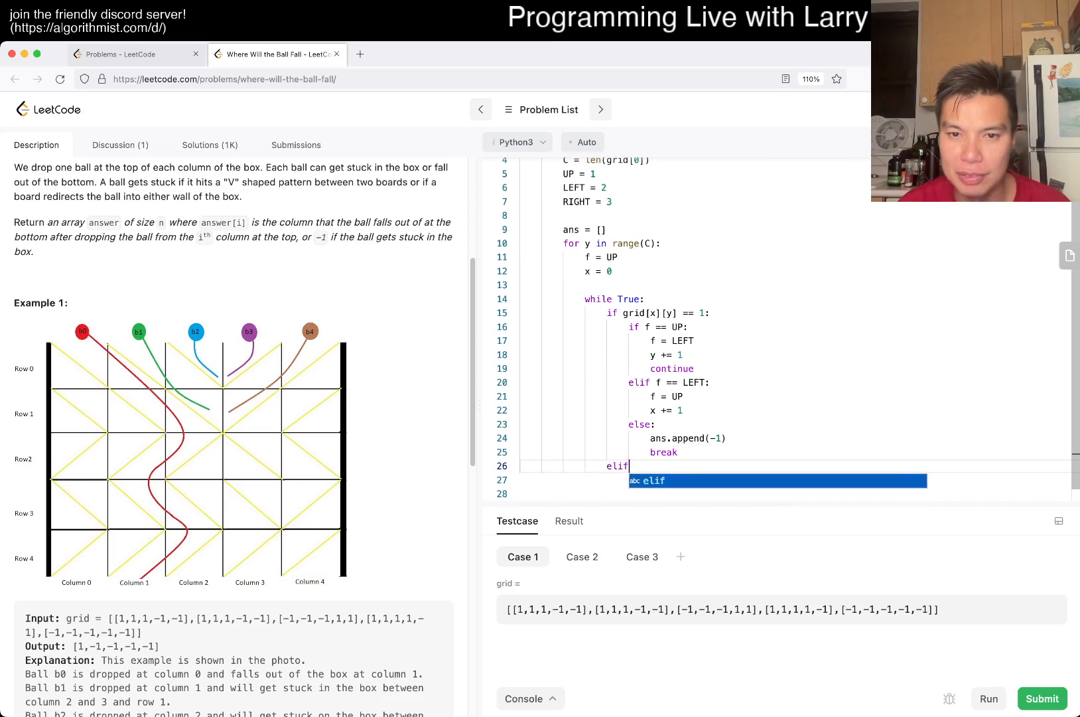
text(grid[x][y])
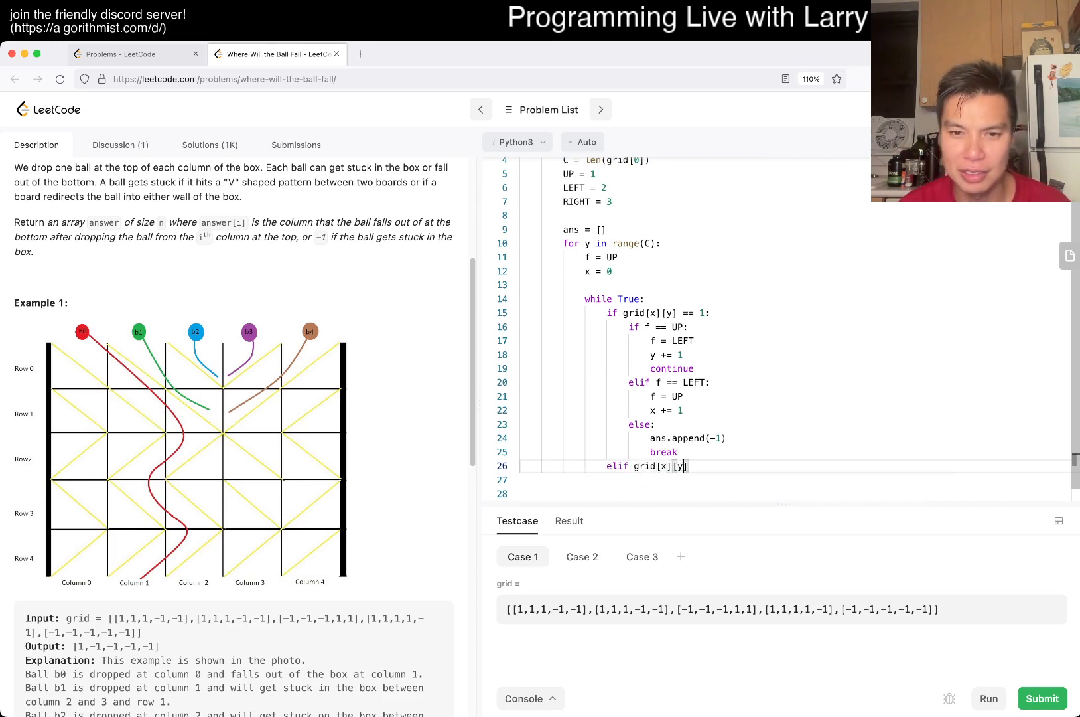
text(== -1)
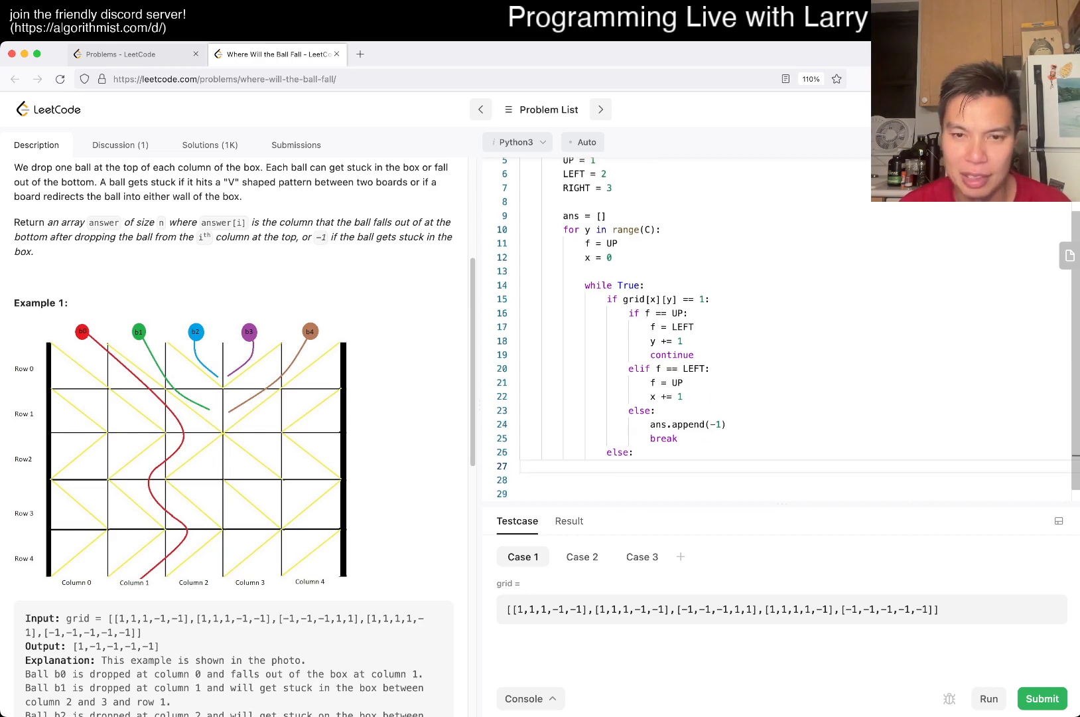
text(if f)
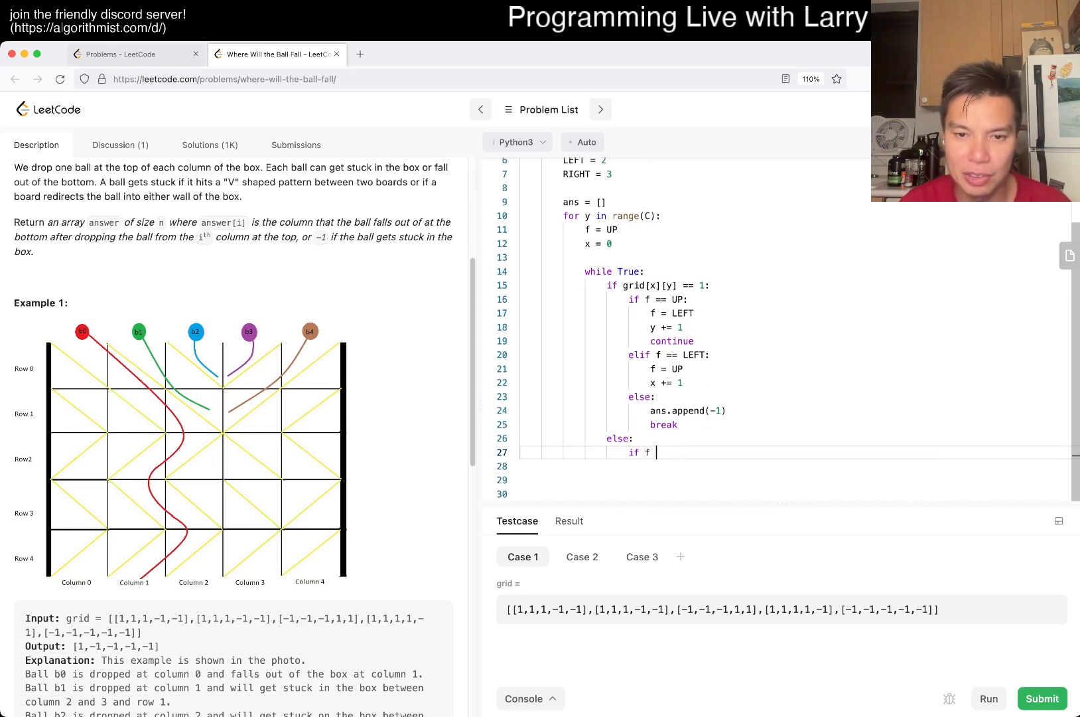
text(== UP:)
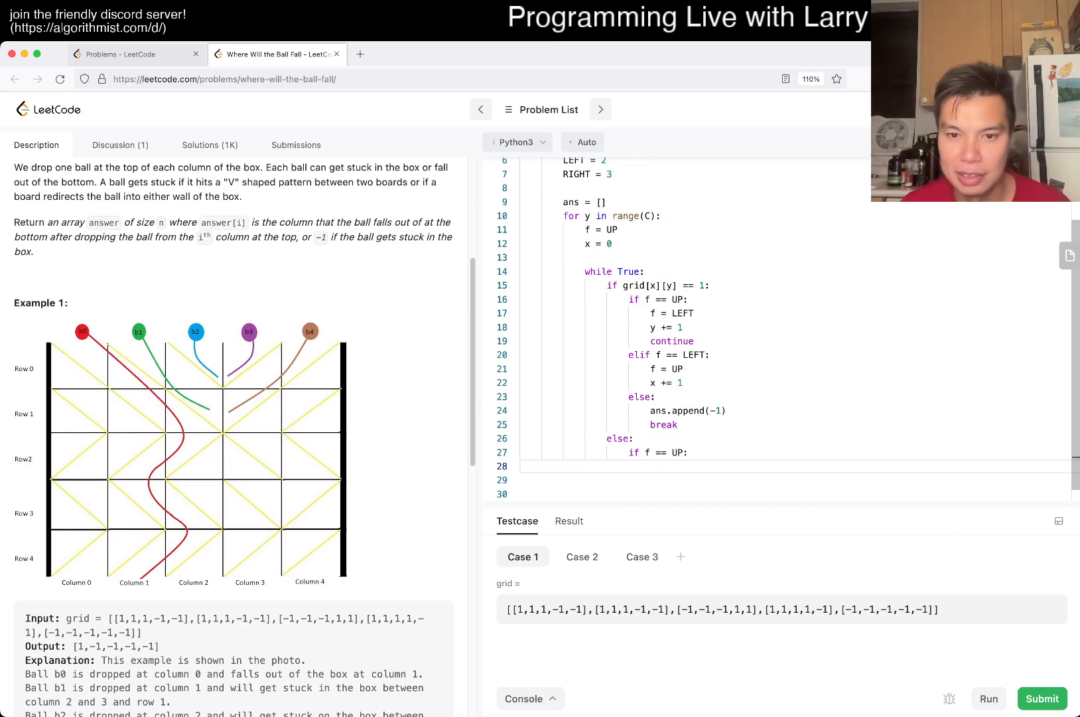
text(y -= 1)
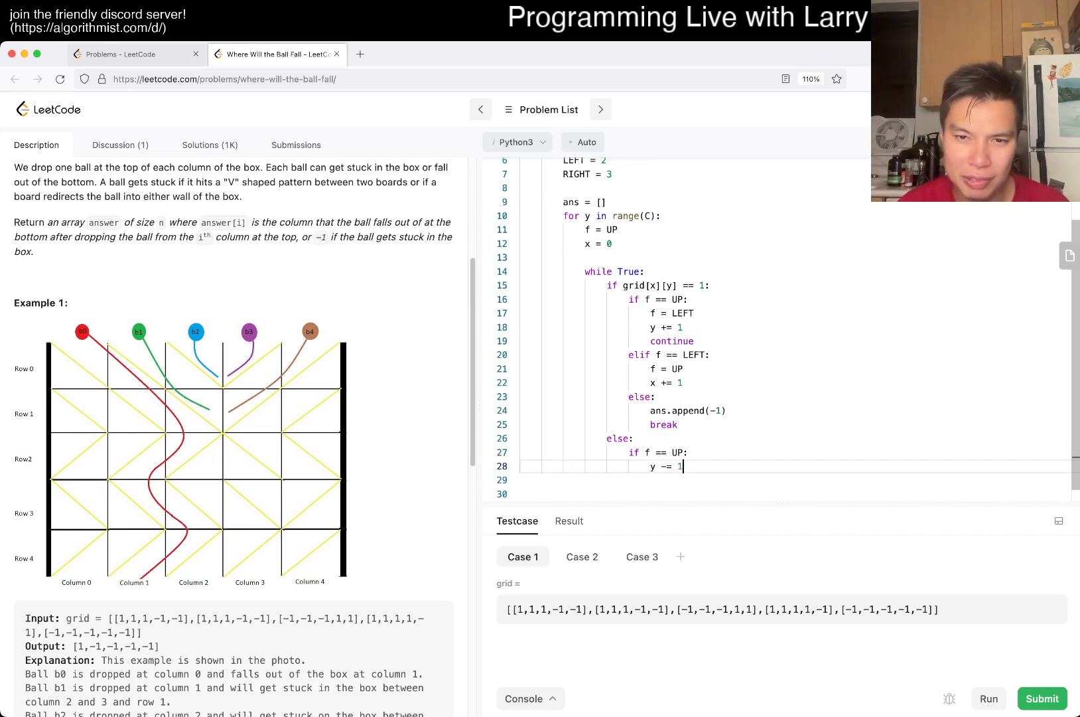
Step: Set f = RIGHT with continue for the UP case, and append -1 when f == LEFT
text(cot)
text(f =)
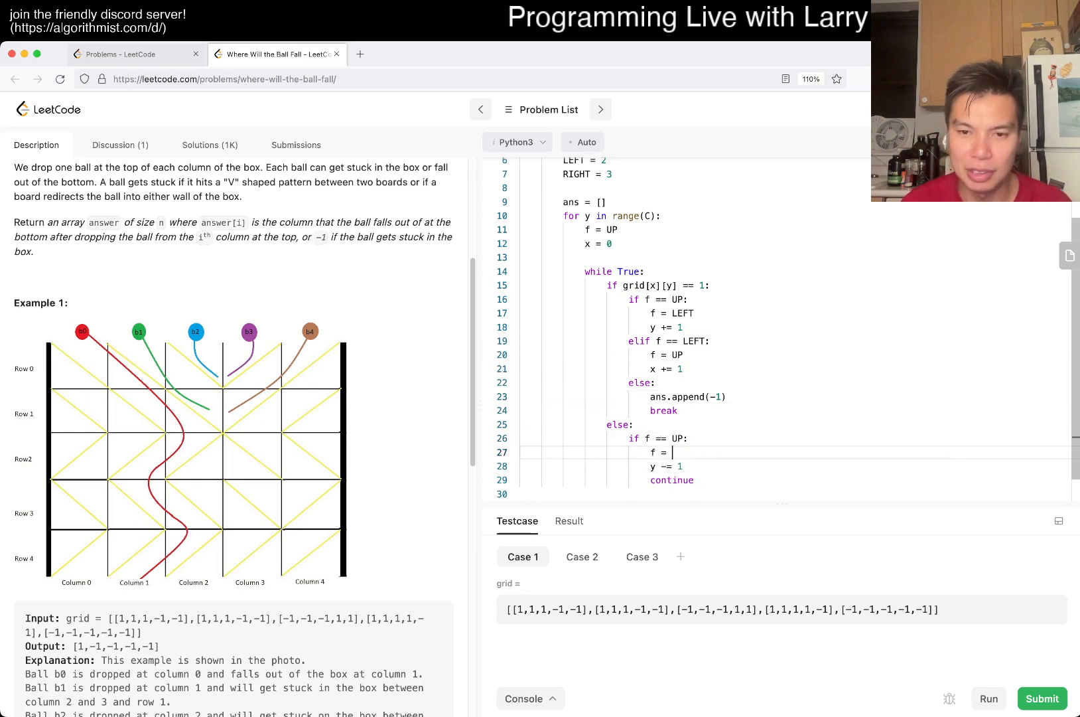
text(RIGHT)
click(795, 493)
text(elif f ==)
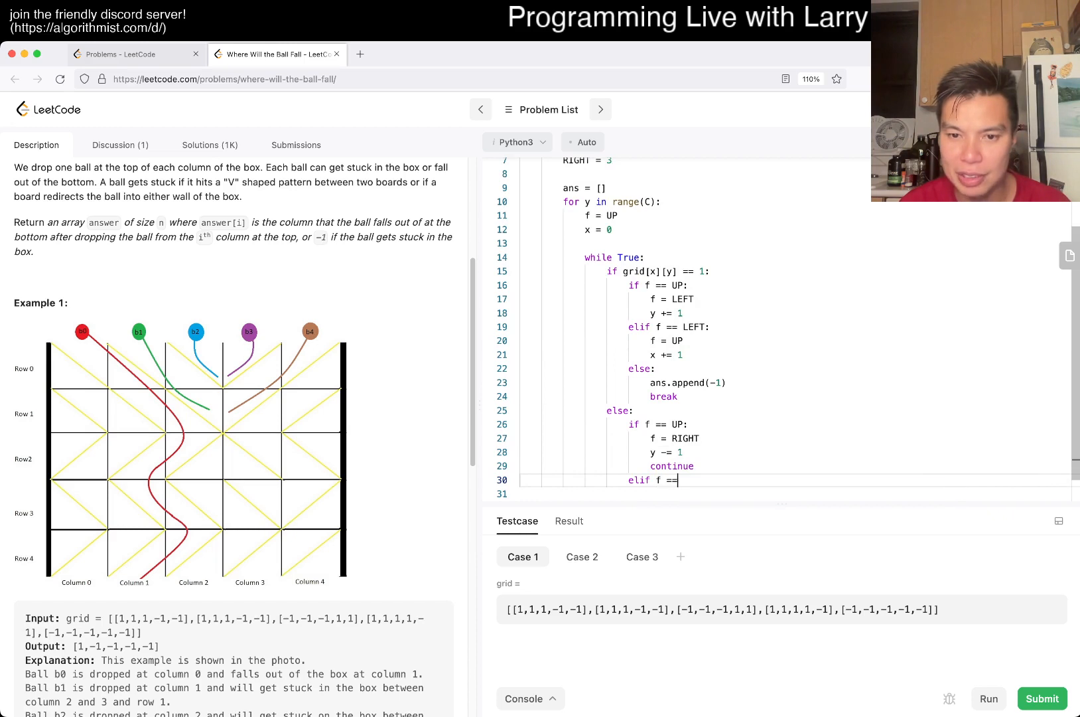
text(LEFT:)
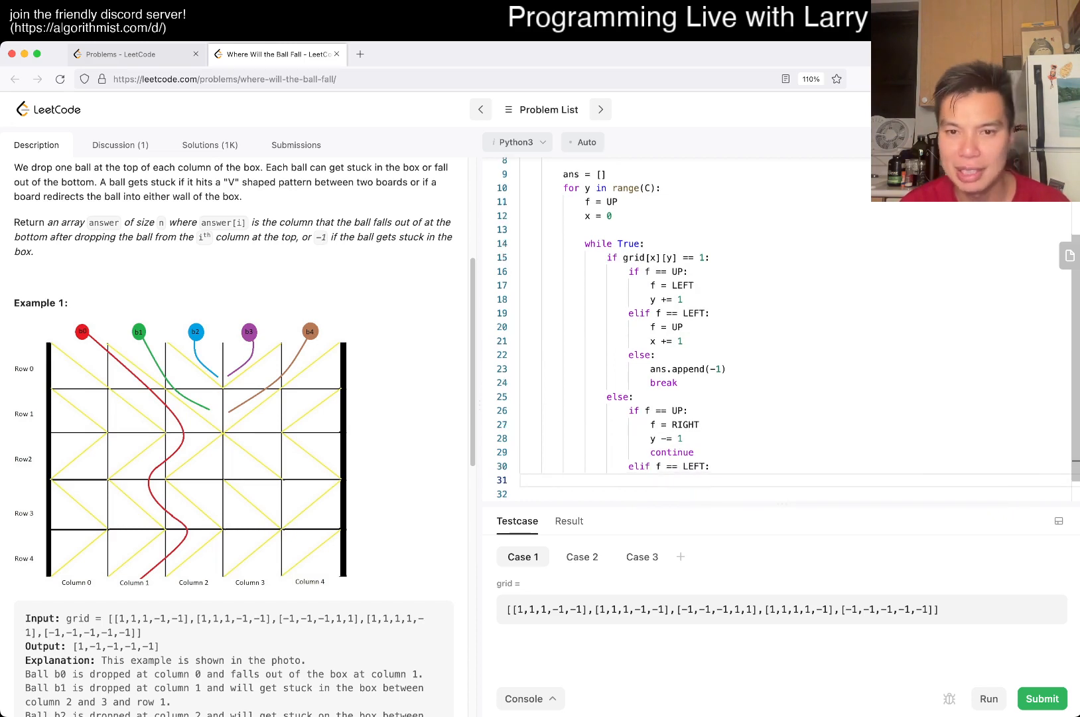
text(ans.append(-1))
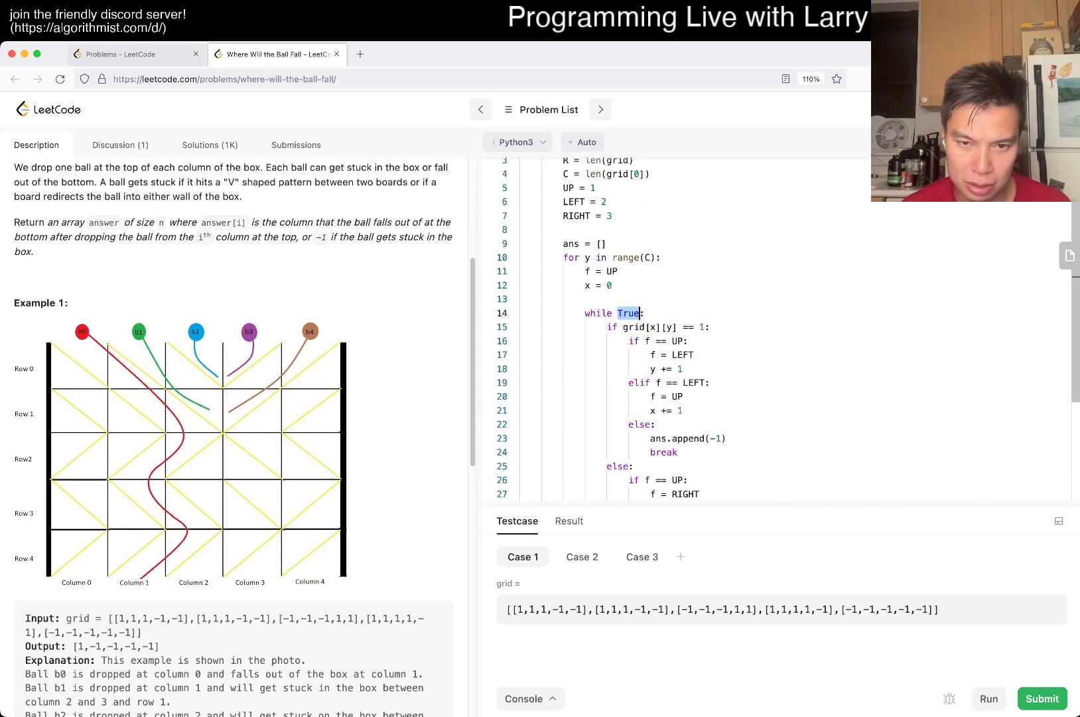
Step: Loop while x >= R and append -1 then break when y >= C after advancing
text(x >)
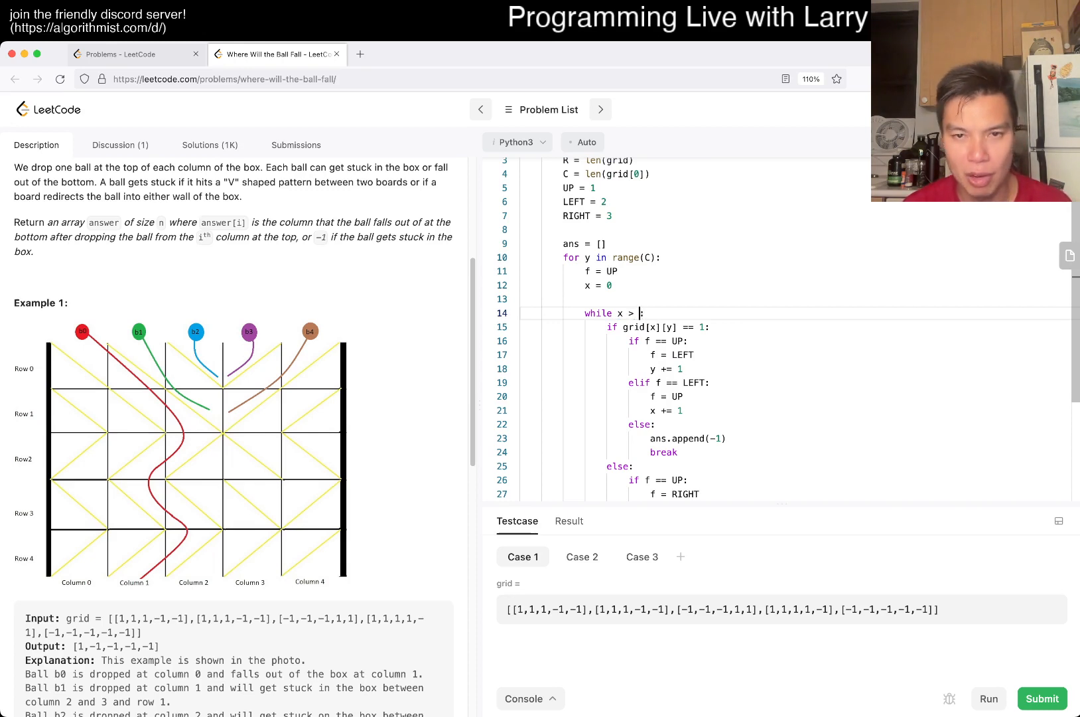
text(R)
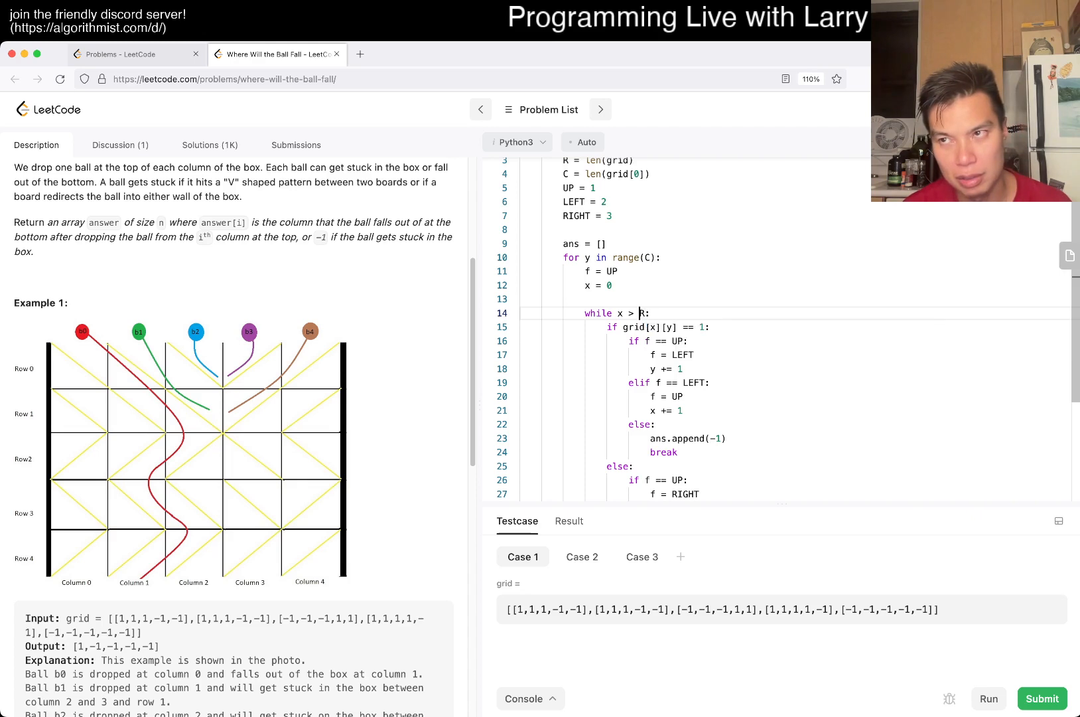
text(>=)
text(if y)
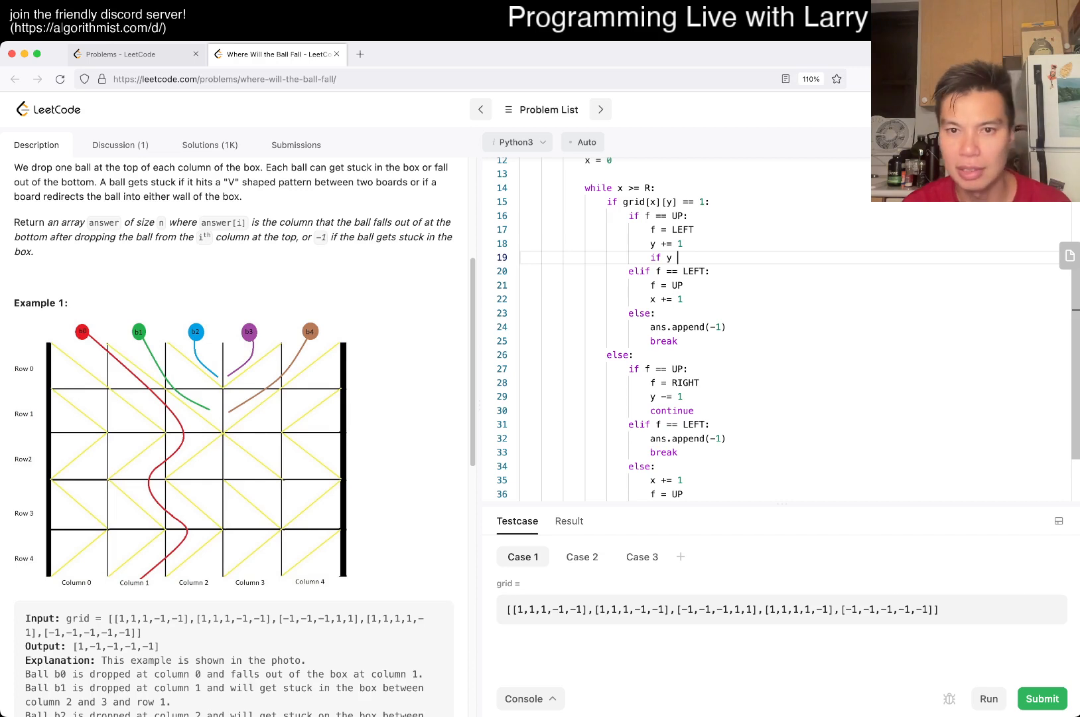
text(>= C:)
text(ans.)
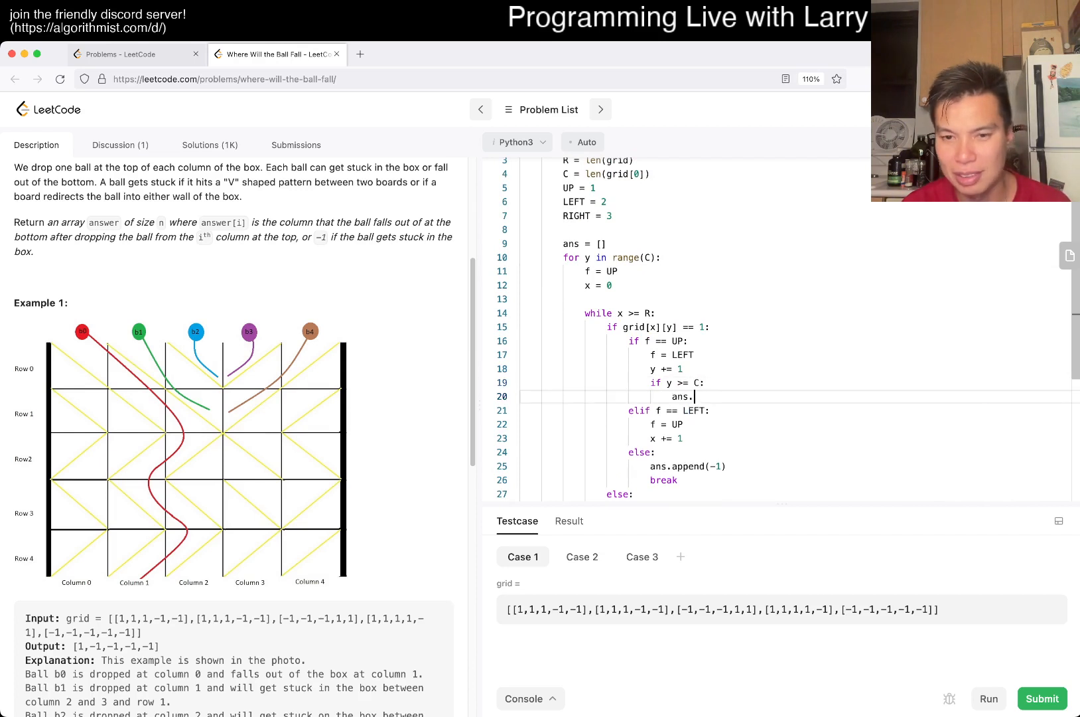
text(append(-1)\nb)
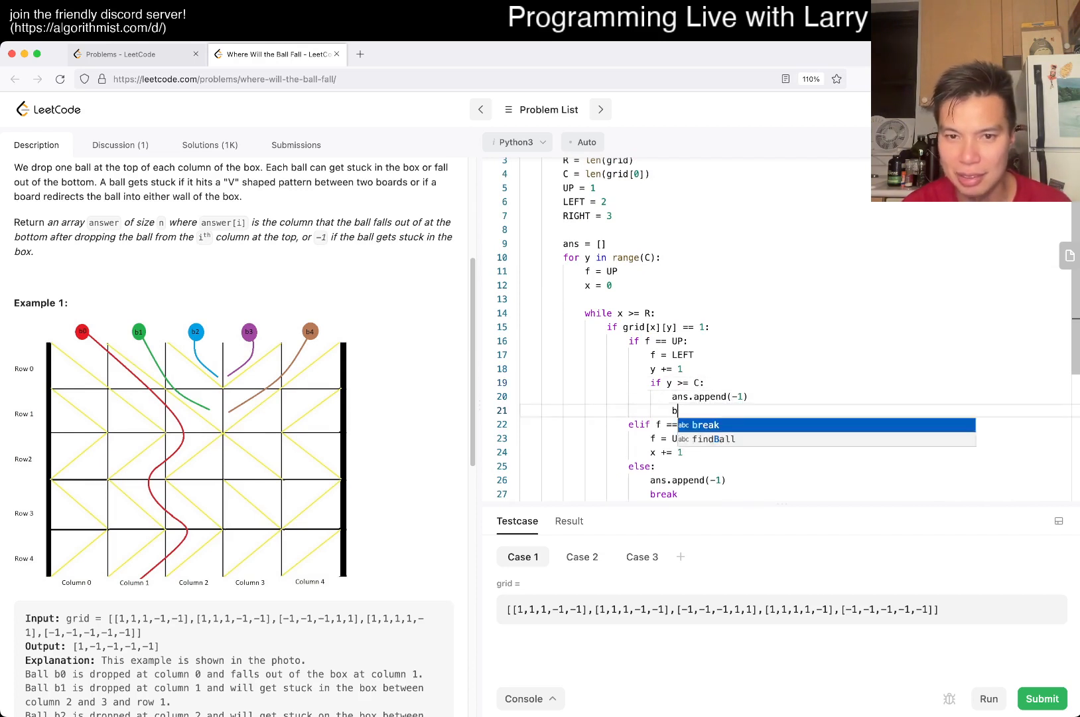
key(Tab)
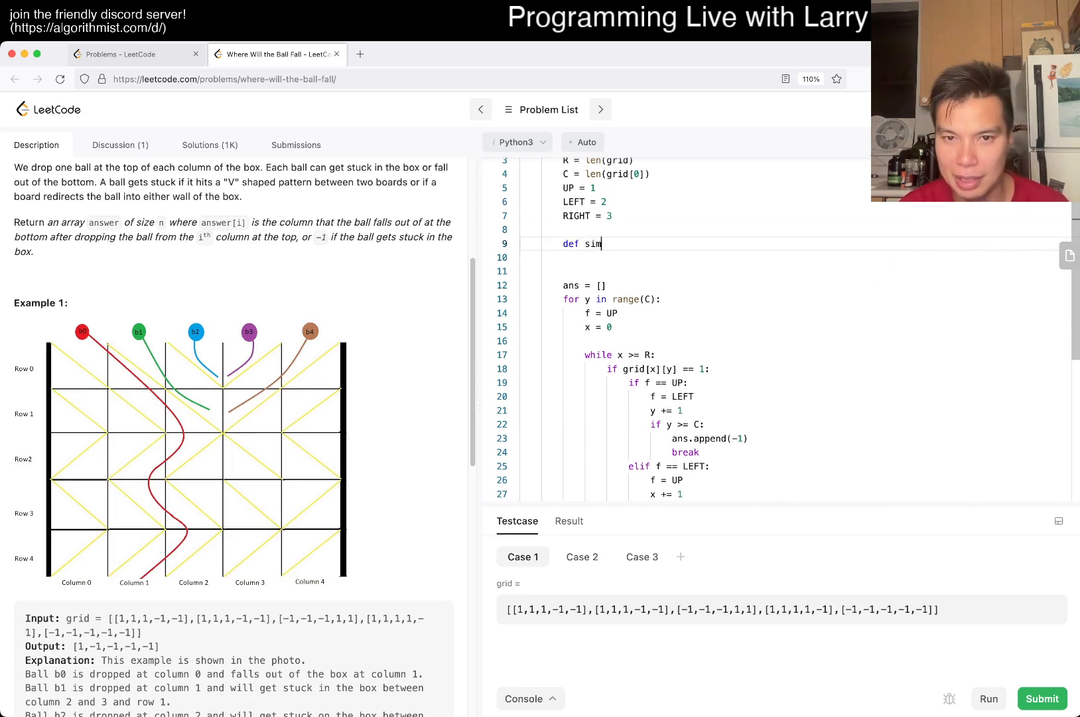
Step: Define simulate(y) around the loop and append simulate(y) to ans for each column
text(ulate())
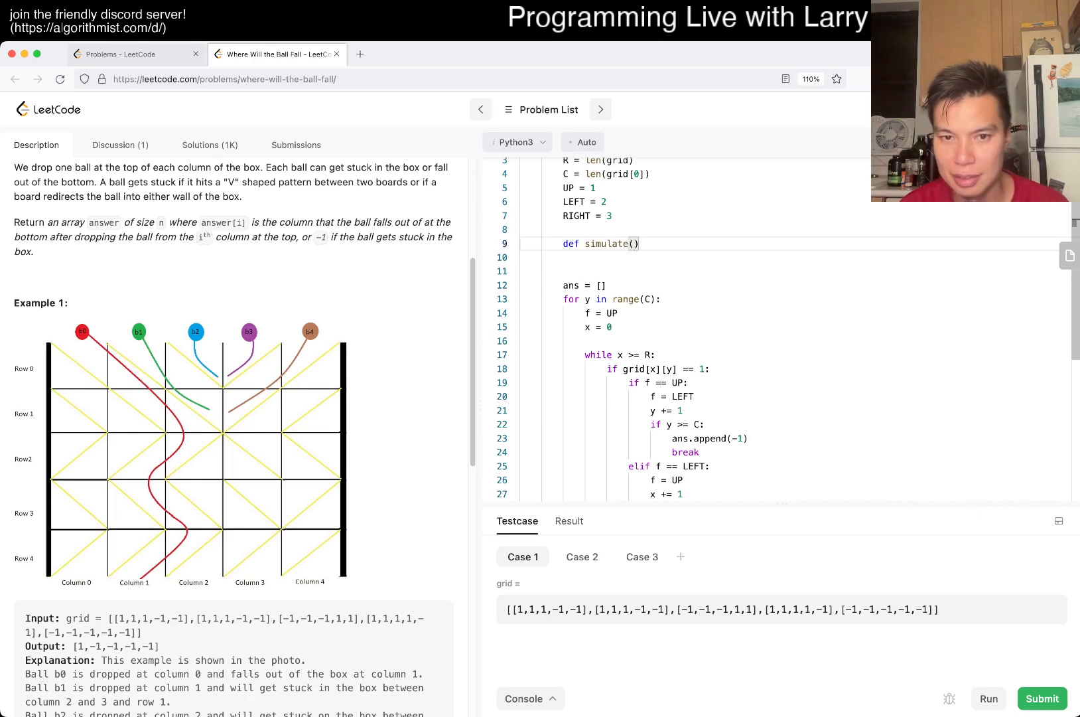
text(y)
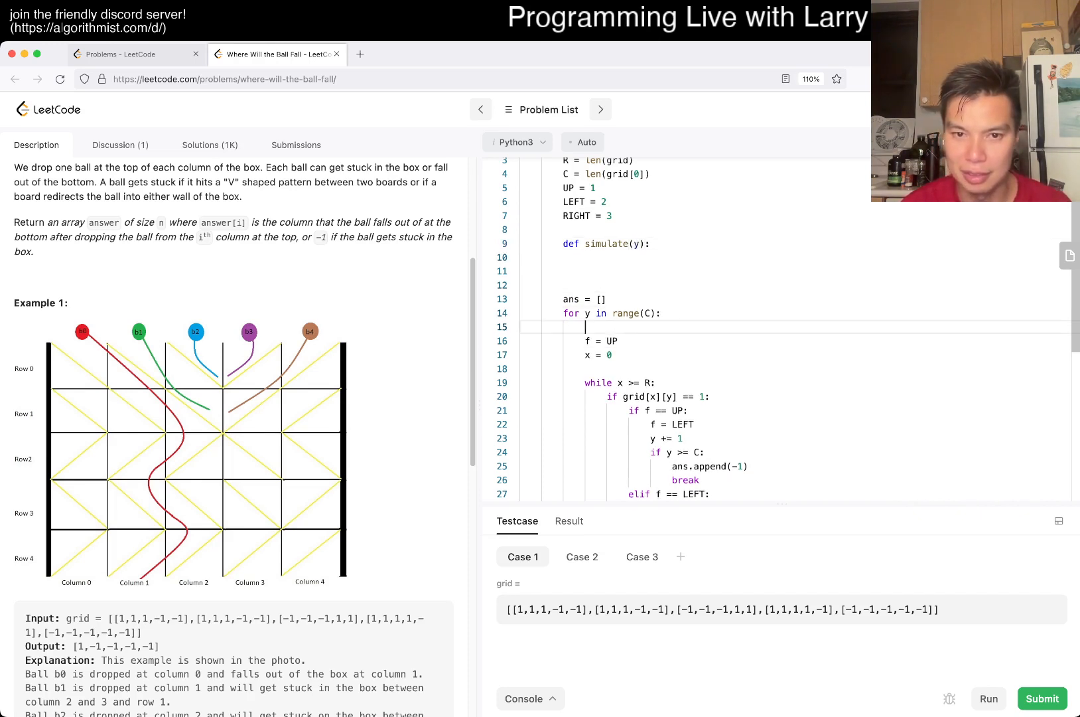
text(asimulate(y))
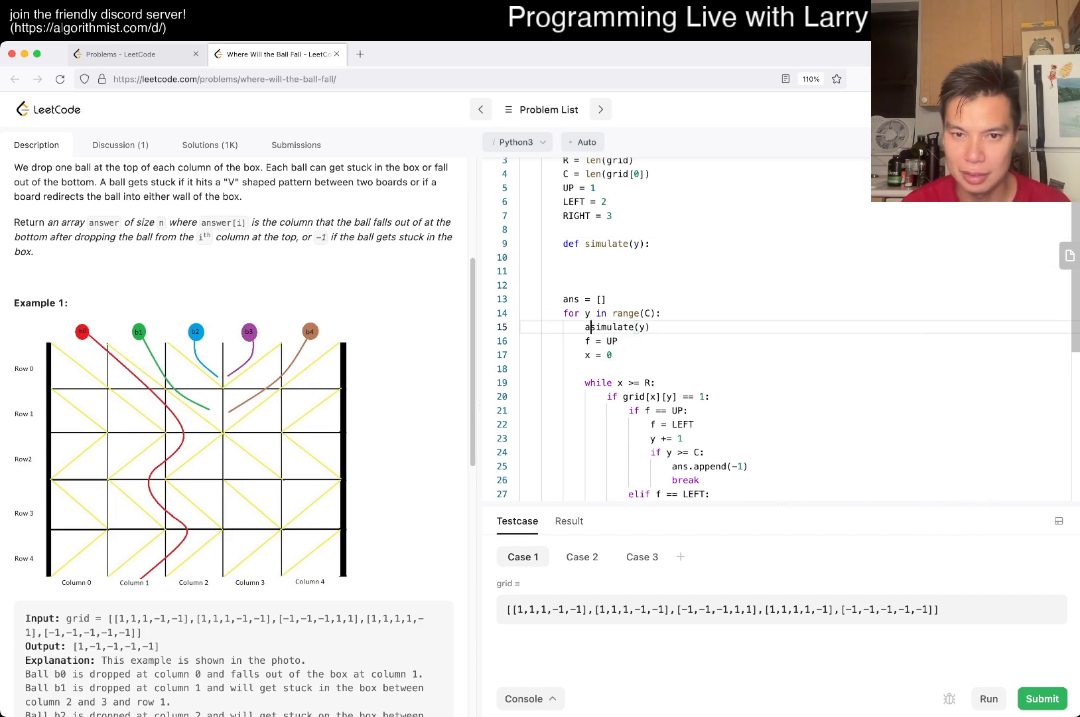
text(ns.append()
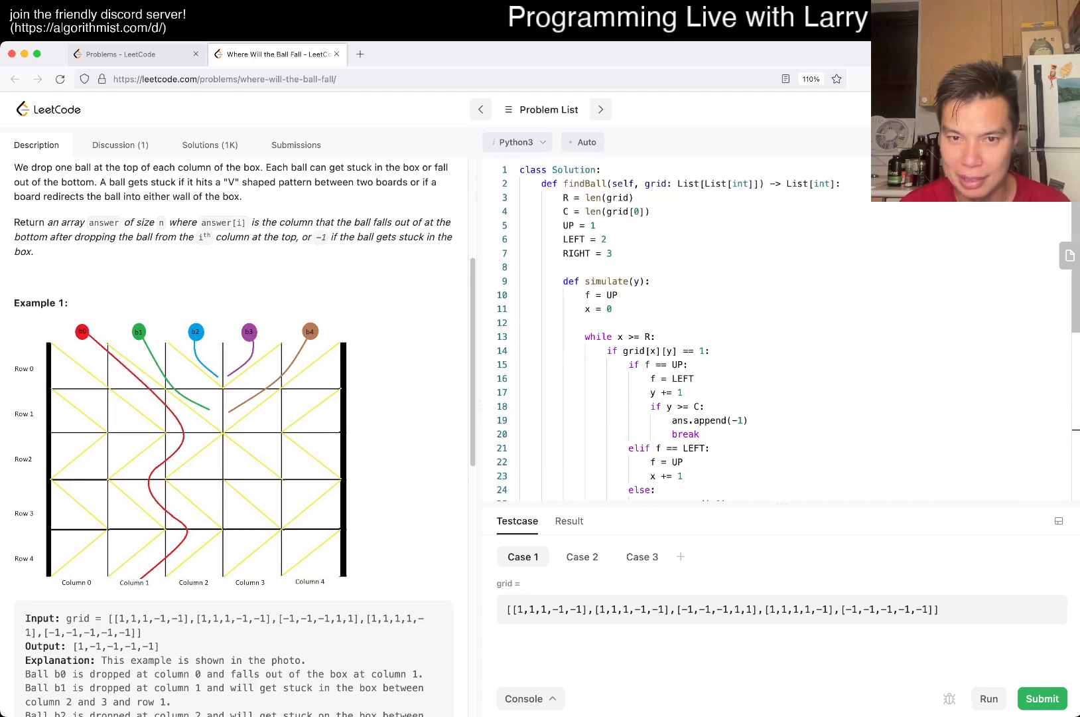
scroll(down, 3)
text(return -1)
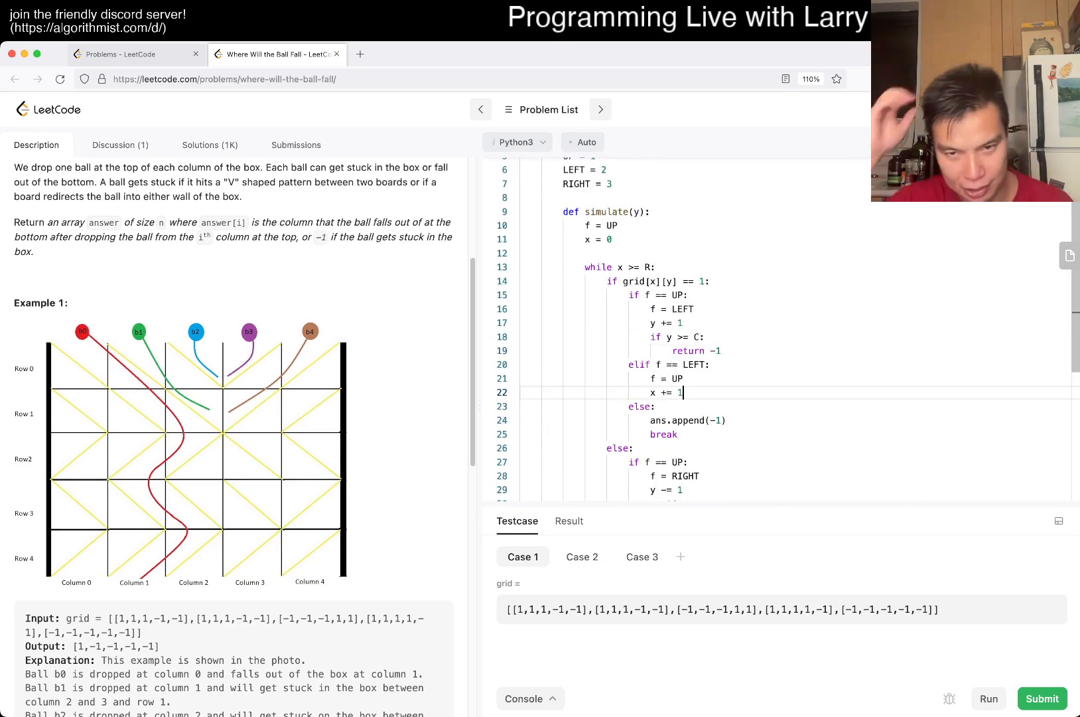
text(if y < 0:)
click(800, 419)
text(return -1)
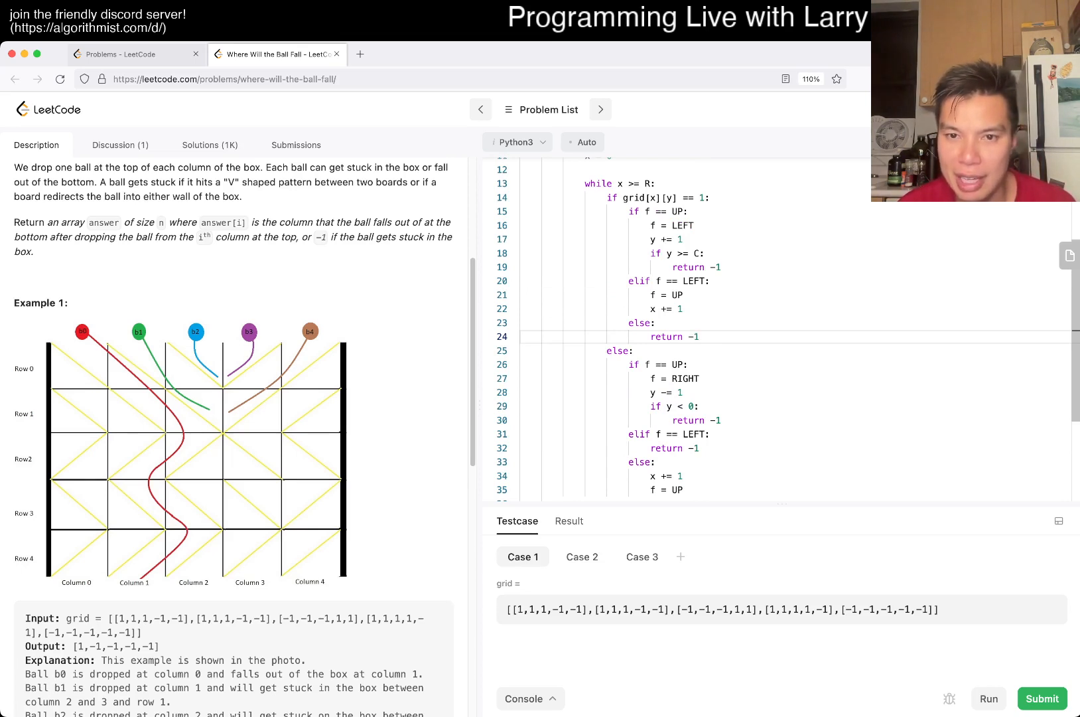
Step: Return -1 on an out-of-bounds check, return y after the loop, and return ans
key(Enter)
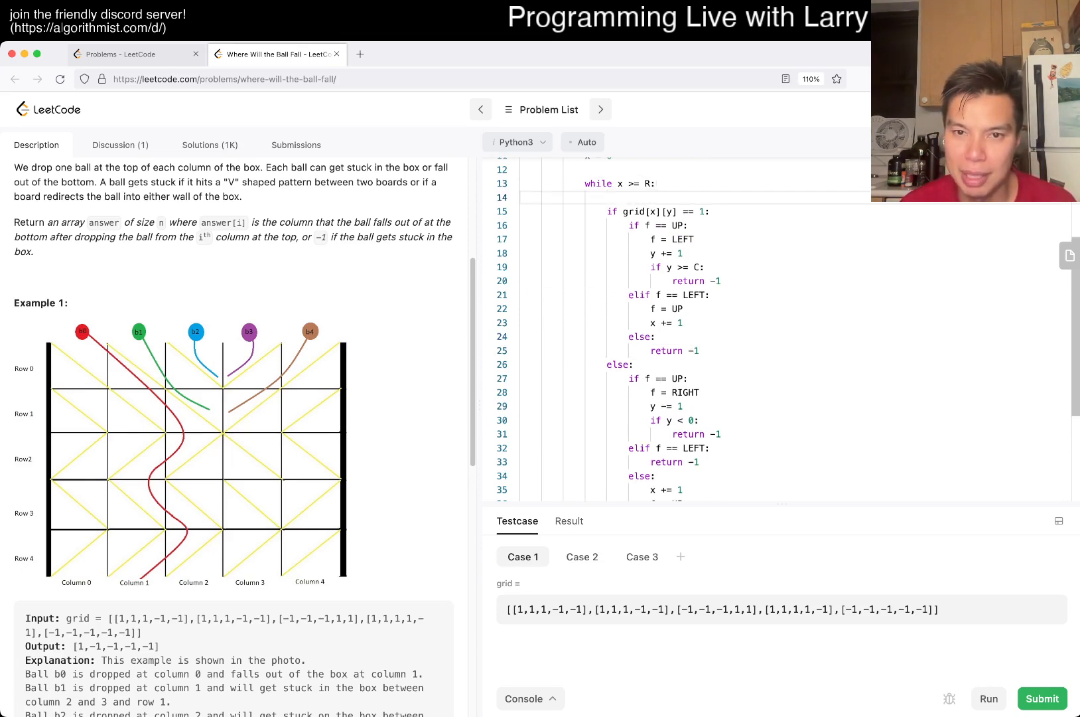
text(if)
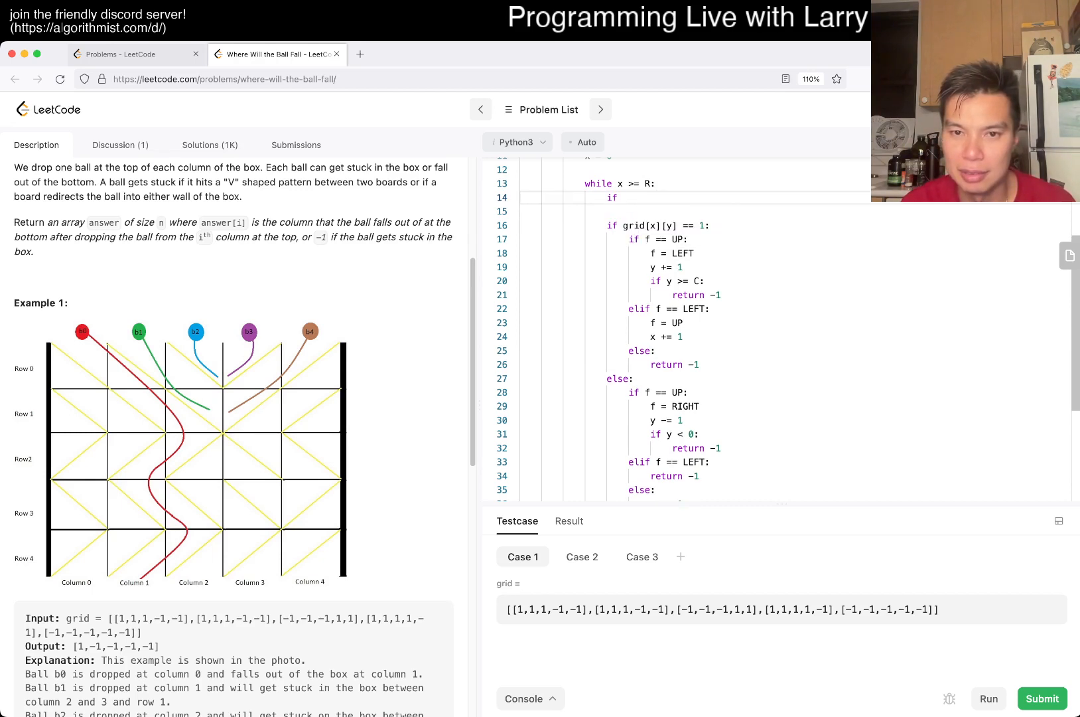
text(not ())
text(r)
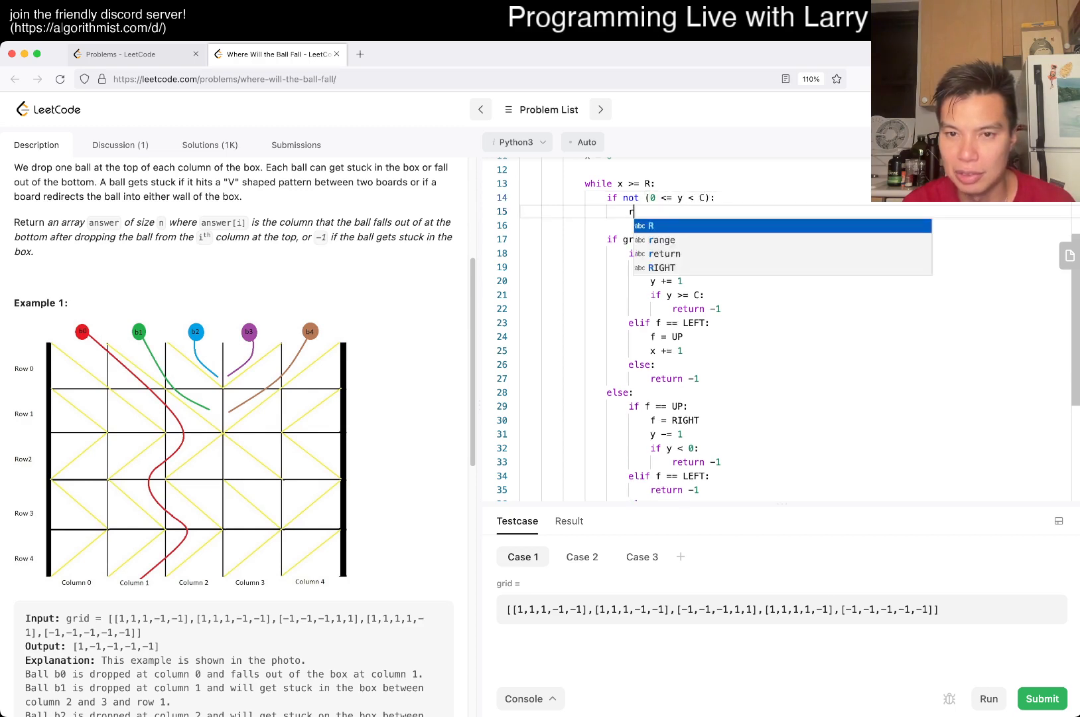
text(eturn -1)
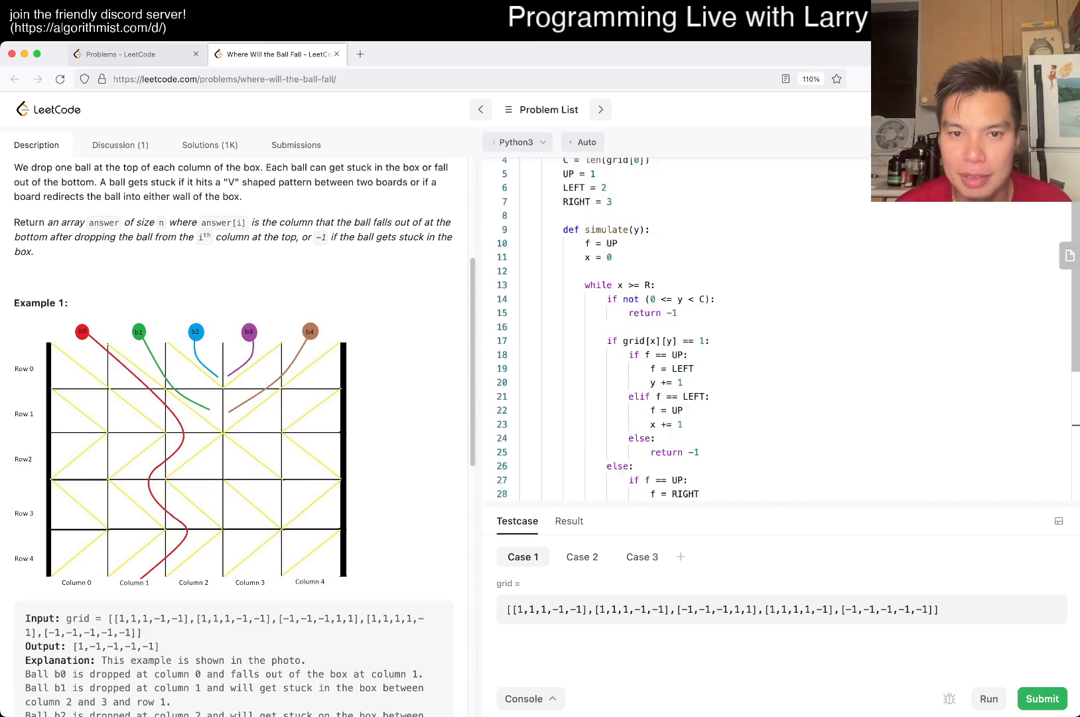
text(return y)
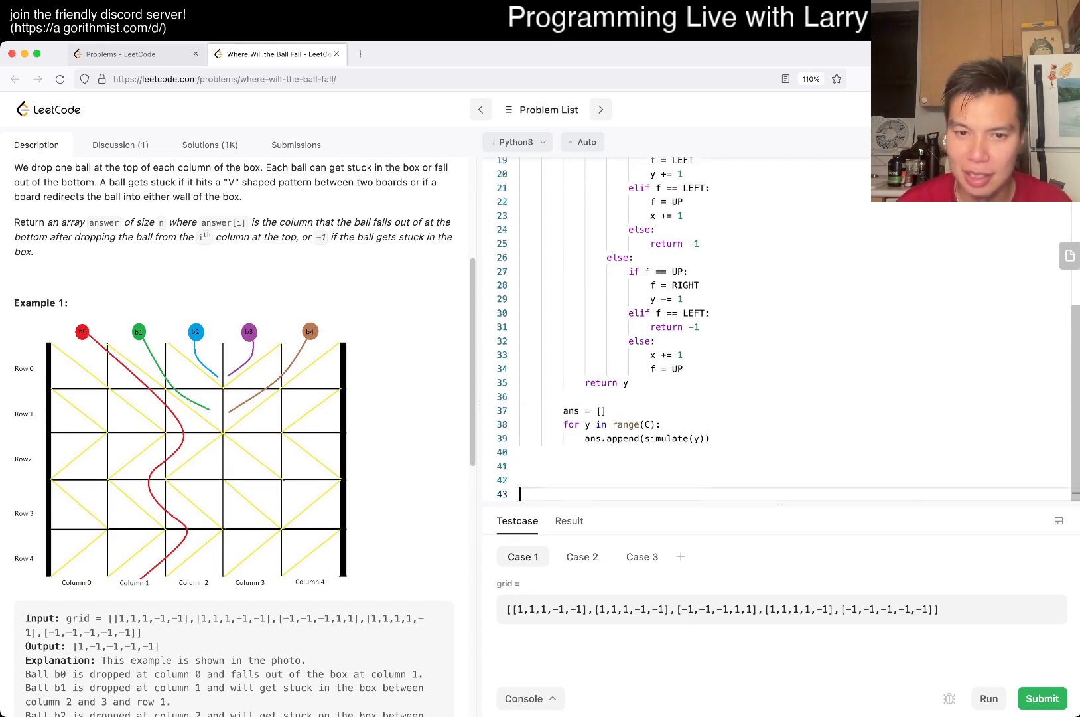
text(re)
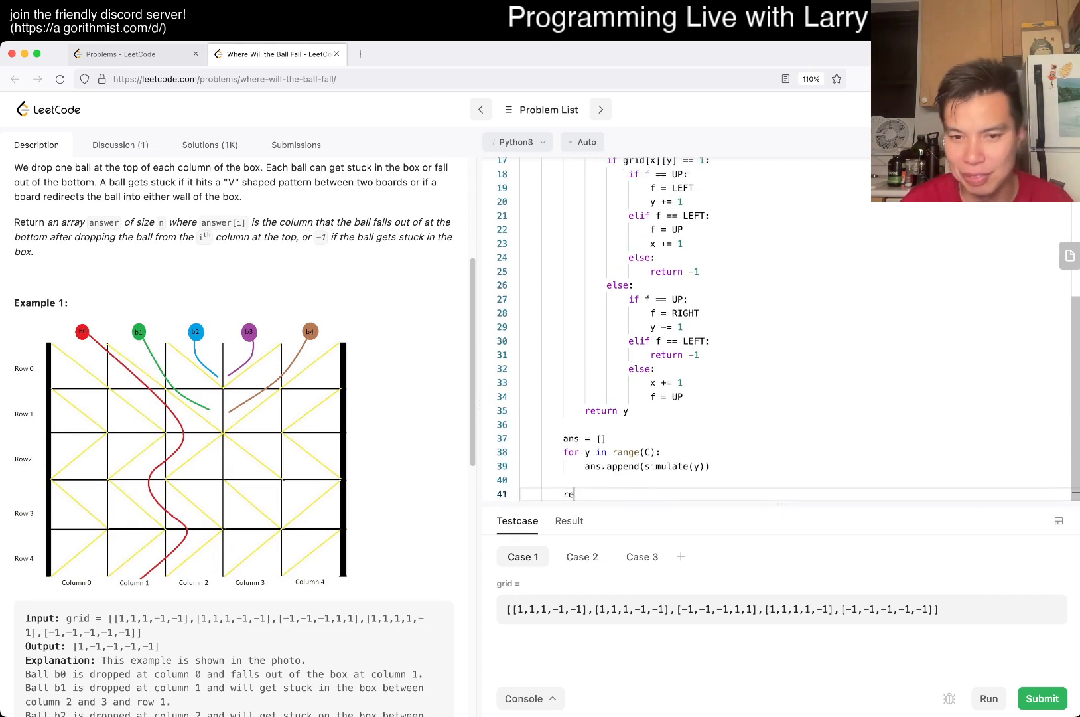
text(turn ans)
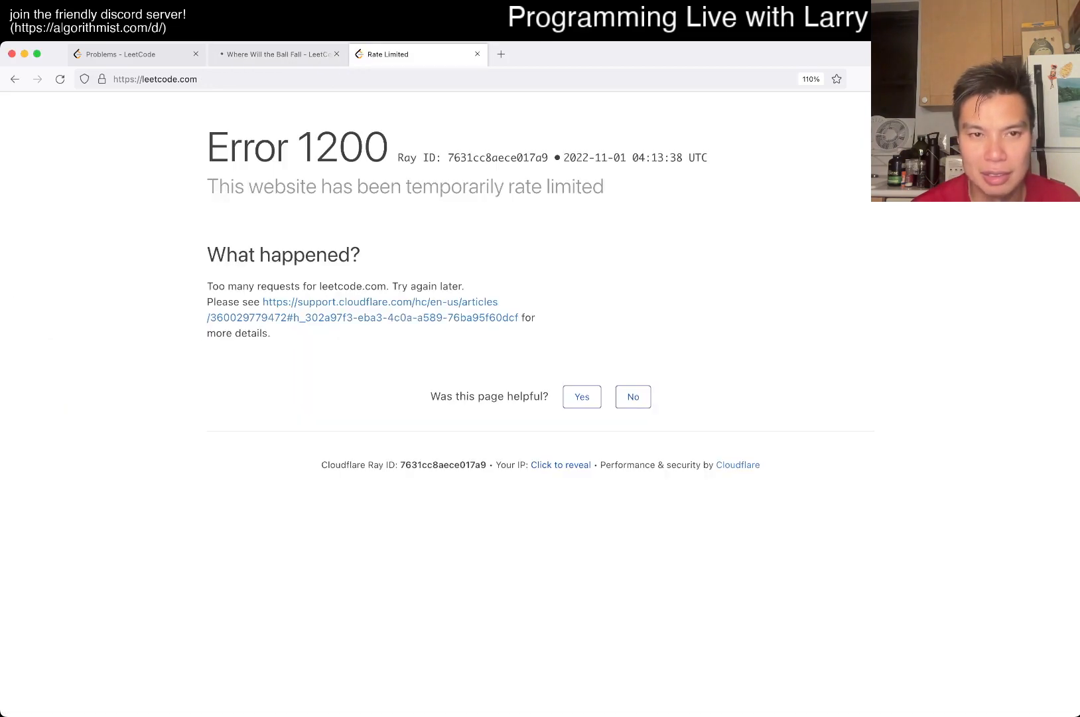
Step: Reload the rate-limited tab and return to the problem awaiting the submission result
click(59, 80)
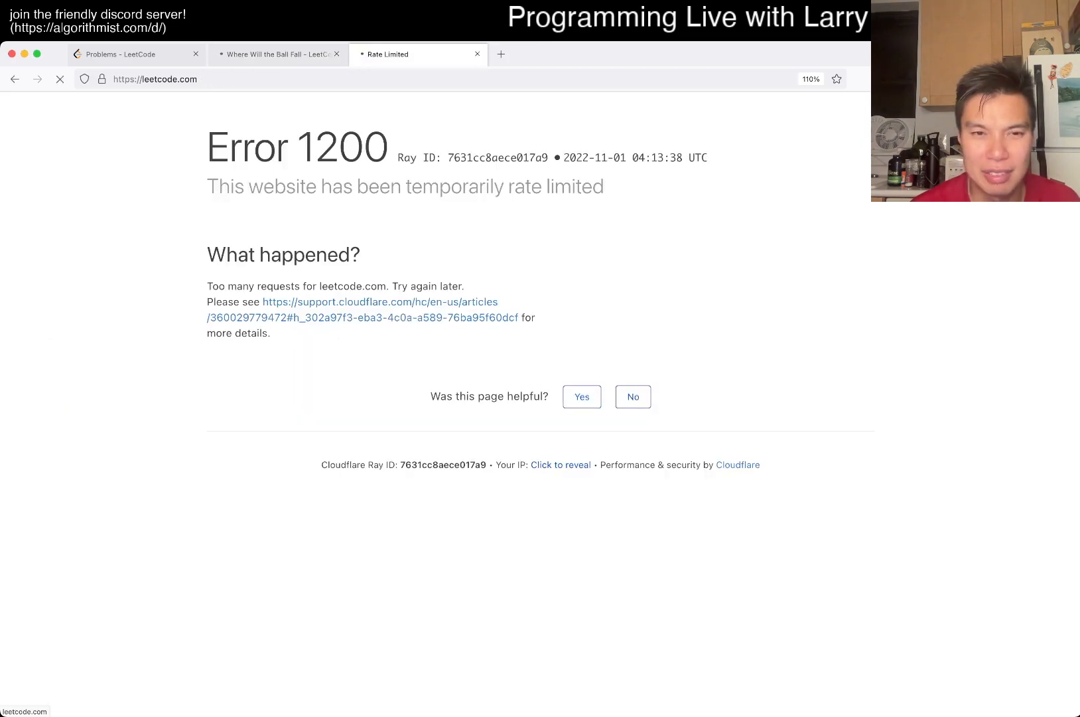
click(277, 54)
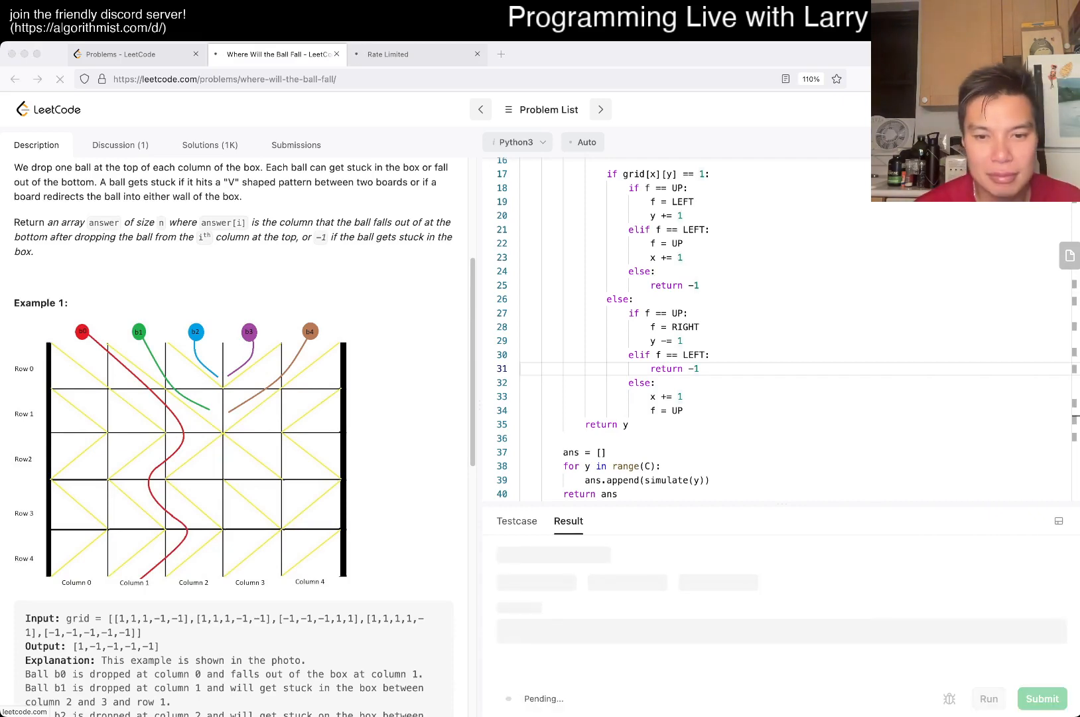
Step: Run the example test, retry after 'Unknown network error', then reload the stuck page
click(408, 54)
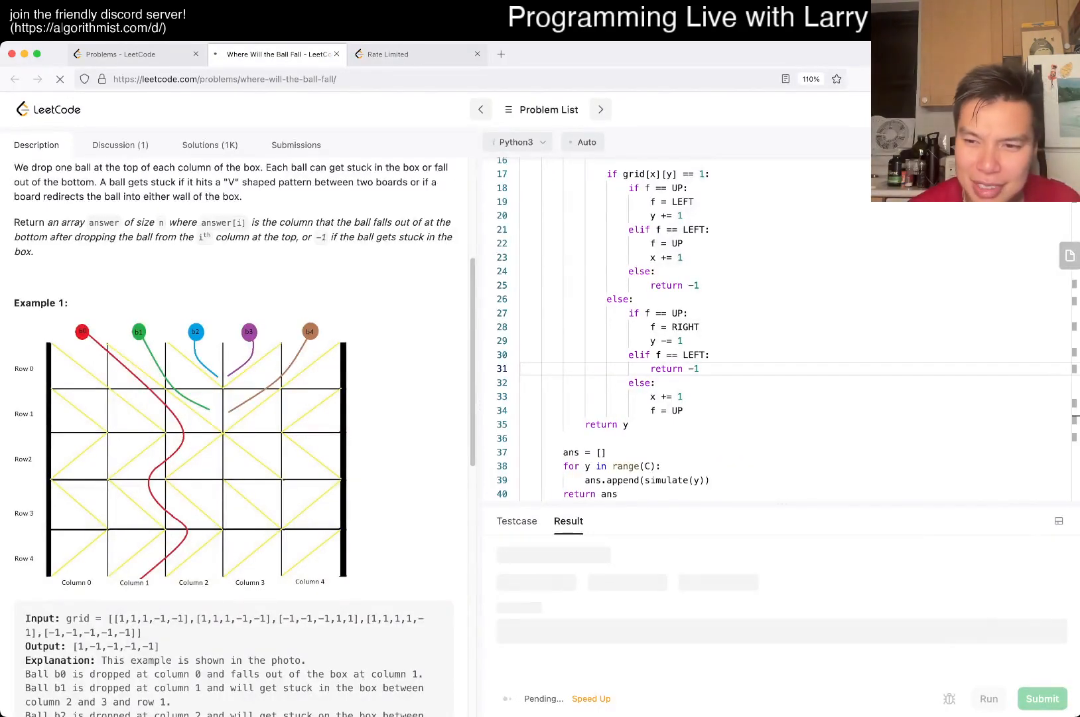
mouse_move(1059, 522)
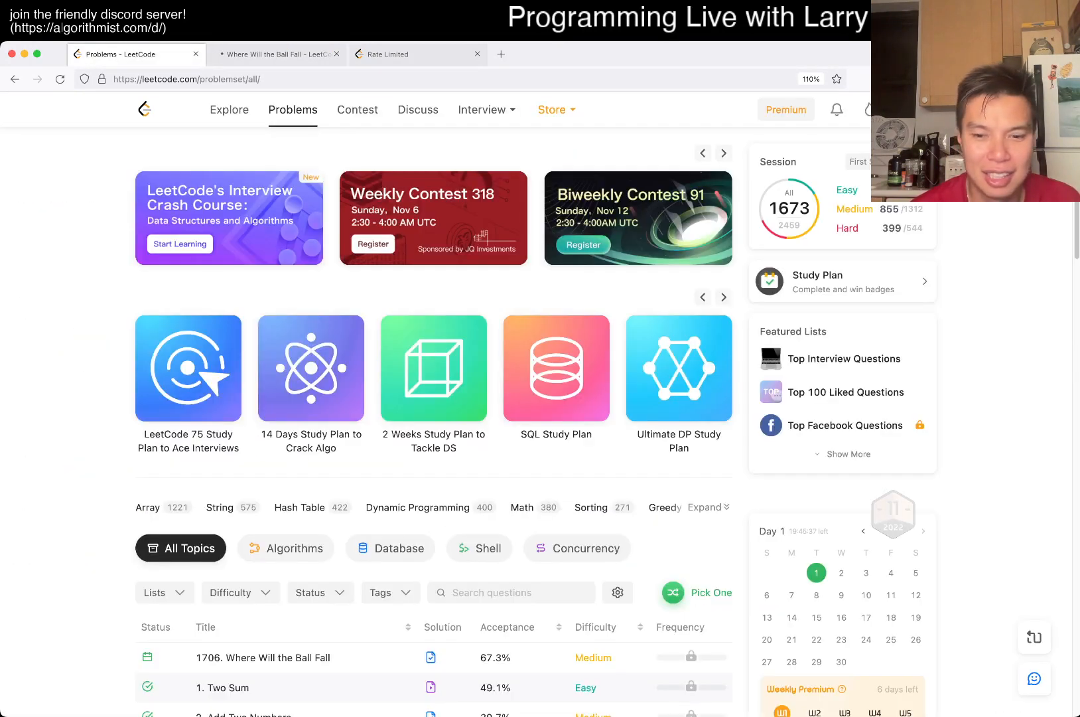
click(279, 54)
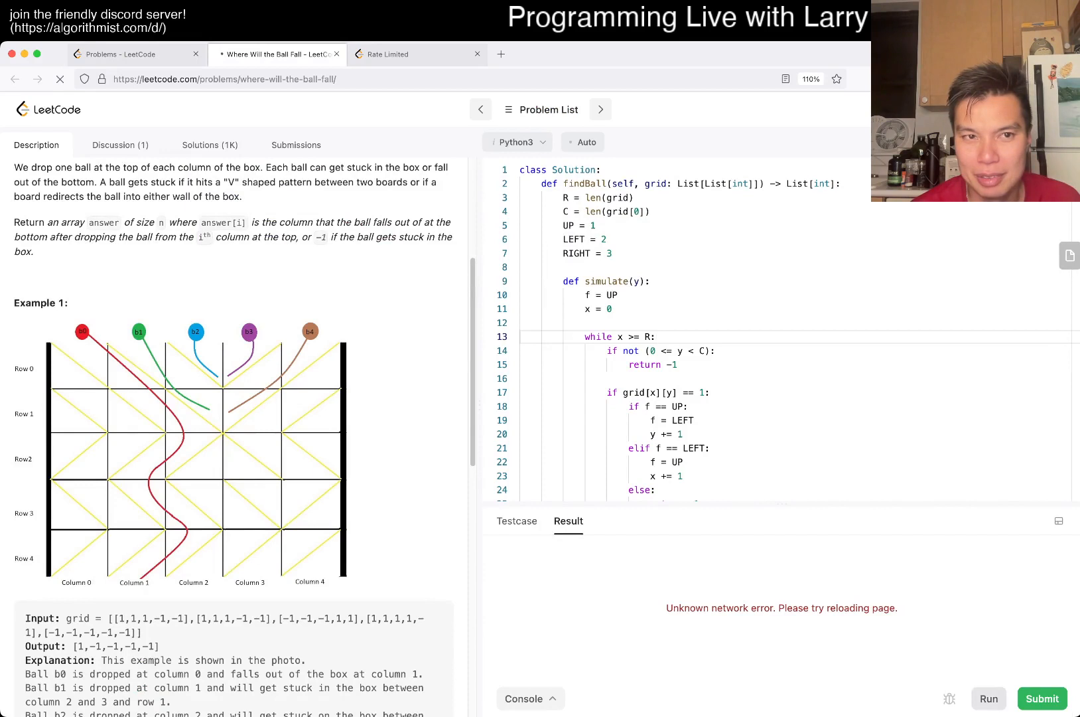
click(1042, 698)
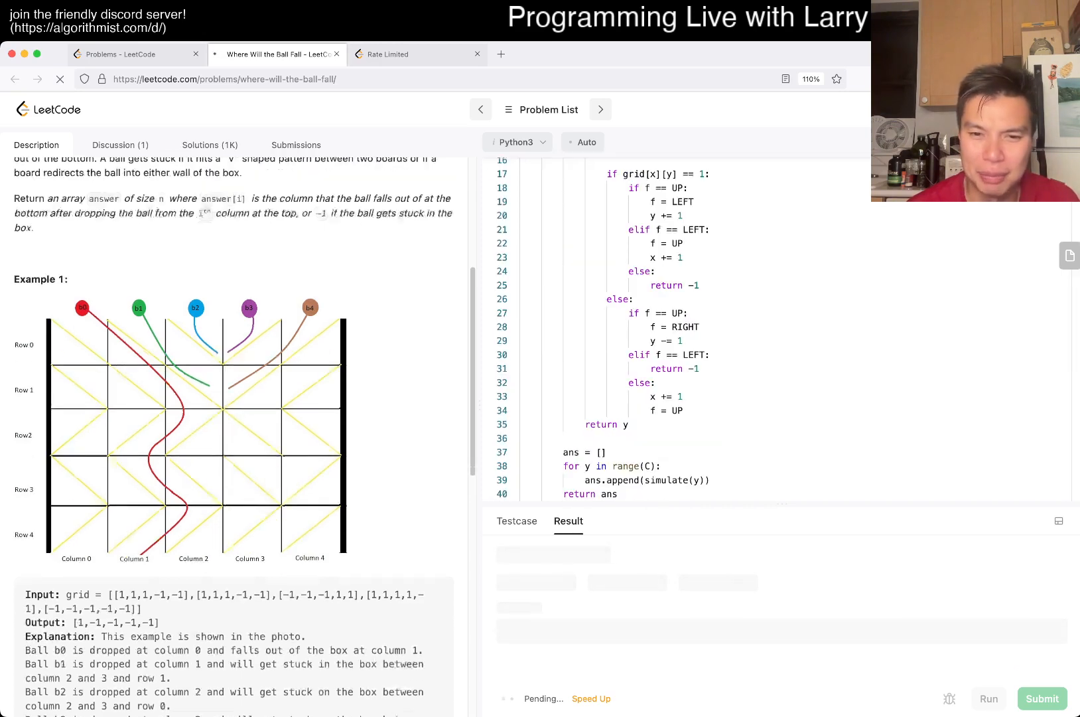
scroll(down, 3)
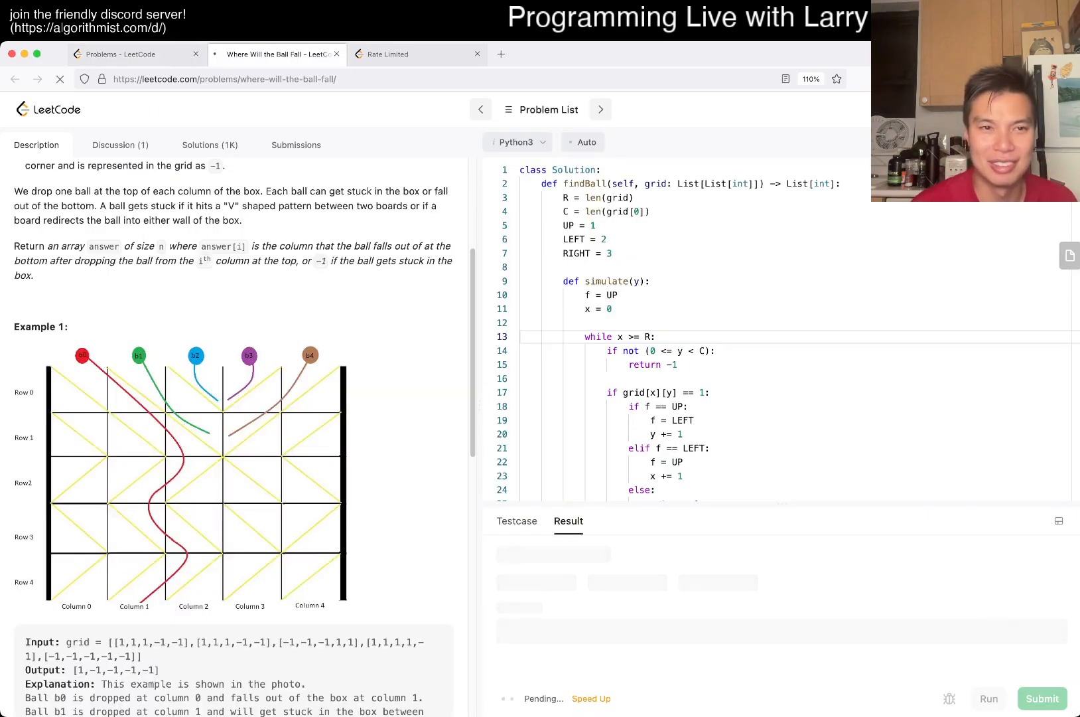
click(397, 55)
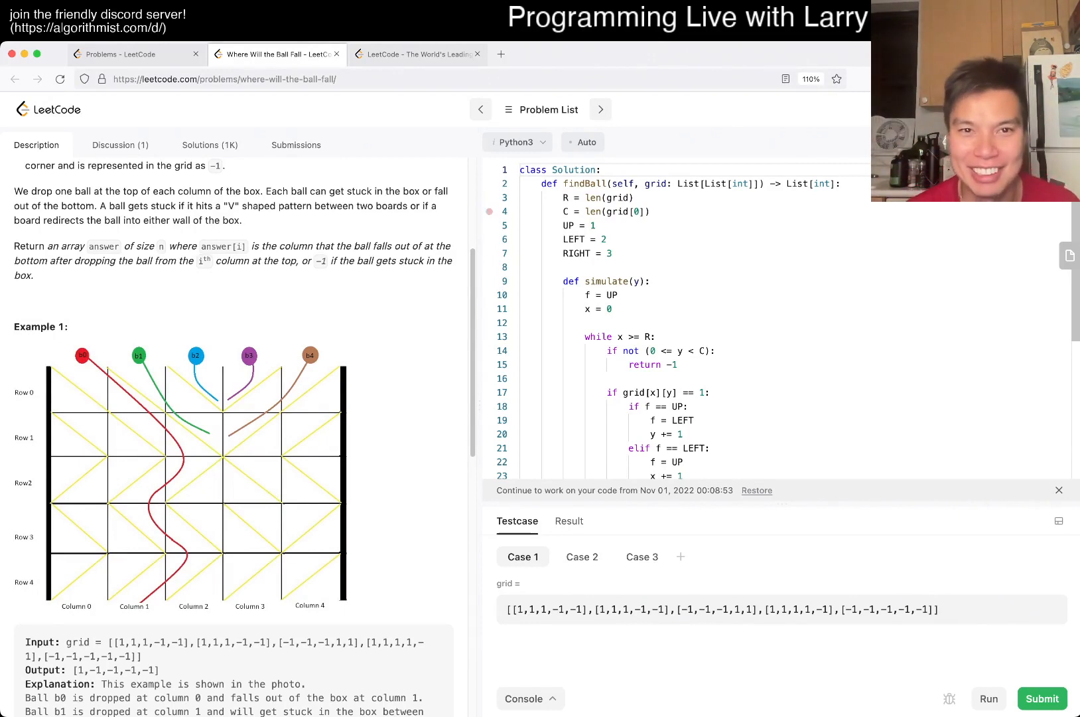
Step: Run Example 1 and compare output [0,1,2,3,4] against expected [1,-1,-1,-1,-1]
click(988, 698)
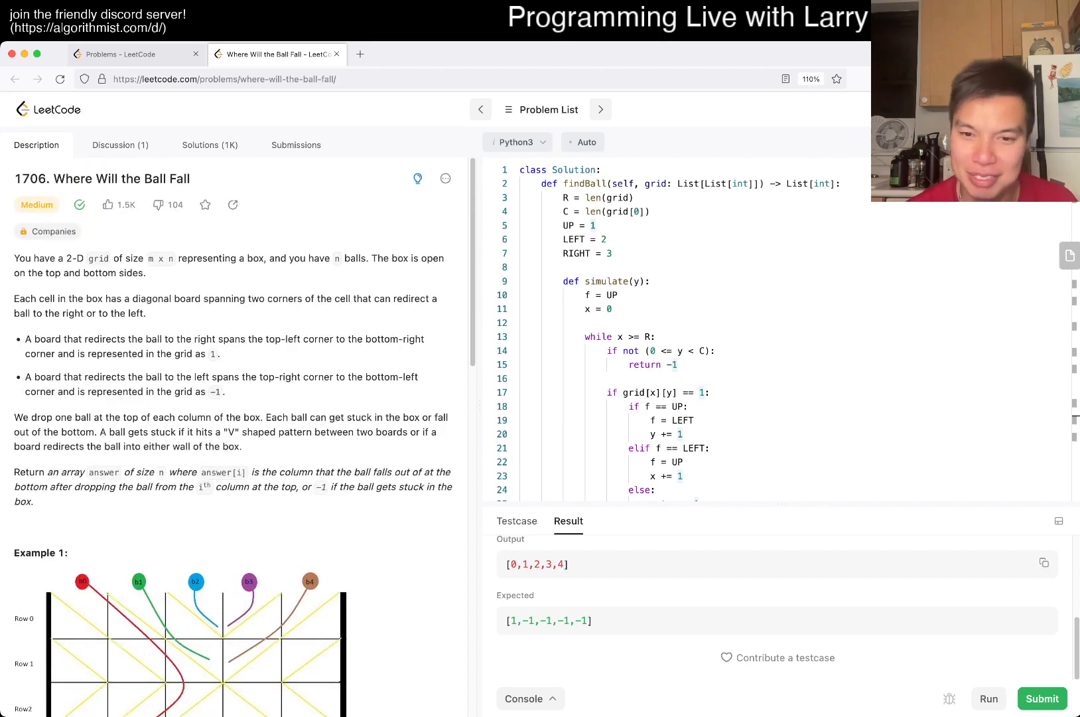
scroll(down, 3)
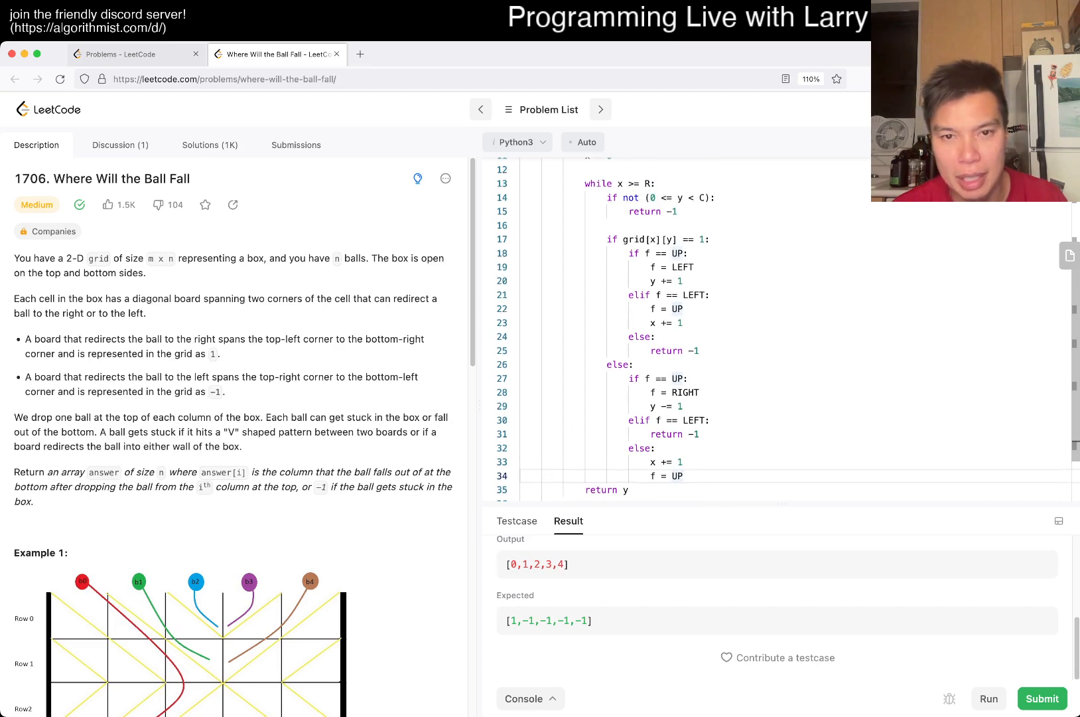
scroll(down, 3)
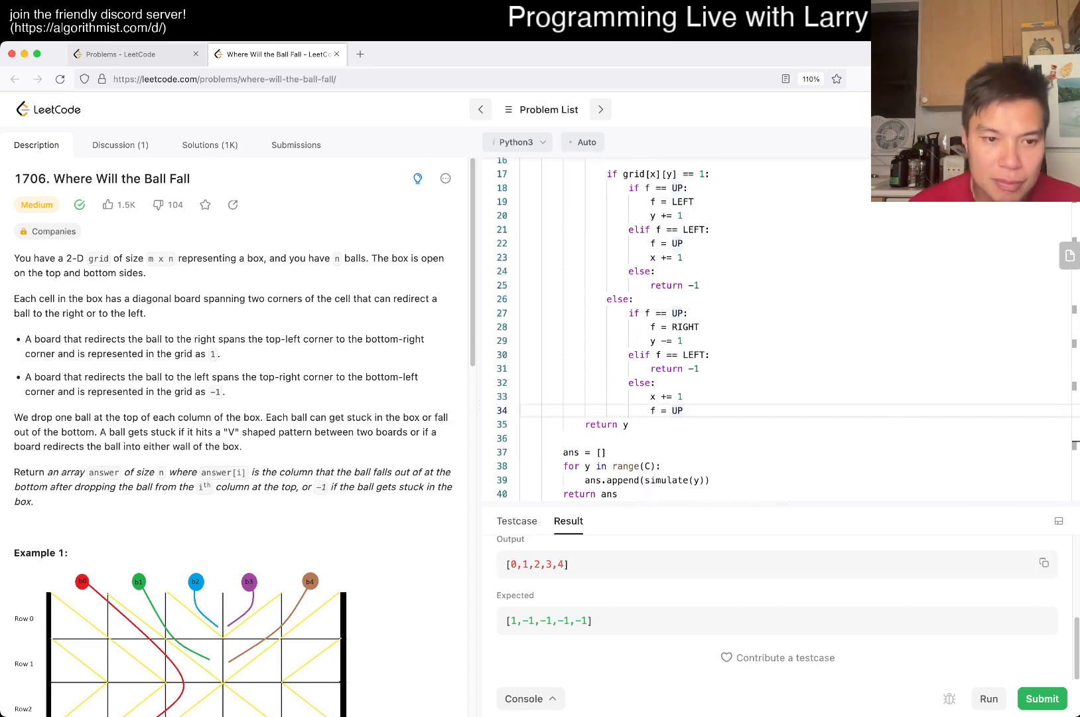
scroll(down, 3)
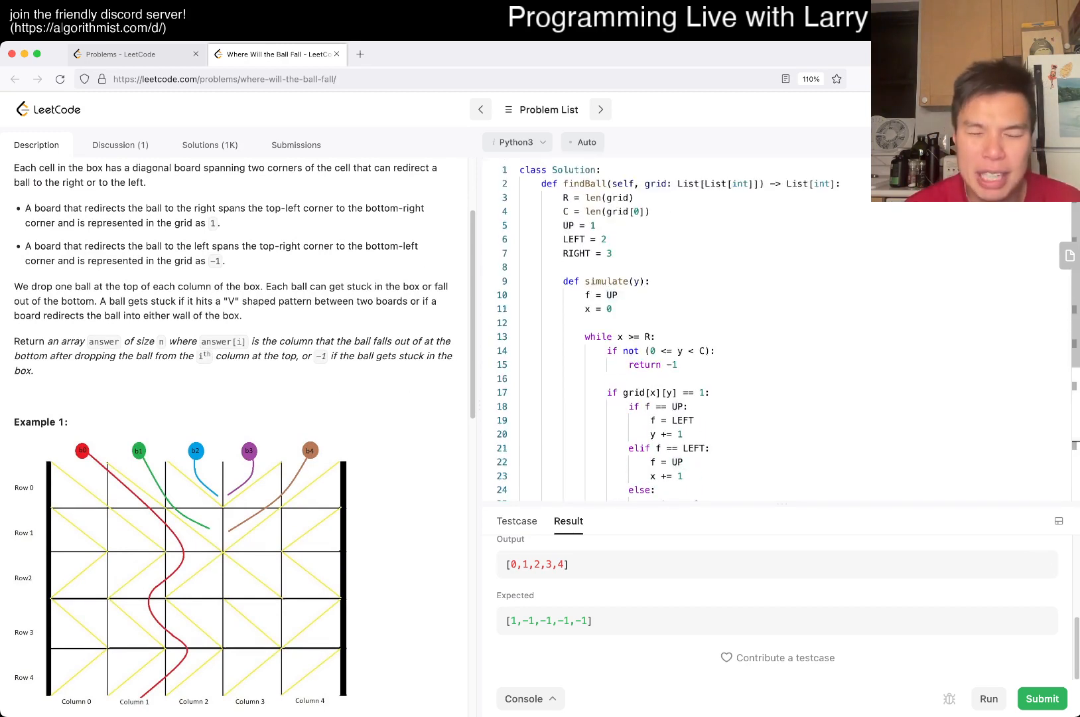
scroll(down, 3)
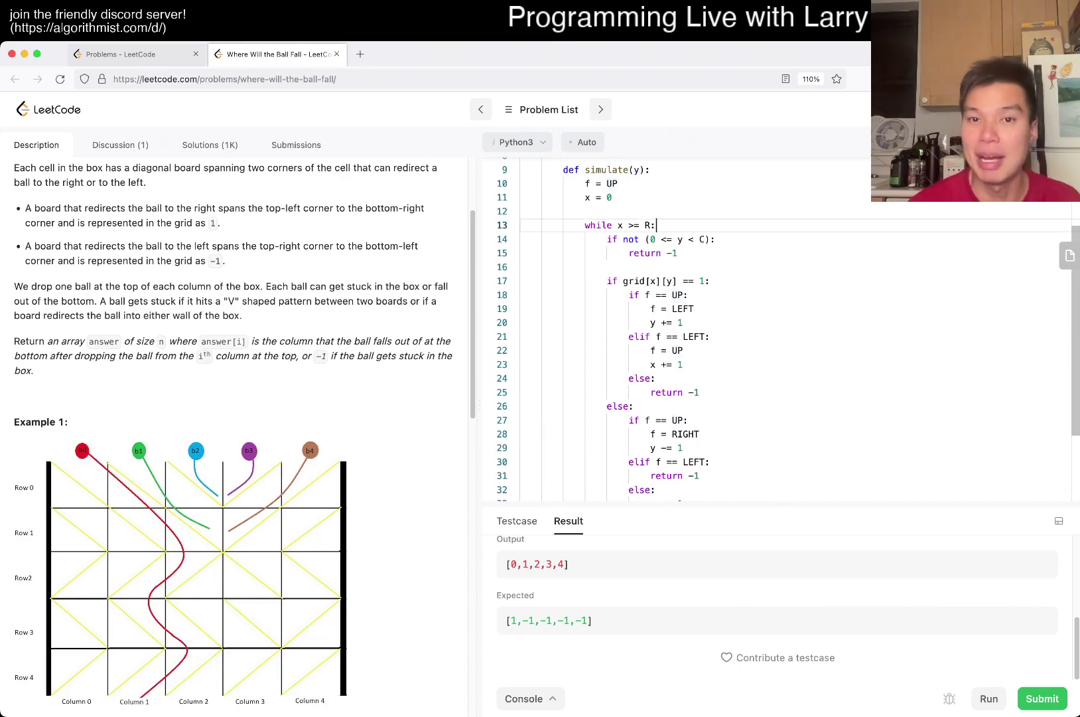
Step: Add a debug print(x, y, f) inside the while loop and run the example test
text(print(x, y))
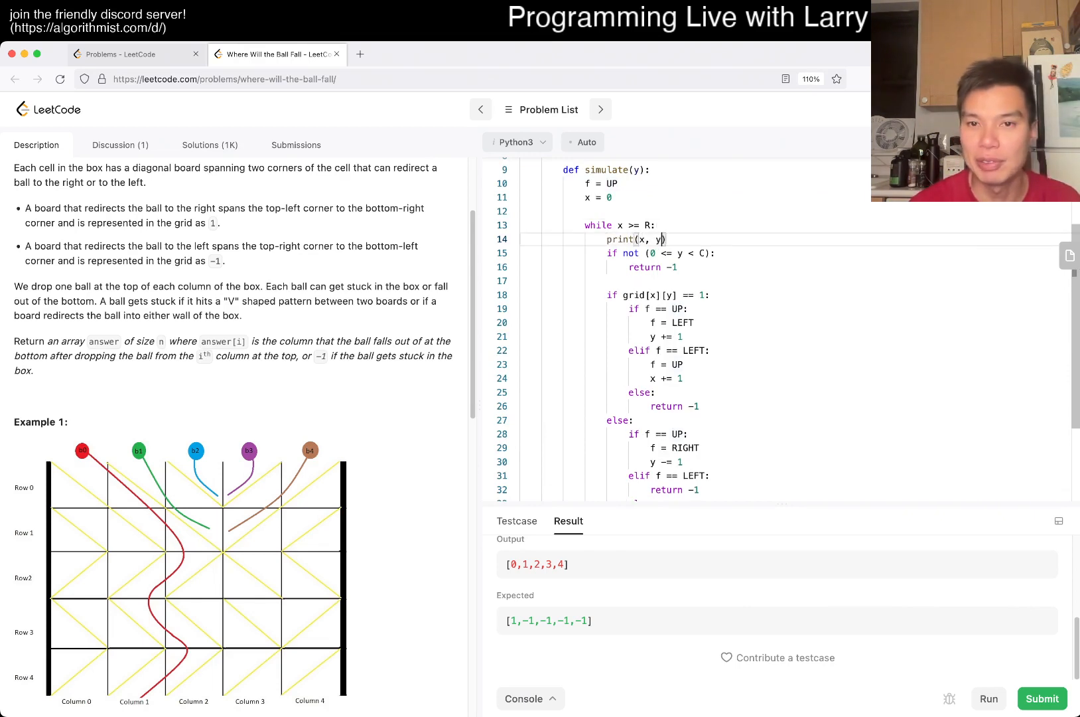
text(, f)
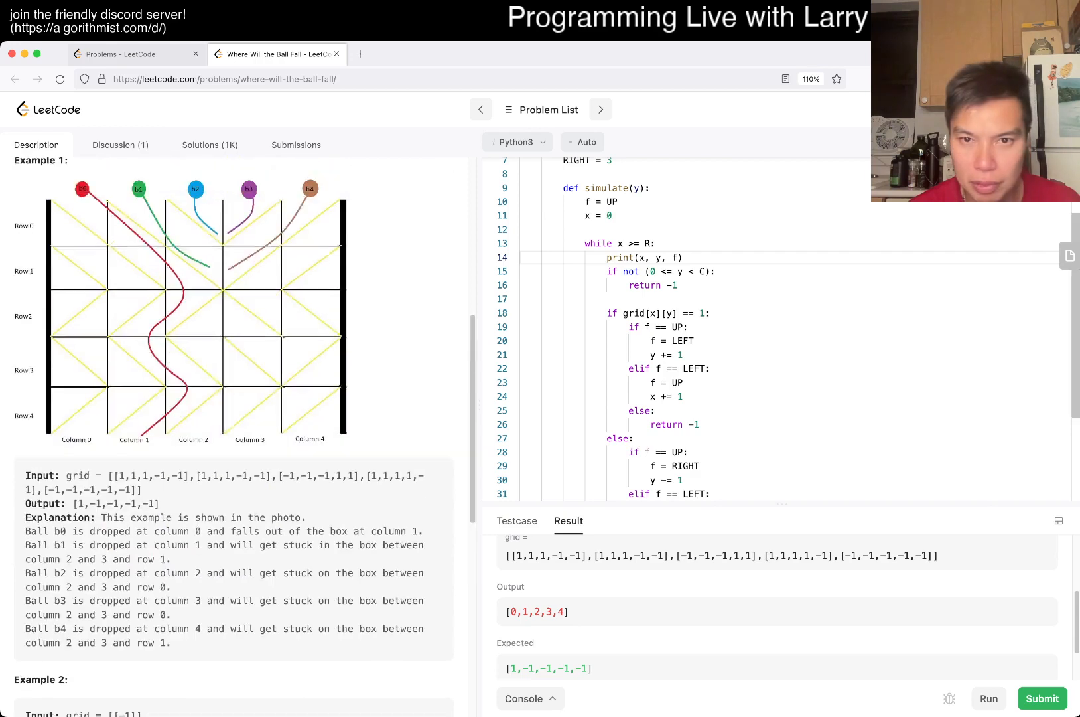
scroll(down, 3)
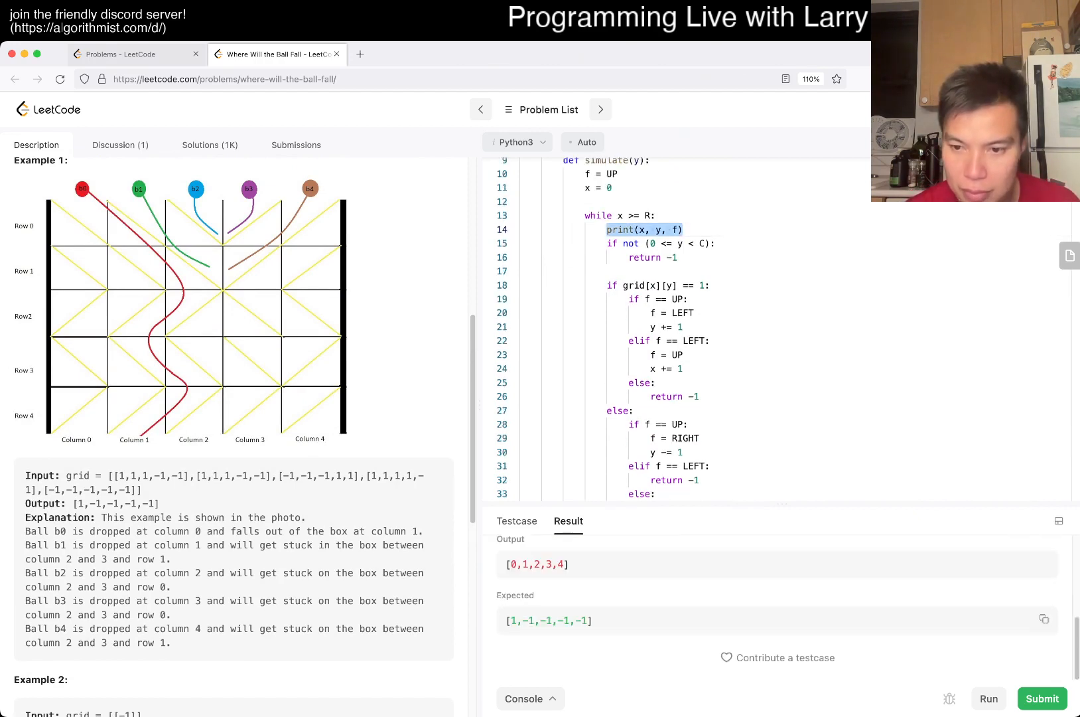
click(988, 698)
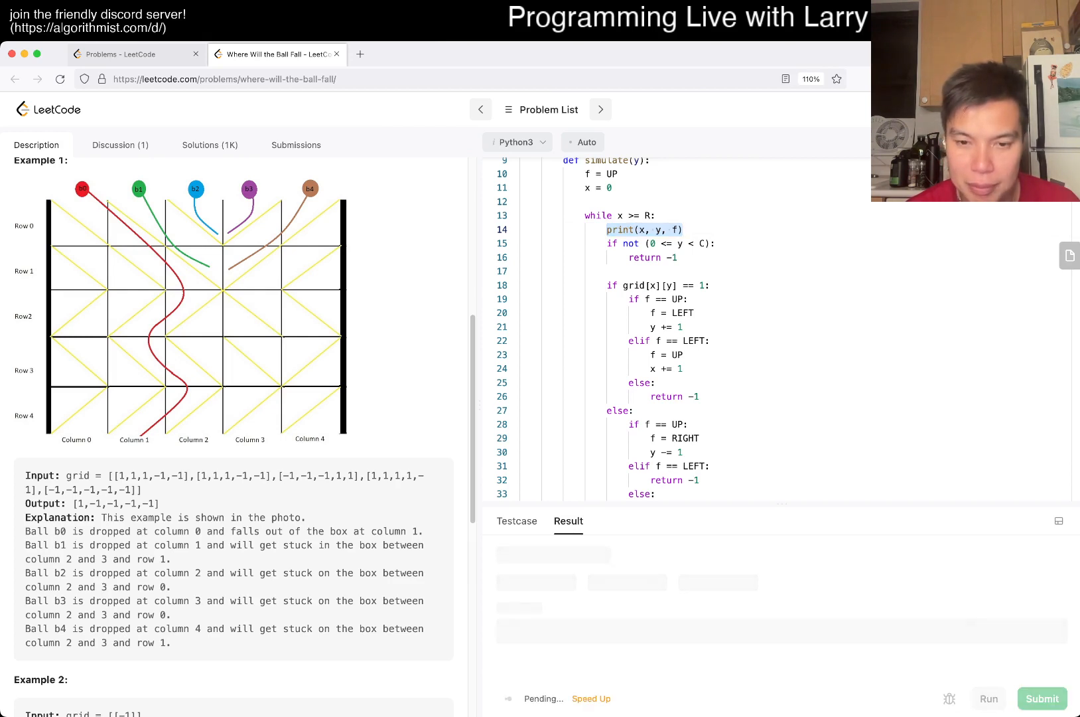
Step: Correct the loop to while x < R, rerun to Accepted, and submit the solution
click(989, 698)
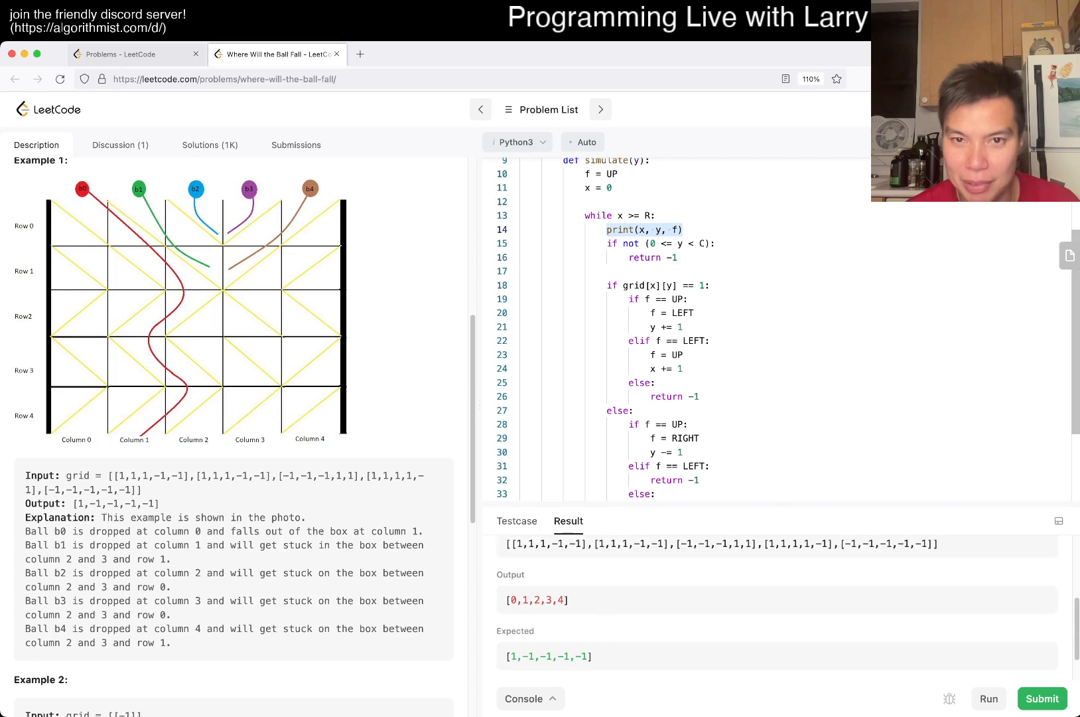
scroll(down, 3)
text(<)
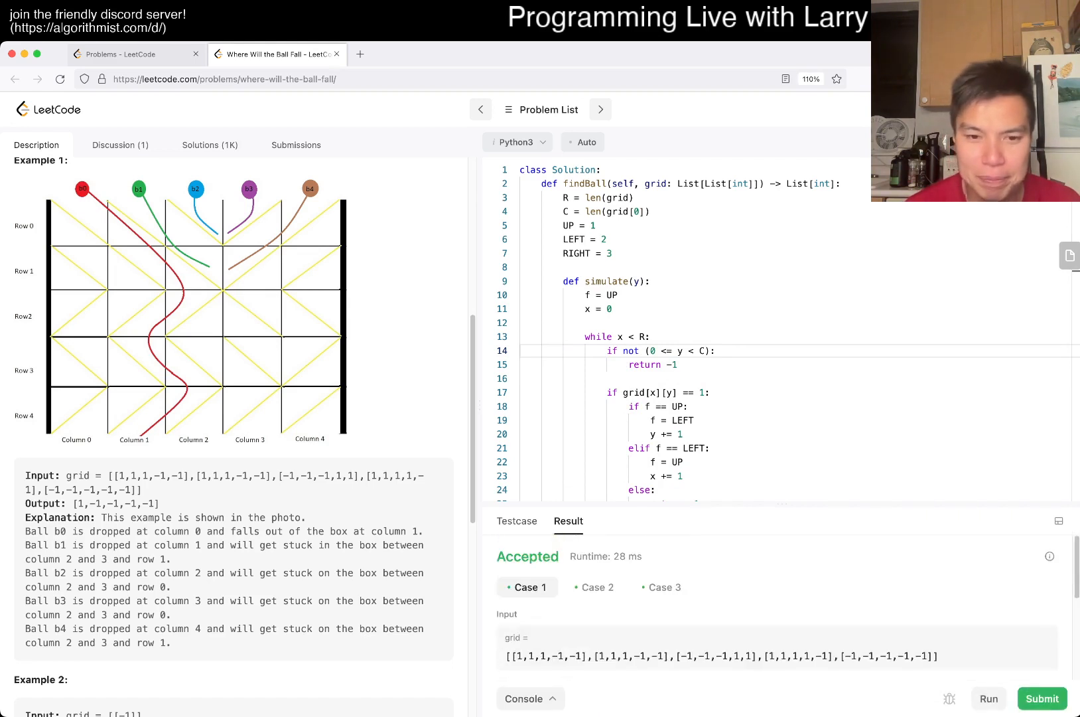
click(594, 549)
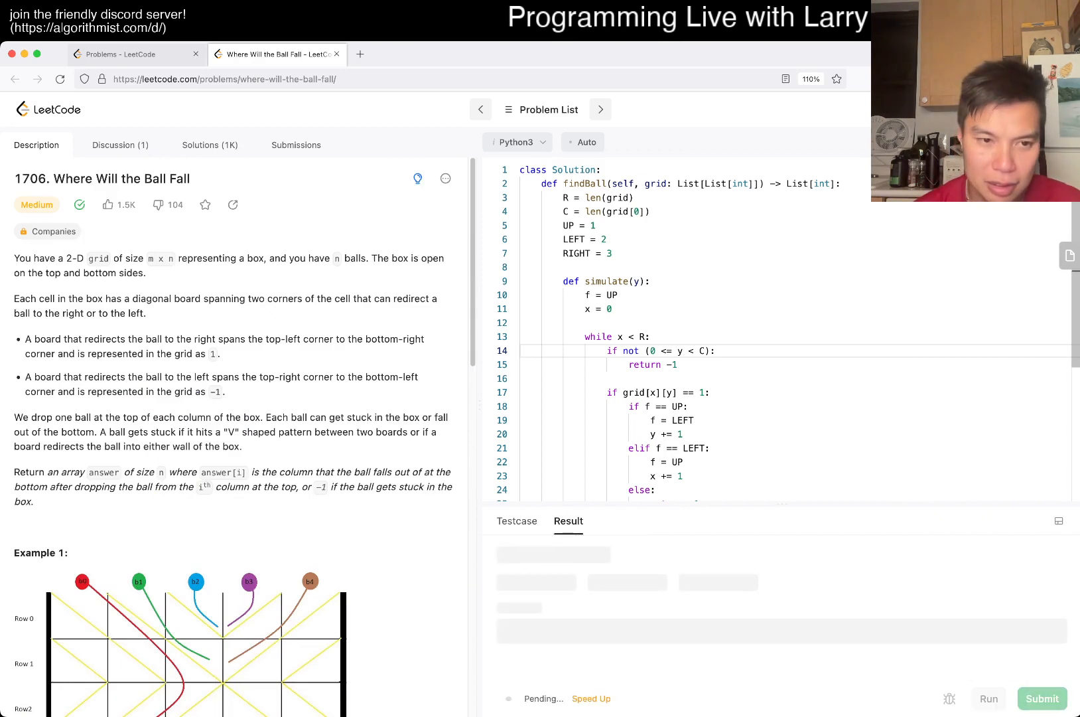
Step: See the submission Accepted at 239 ms, dismiss the streak popup, return to Description
click(1043, 698)
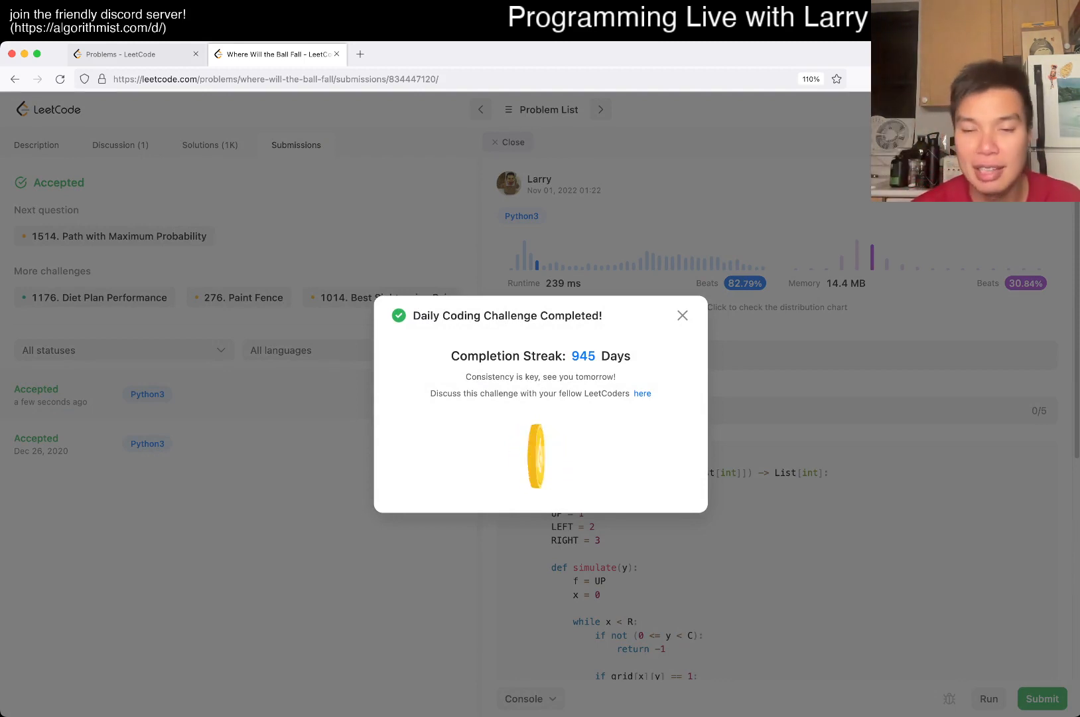
click(682, 316)
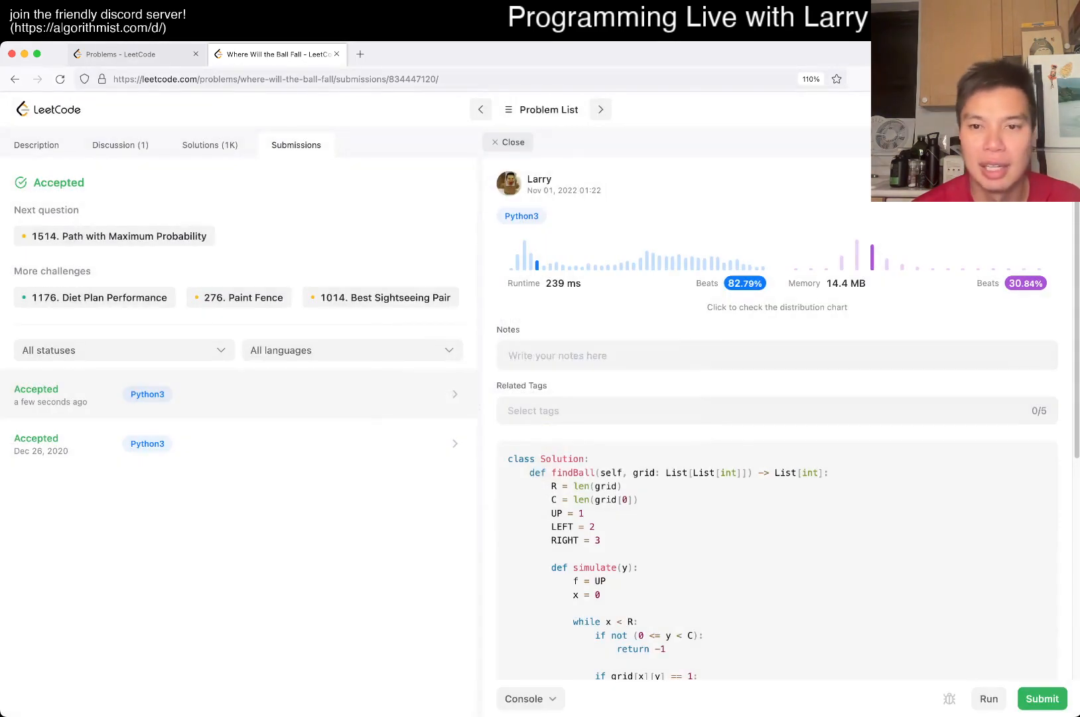
click(37, 145)
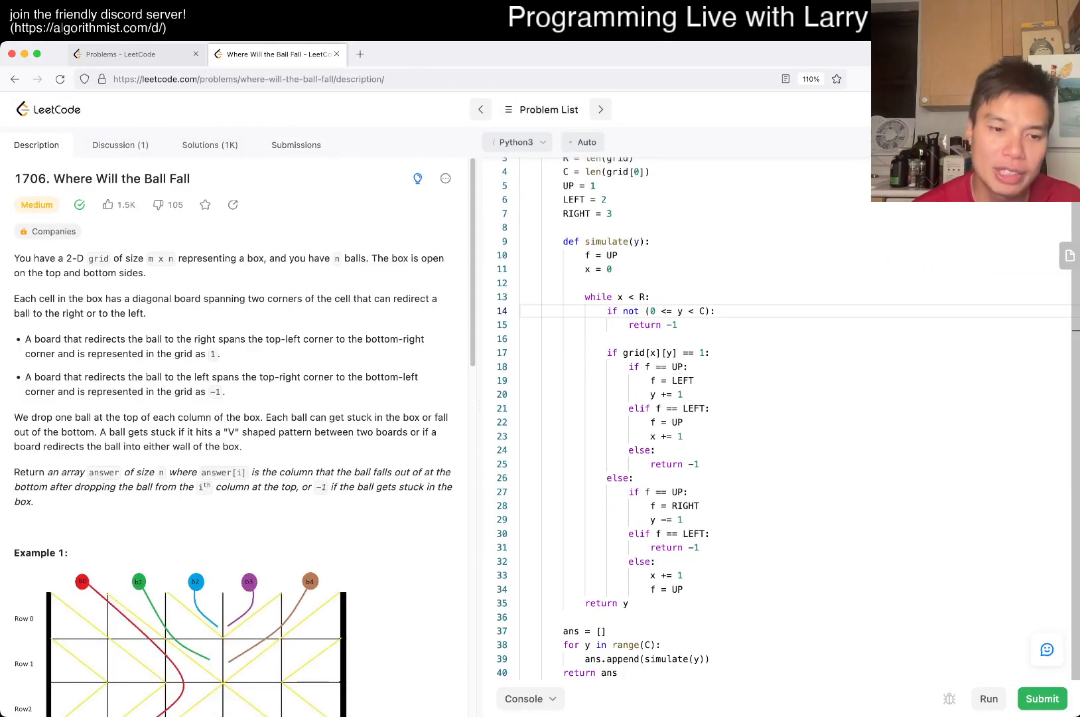
Step: Annotate the column loop with '# O(R * C) time -> linear time' and '# O(C) space'
scroll(down, 3)
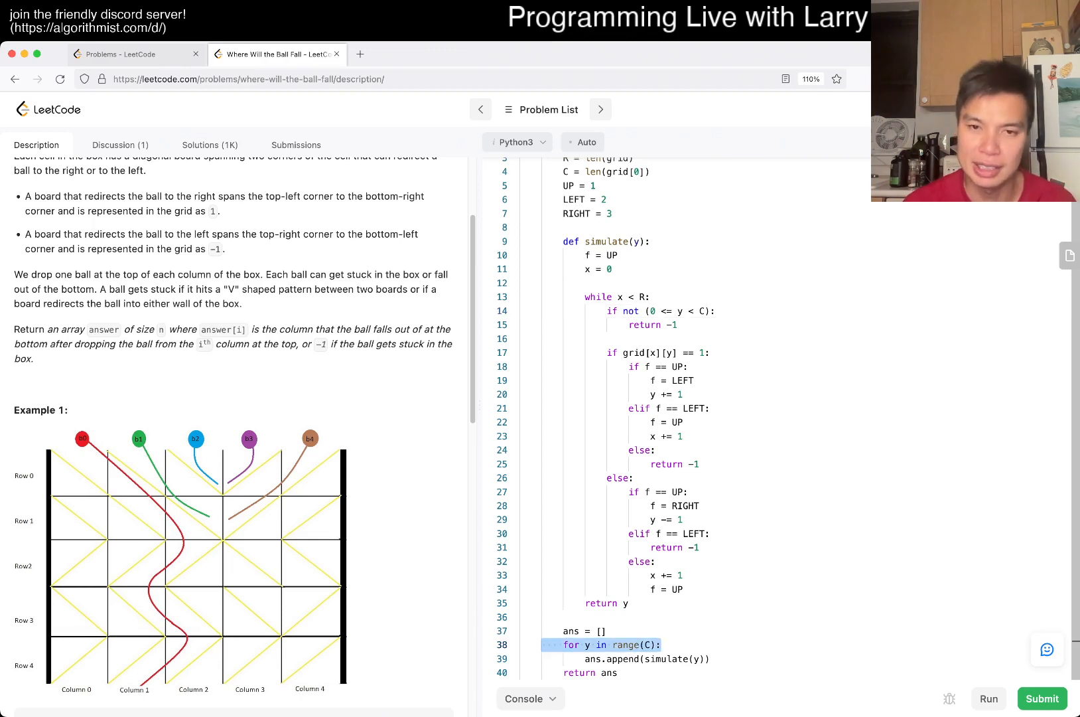
drag(563, 242, 682, 589)
text(# O)
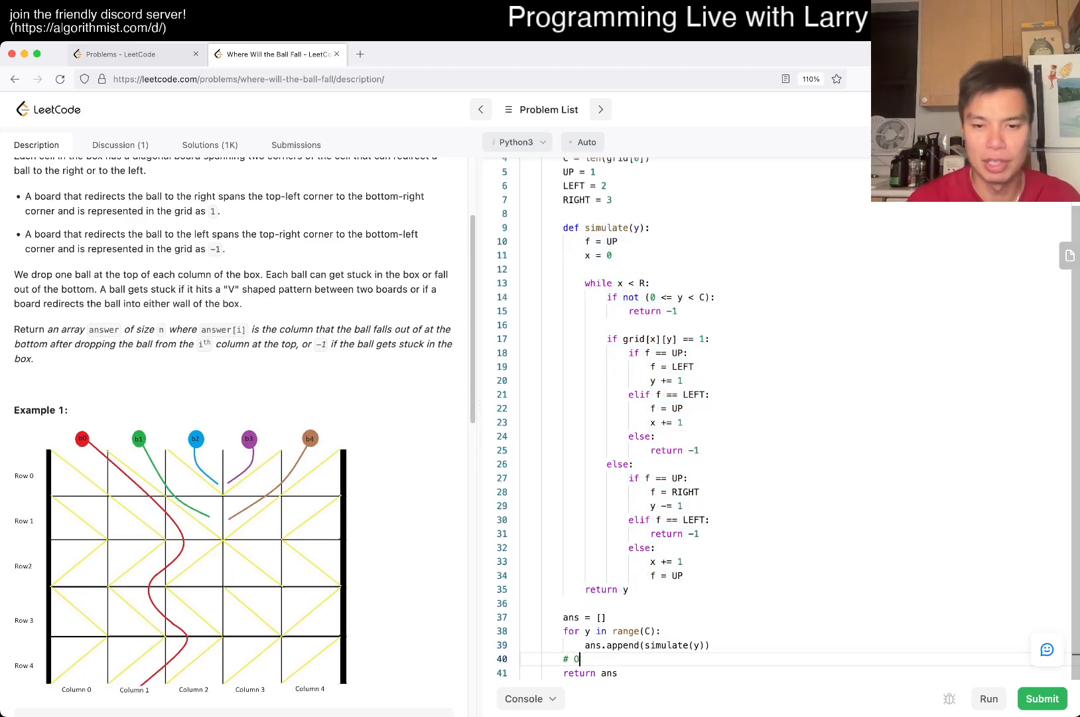
text((R * C) time -> linear time)
text(# O)
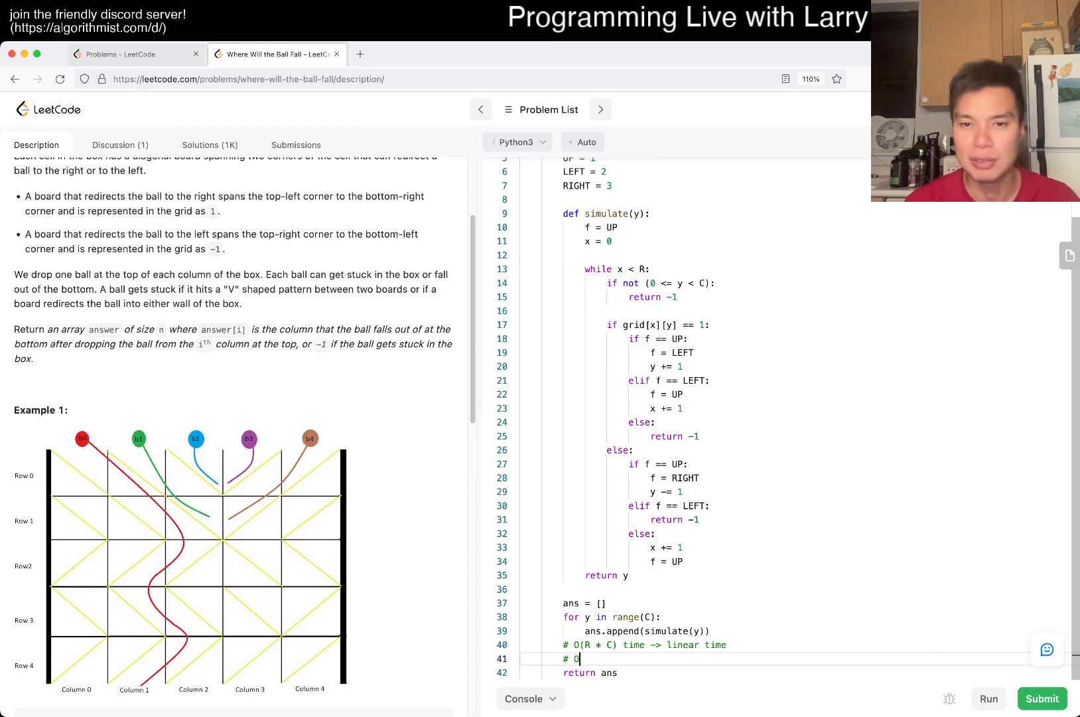
text((1) space)
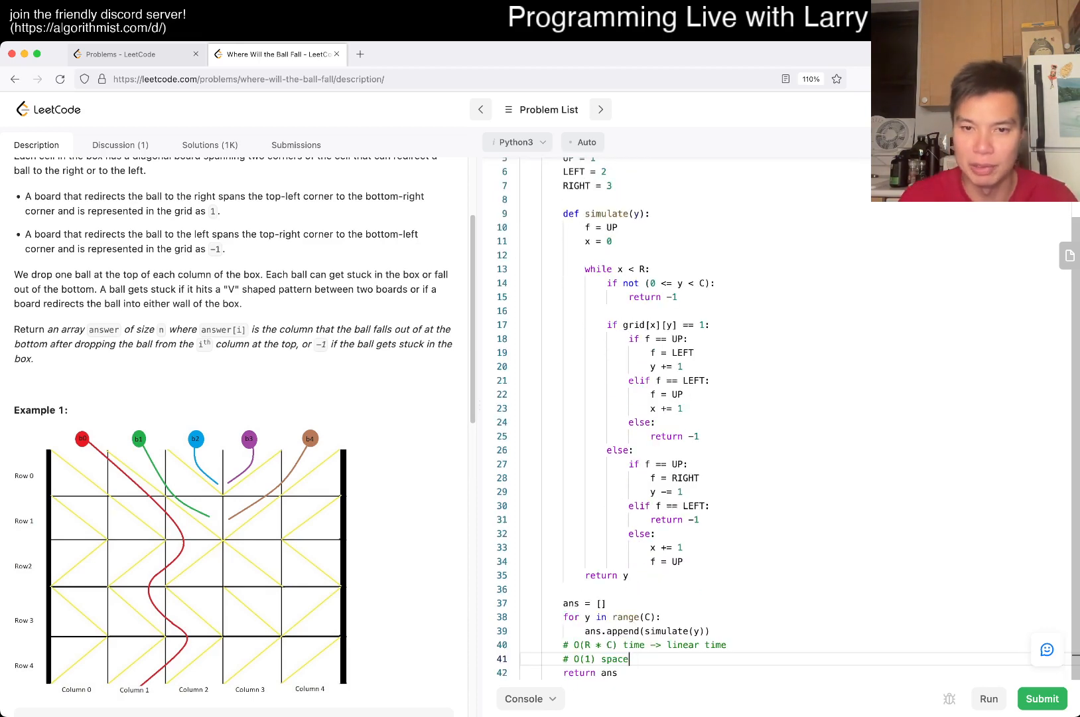
double_click(570, 603)
text(C)
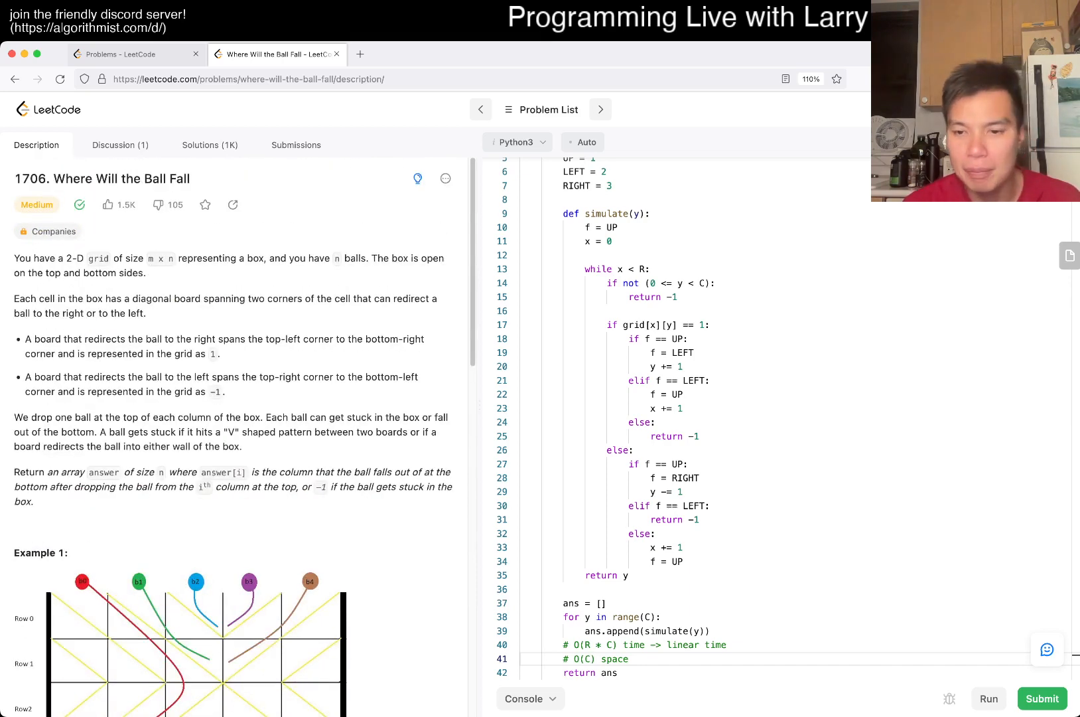
Step: Glance at the submissions history and return to the problem description
click(1043, 698)
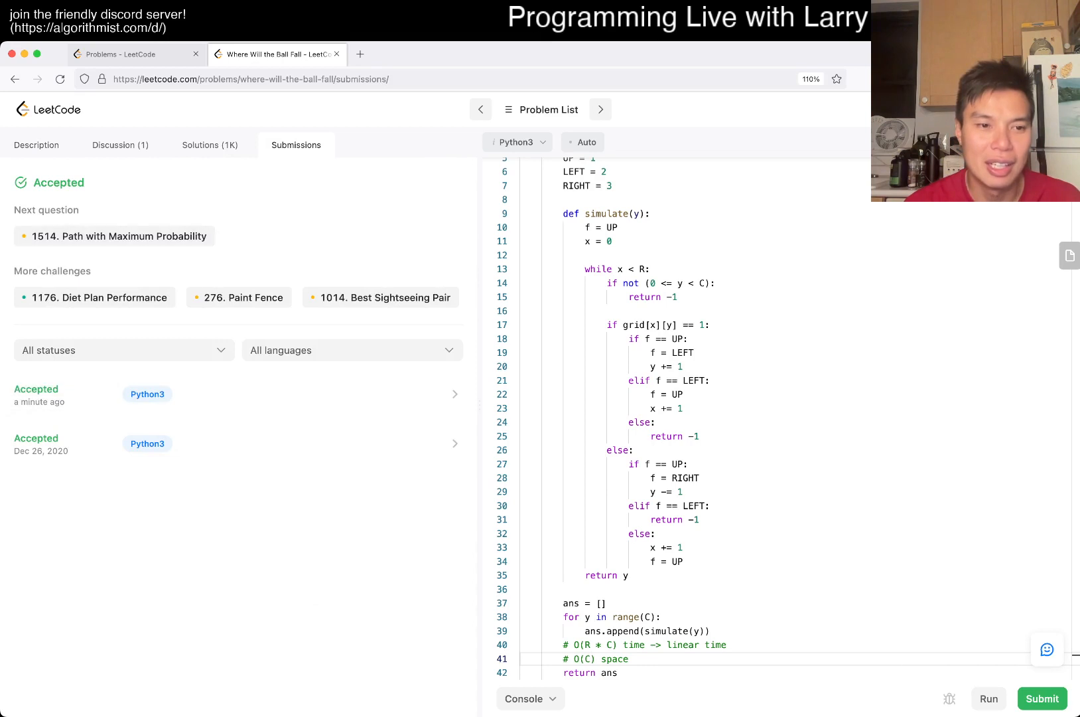
click(36, 144)
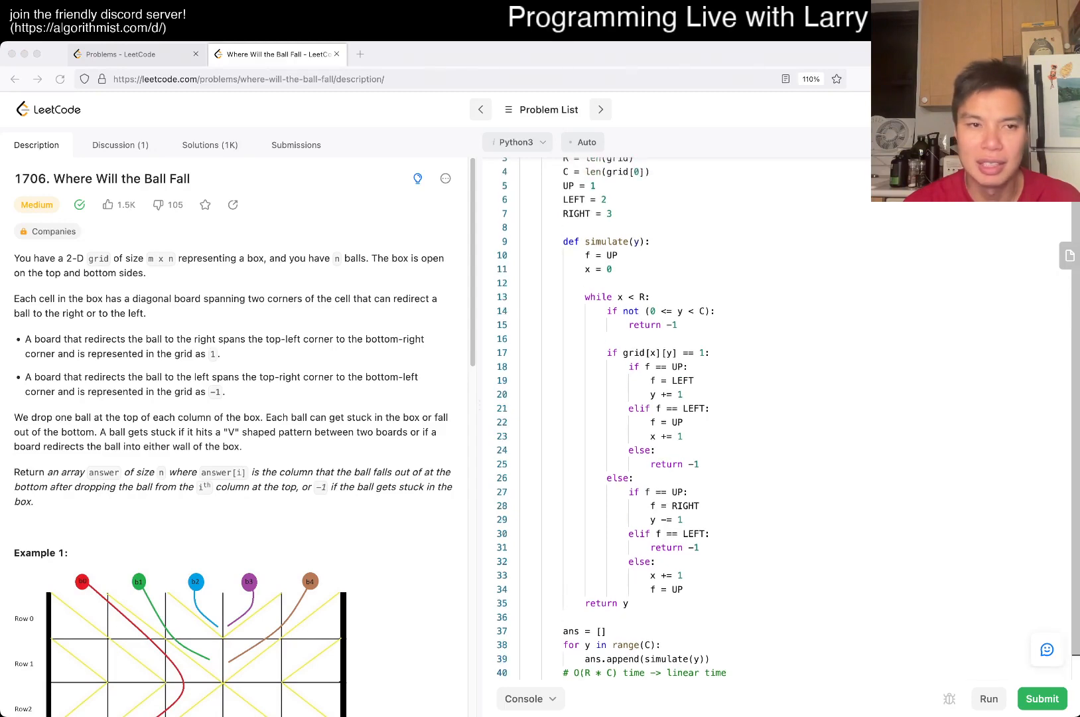
click(1043, 698)
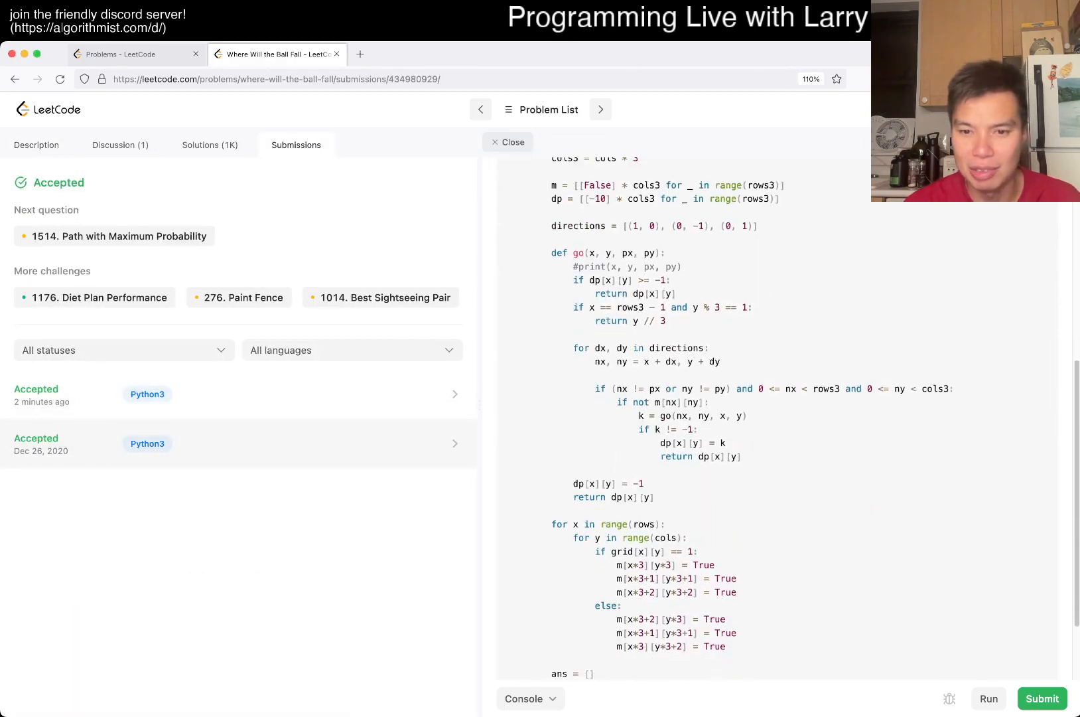
scroll(down, 3)
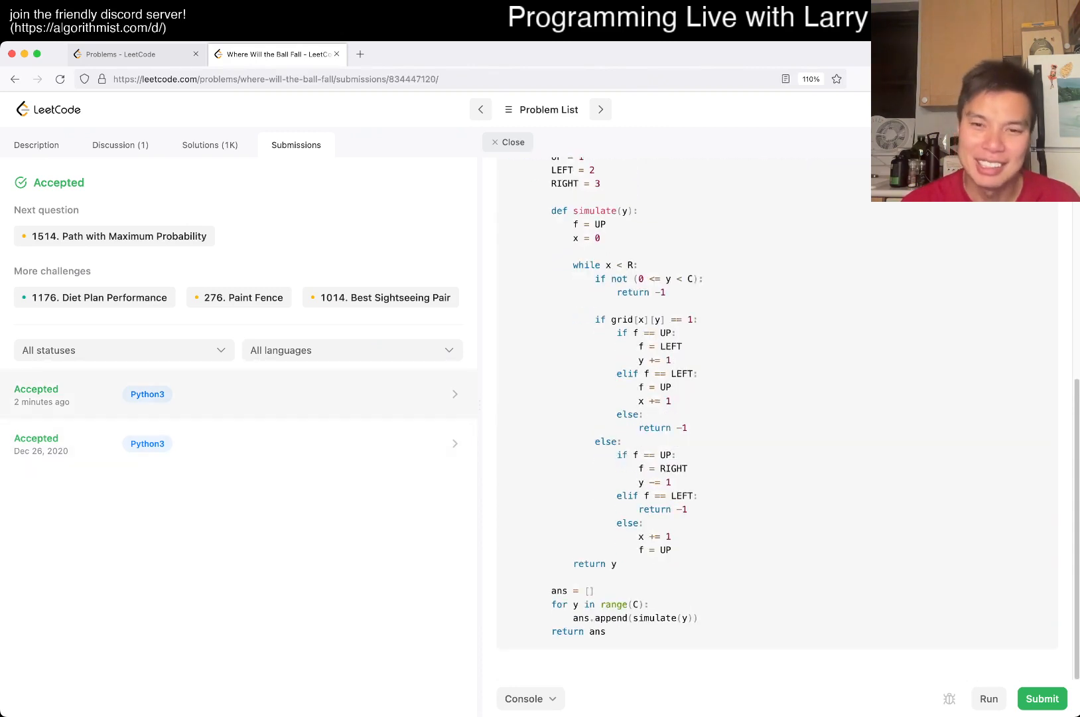
drag(595, 318, 672, 536)
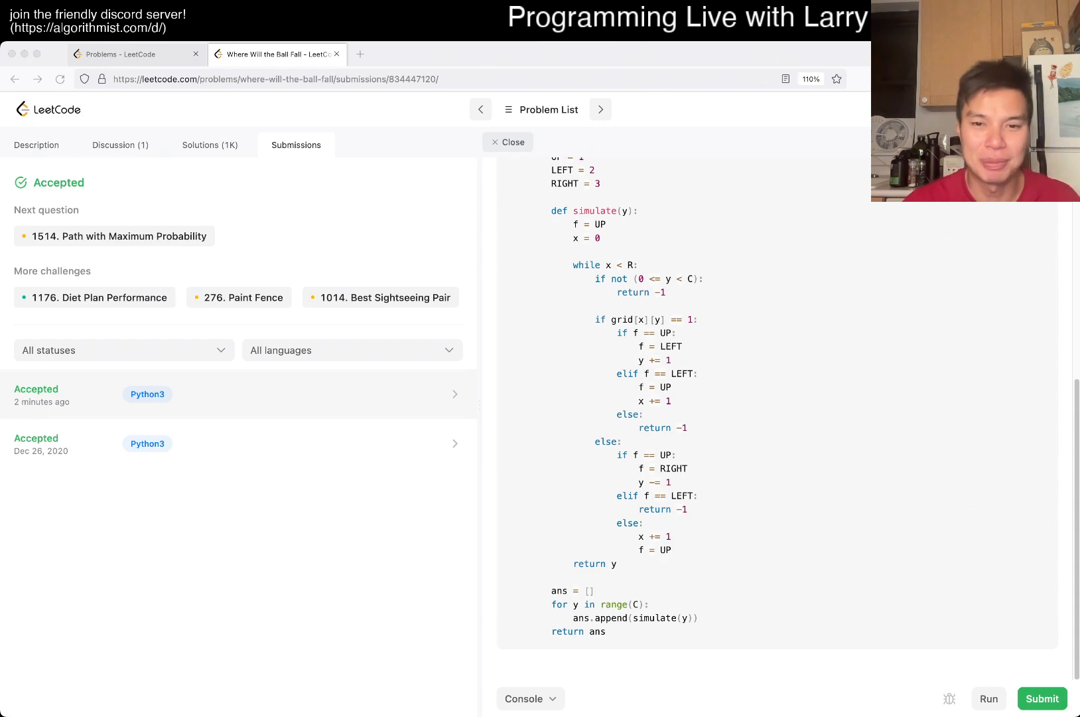
click(37, 144)
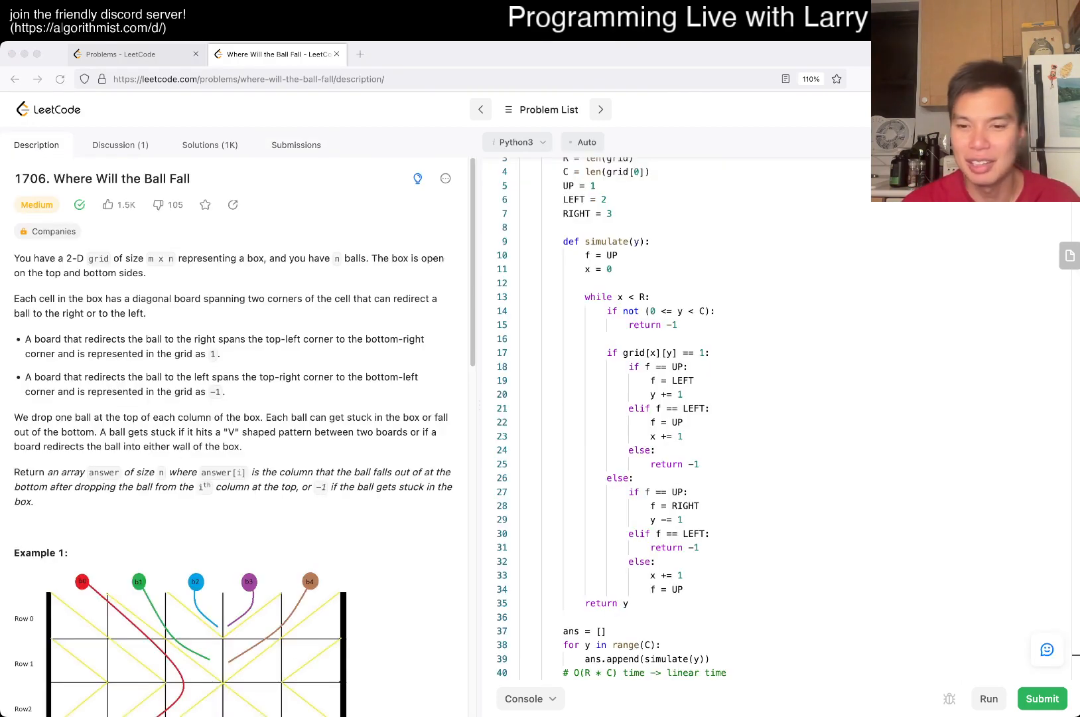